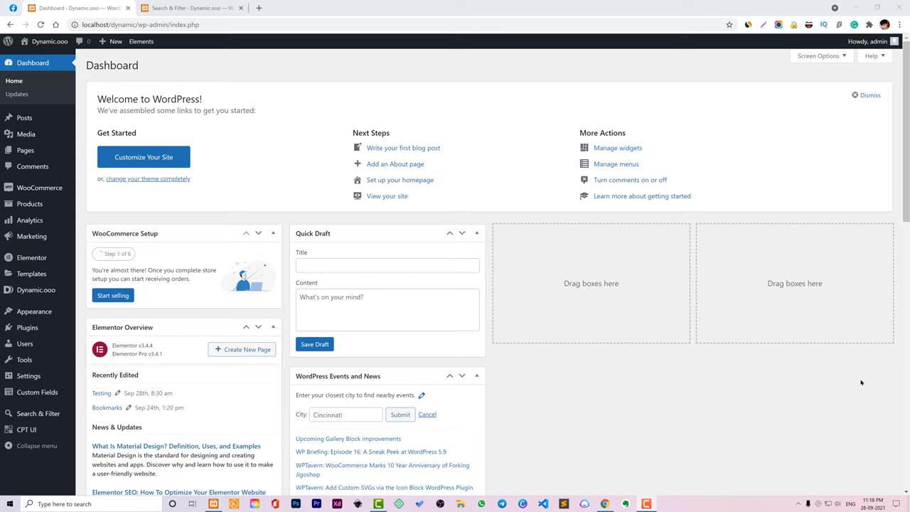
mouse_move(852, 374)
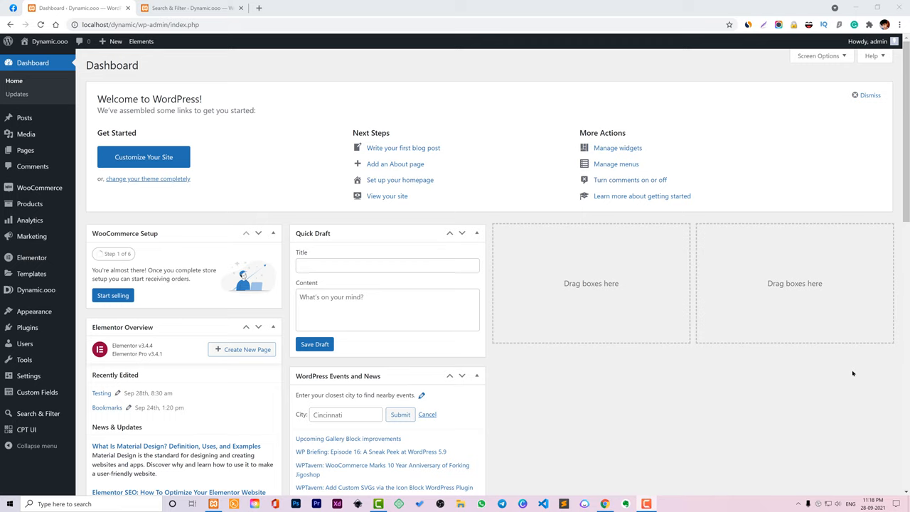
Open Dynamic.ooo Features and scroll to the enabled Search & Filter Pro widget under List.
left_click(36, 290)
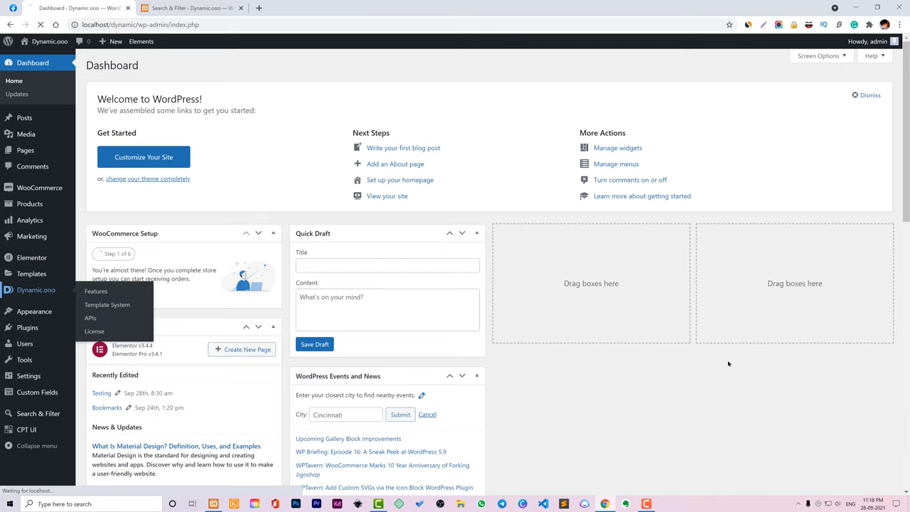
left_click(96, 291)
type("search")
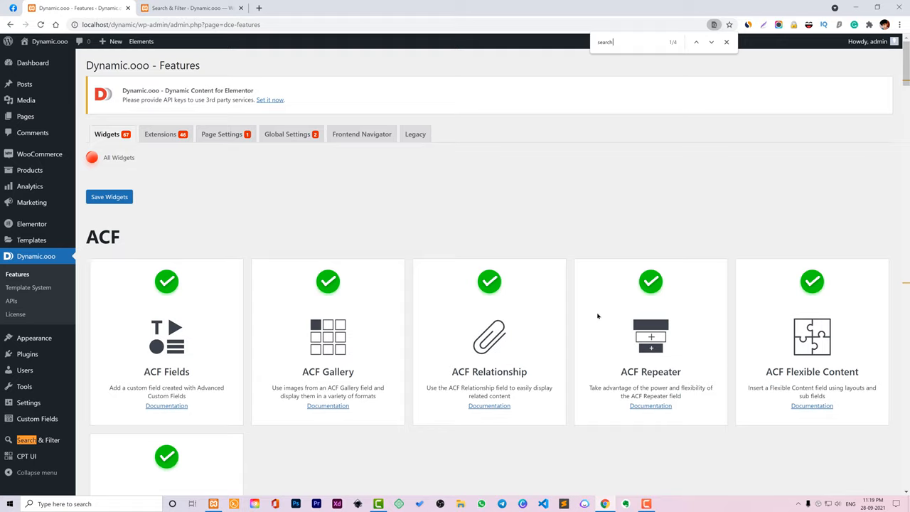
scroll("down", 3)
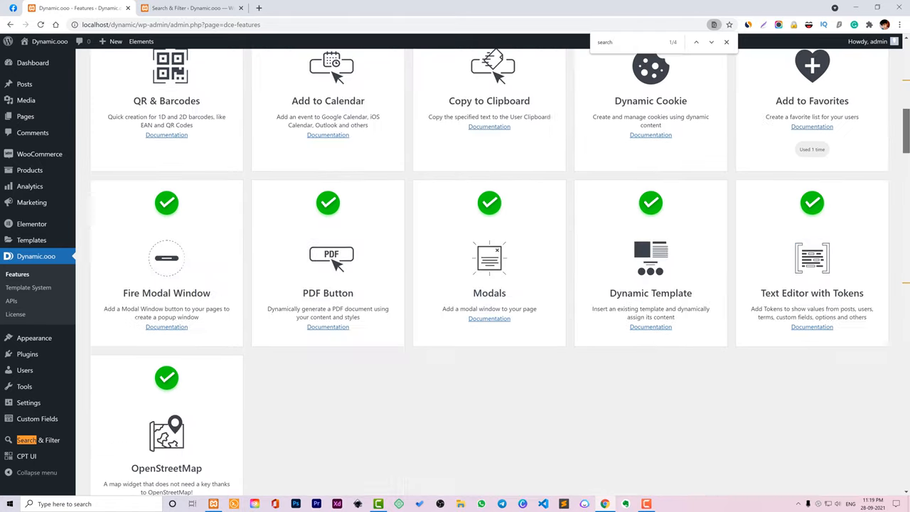
scroll("down", 3)
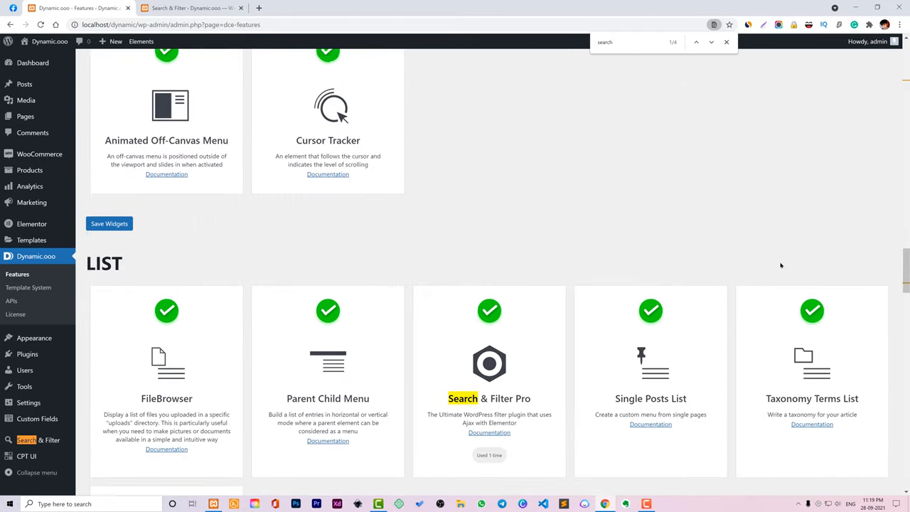
scroll("down", 3)
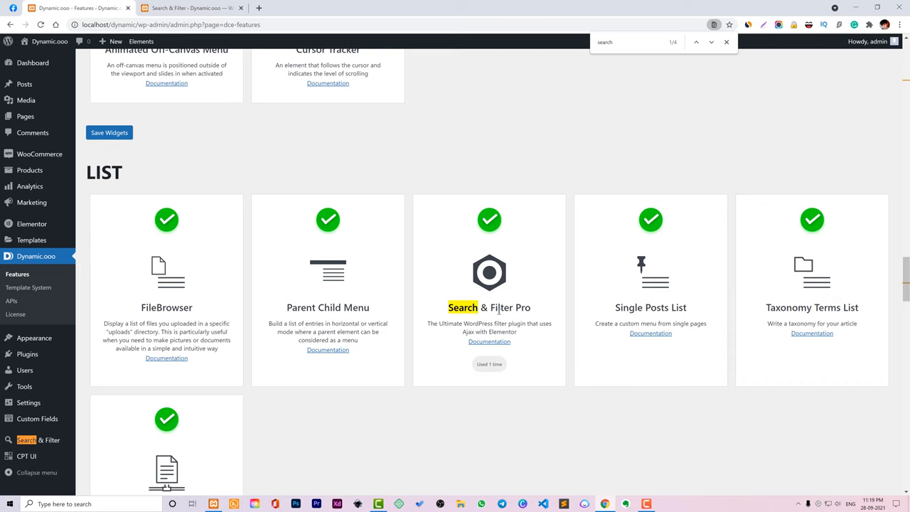
mouse_move(503, 226)
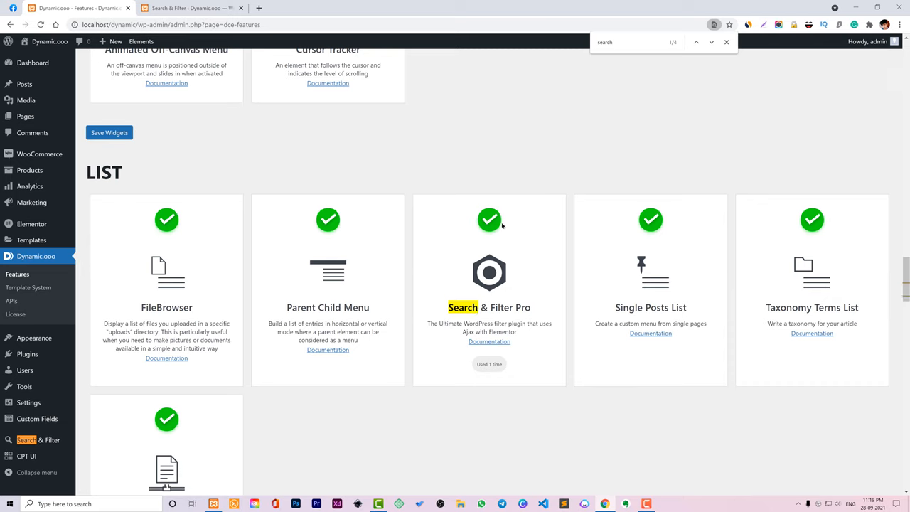
mouse_move(366, 105)
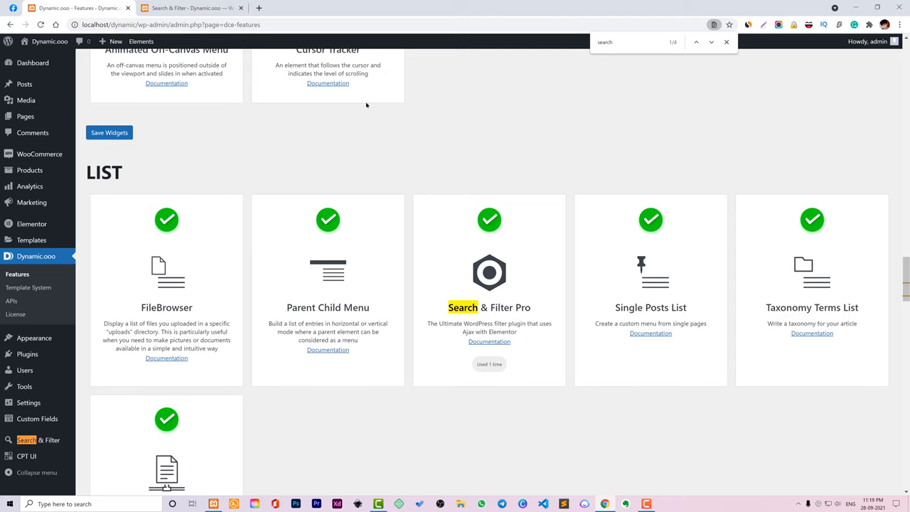
mouse_move(266, 12)
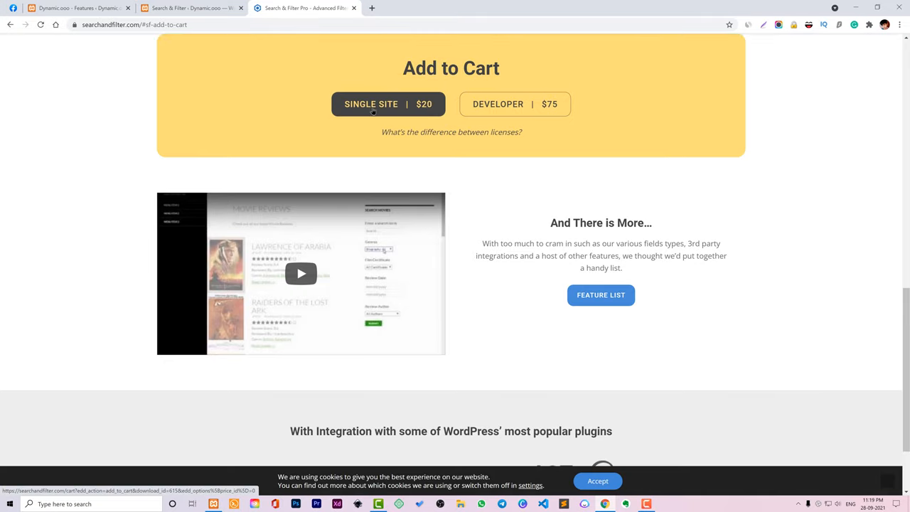
Open searchandfilter.com to view the Single Site ($20) and Developer ($75) prices.
left_click(514, 104)
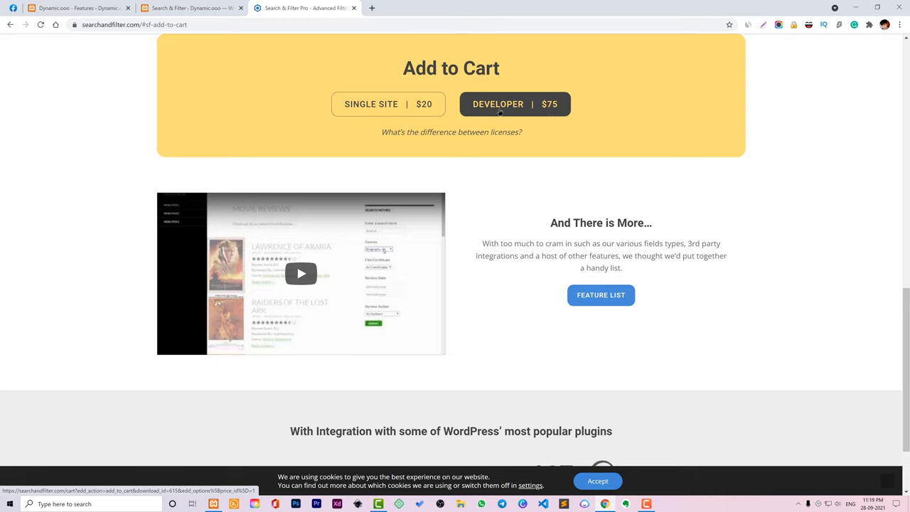
mouse_move(514, 104)
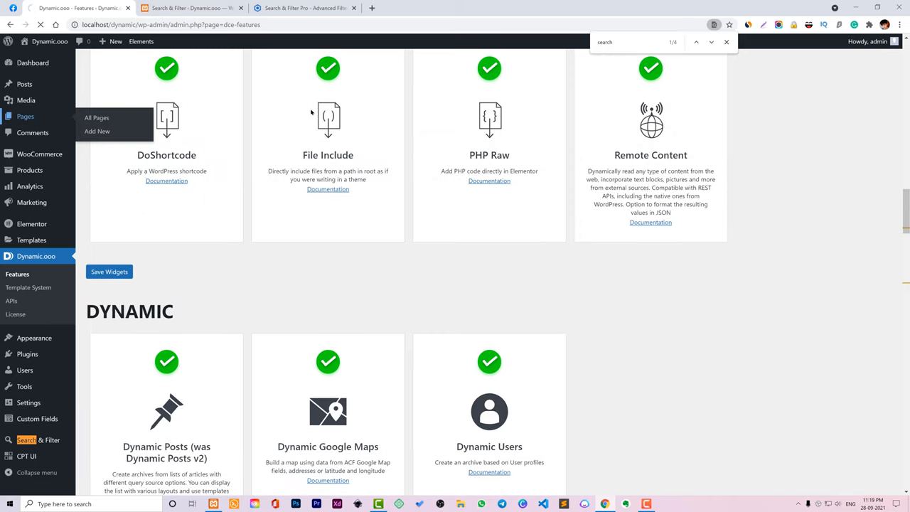
Add a new page titled 'Search', publish it, and open it in Elementor.
left_click(97, 117)
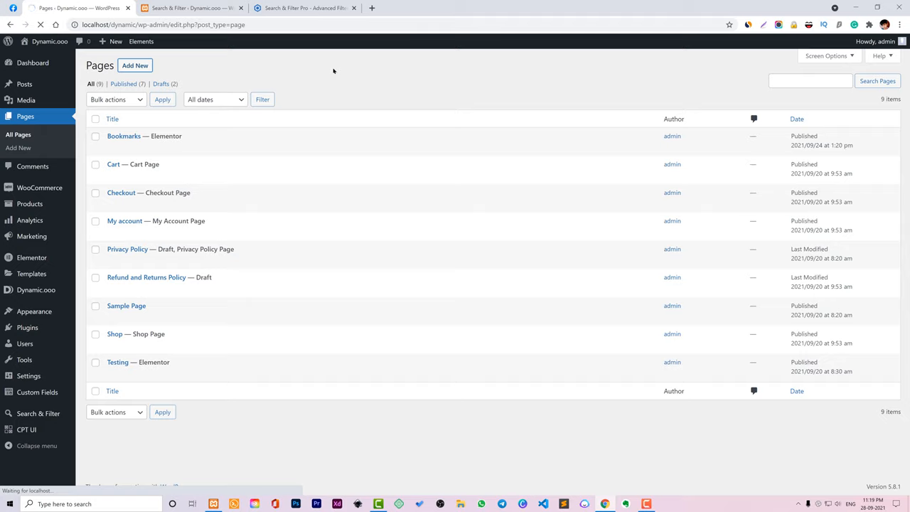
left_click(135, 66)
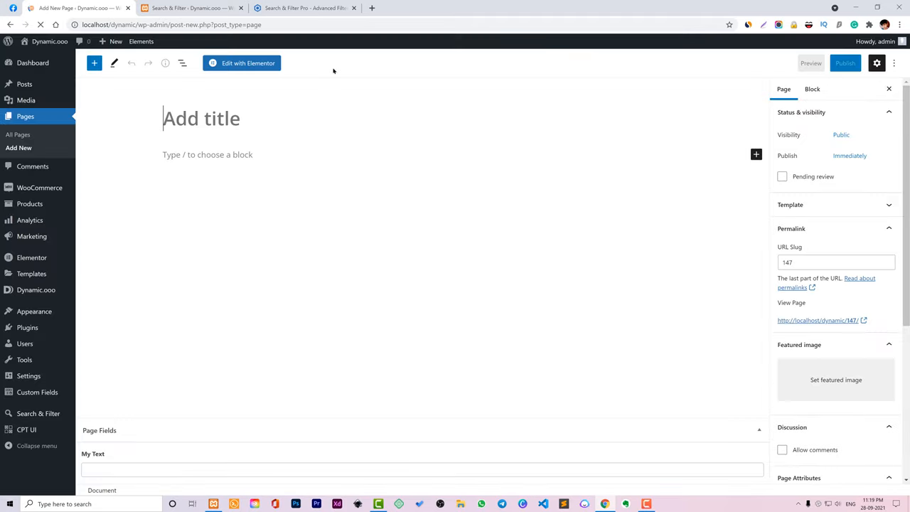
type("Sear")
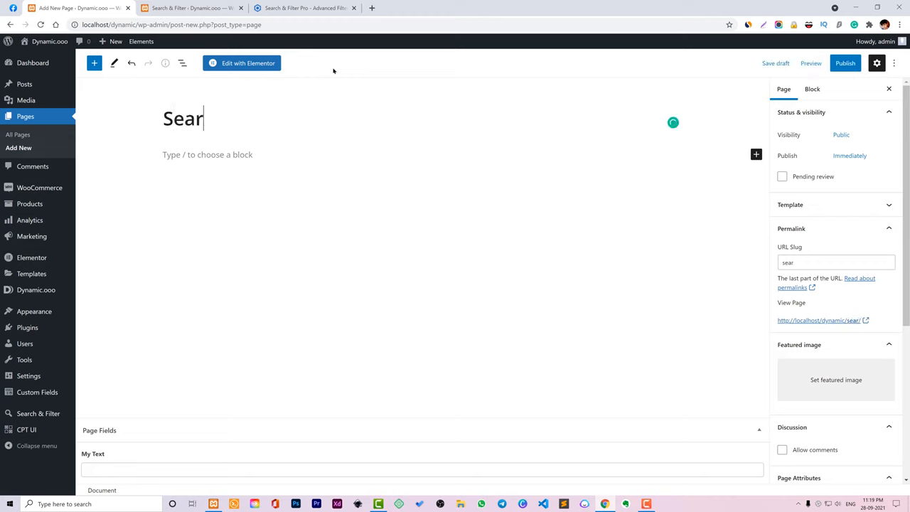
type("ch")
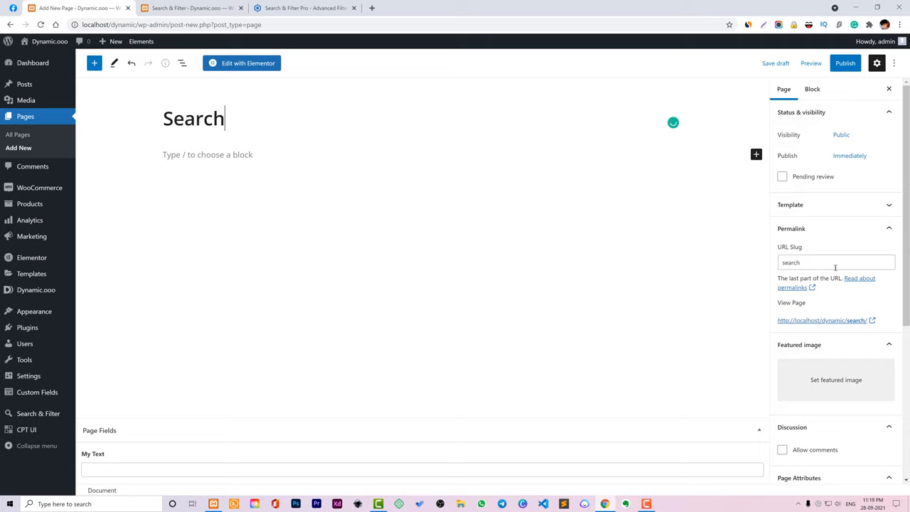
left_click(845, 62)
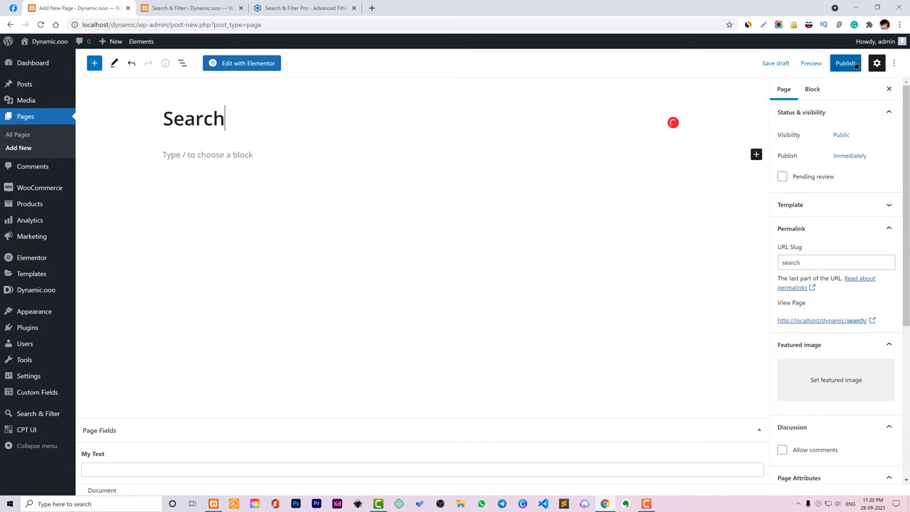
left_click(845, 62)
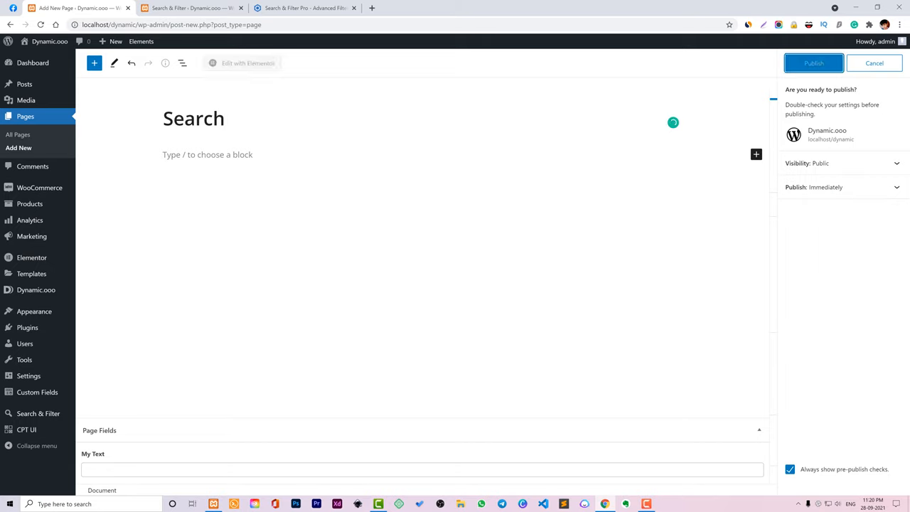
left_click(814, 63)
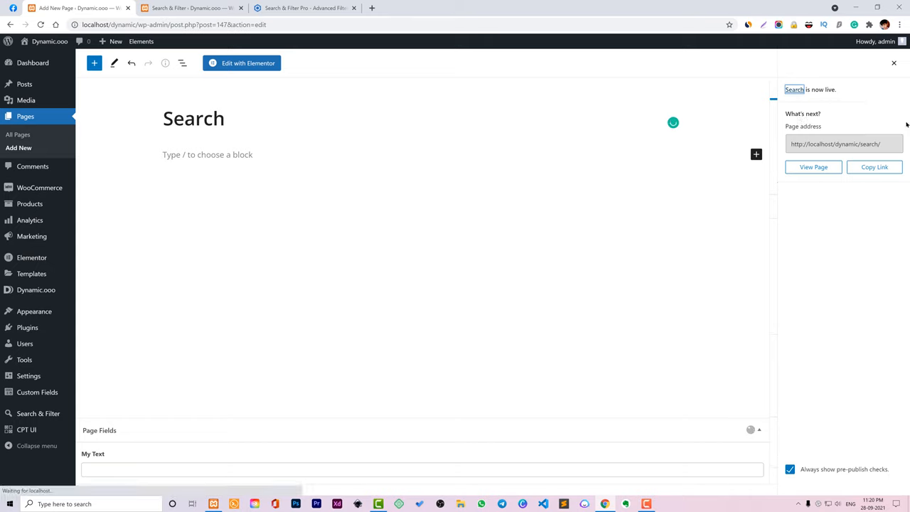
left_click(241, 64)
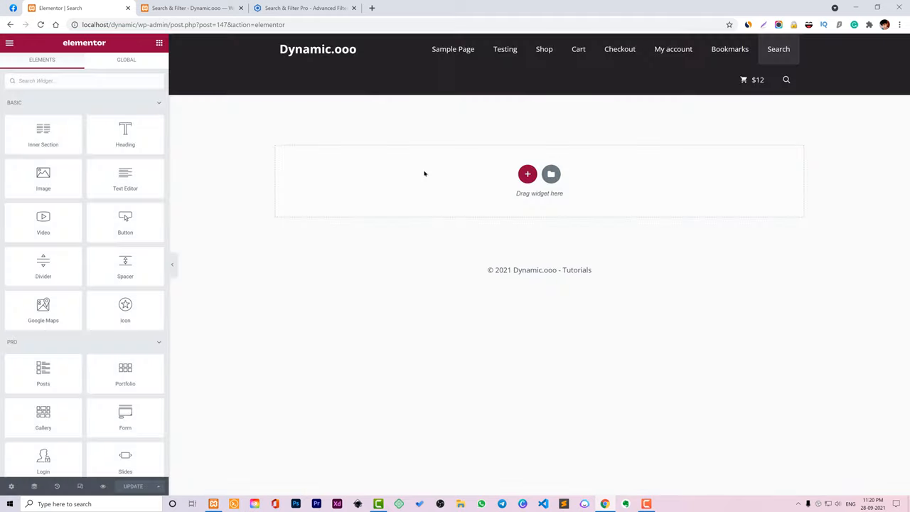
Add a Dynamic Posts grid and a second column with margin 5 for Search & Filter Pro.
type("i")
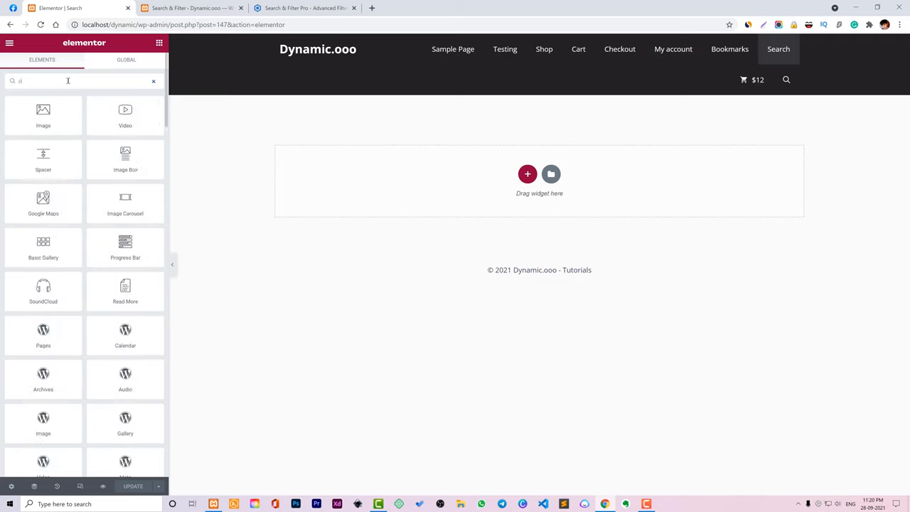
type("posts")
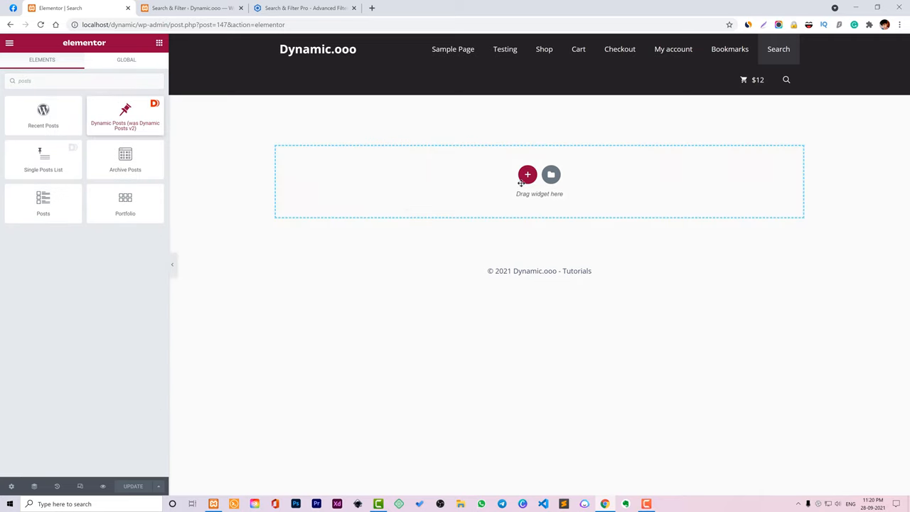
left_click(125, 115)
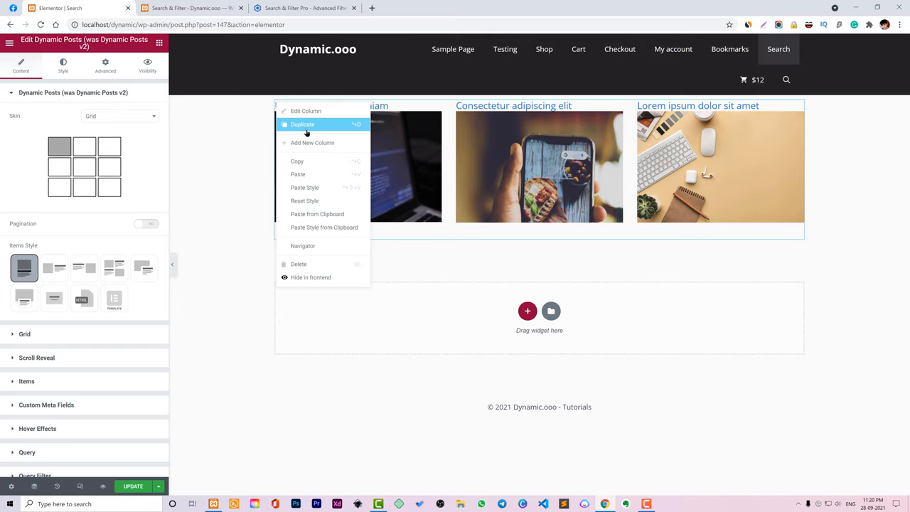
left_click(305, 110)
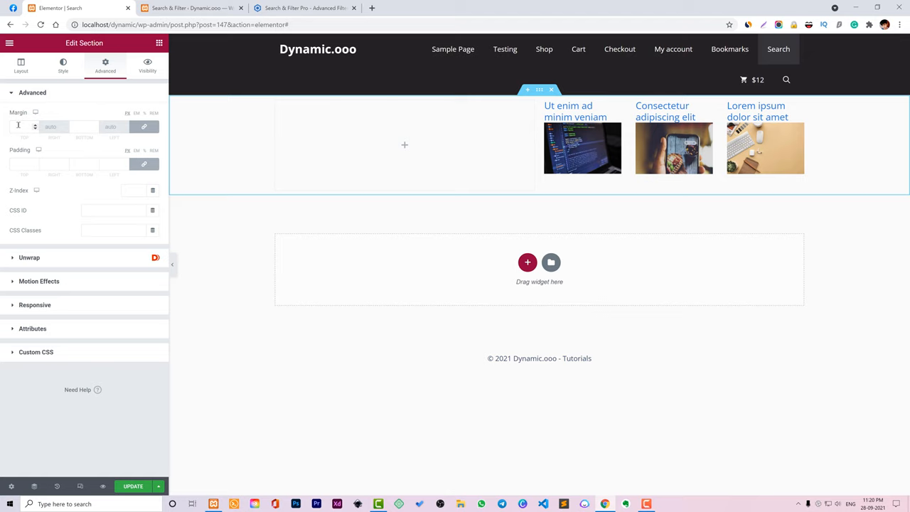
type("5")
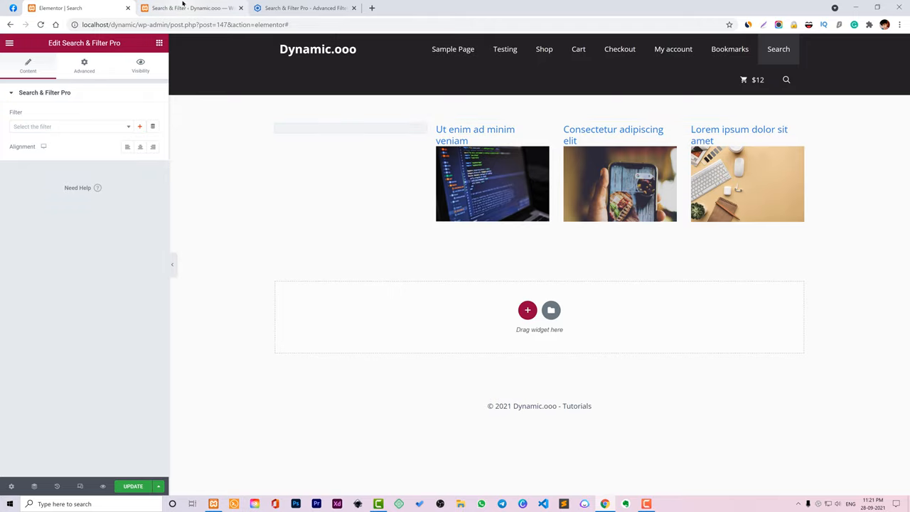
left_click(306, 8)
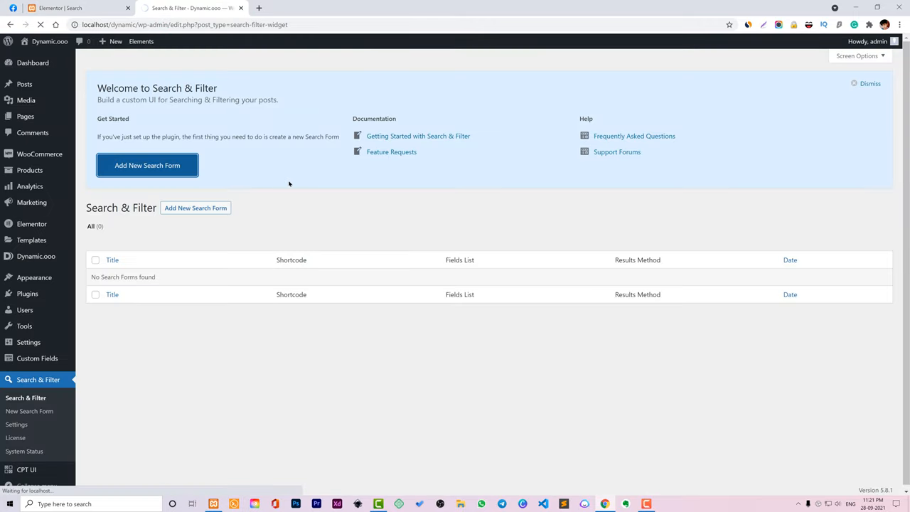
Start a new Search & Filter Pro form and title it 'Search Posts'.
left_click(147, 165)
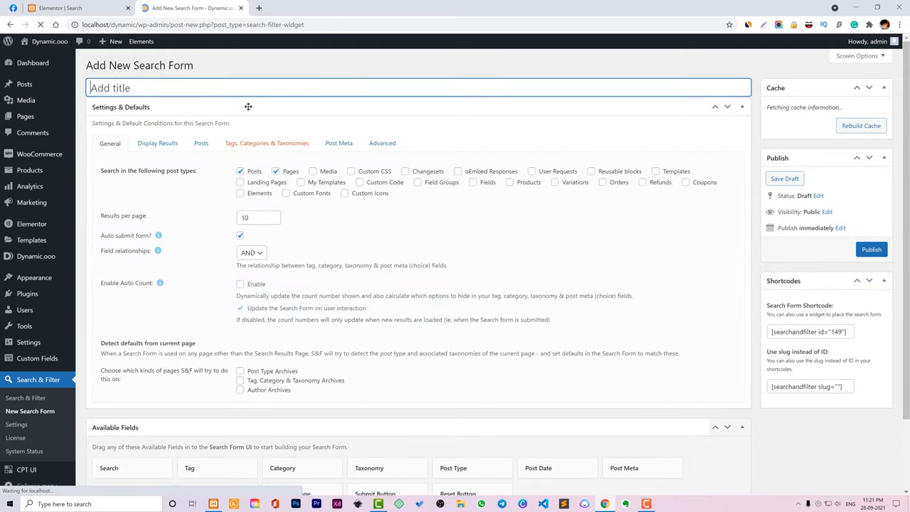
type("Search")
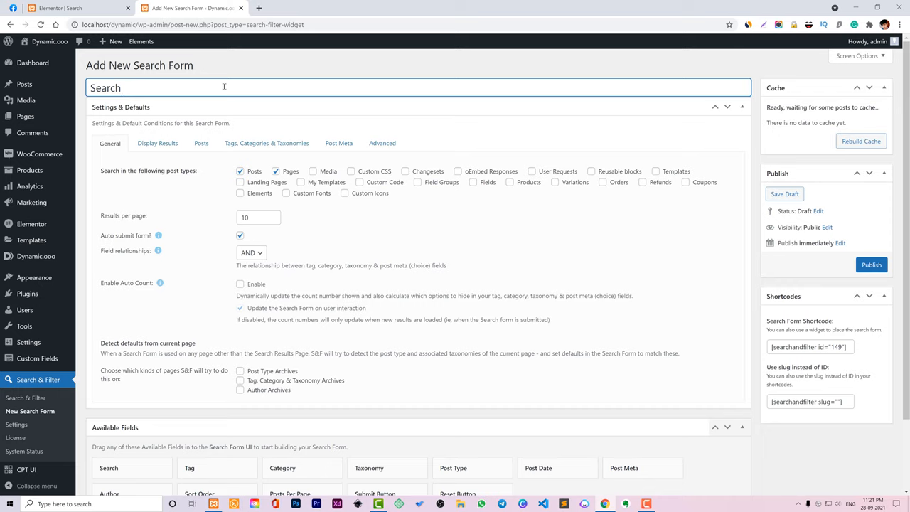
type("Posts")
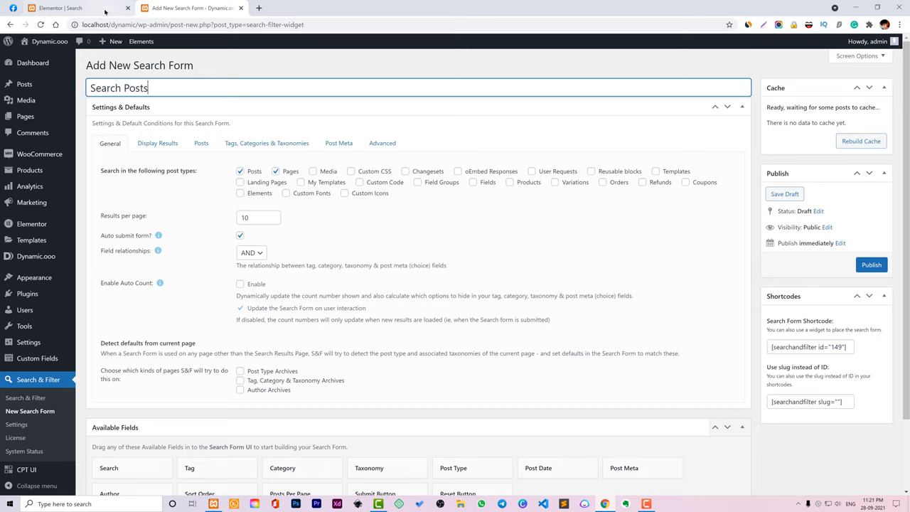
left_click(61, 8)
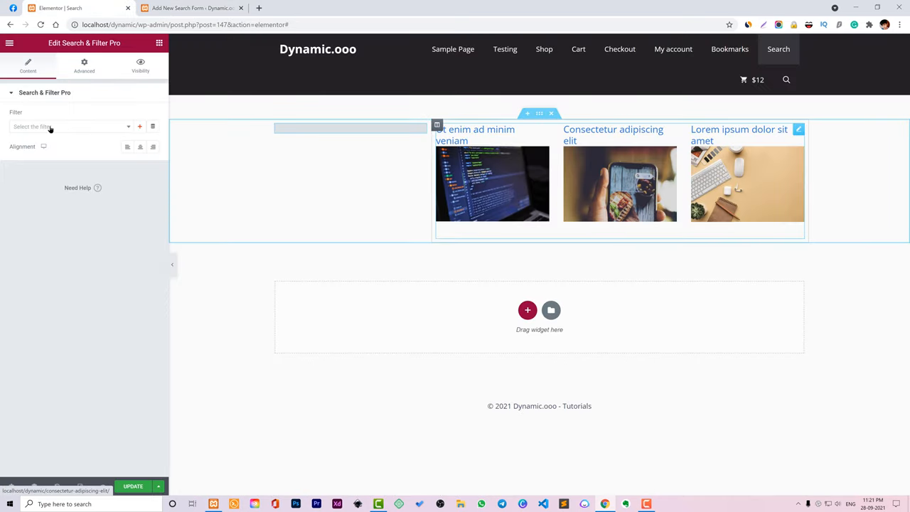
left_click(192, 8)
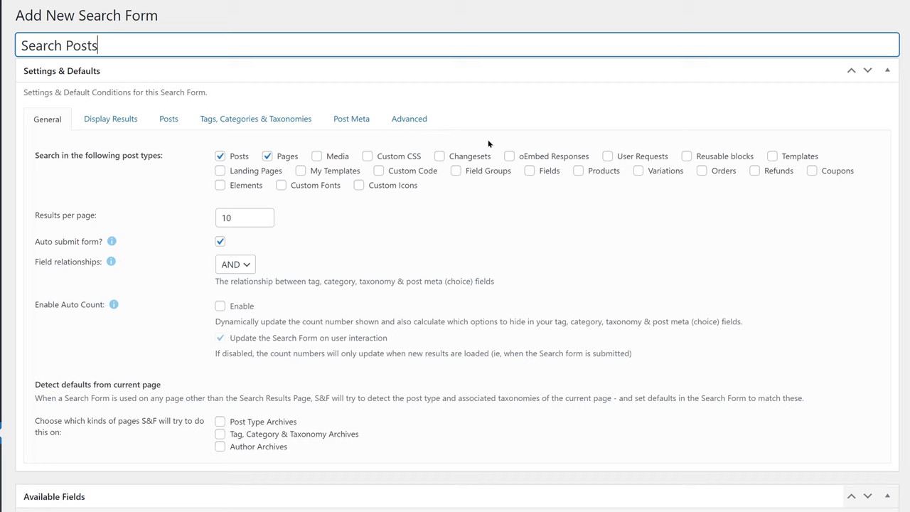
mouse_move(507, 205)
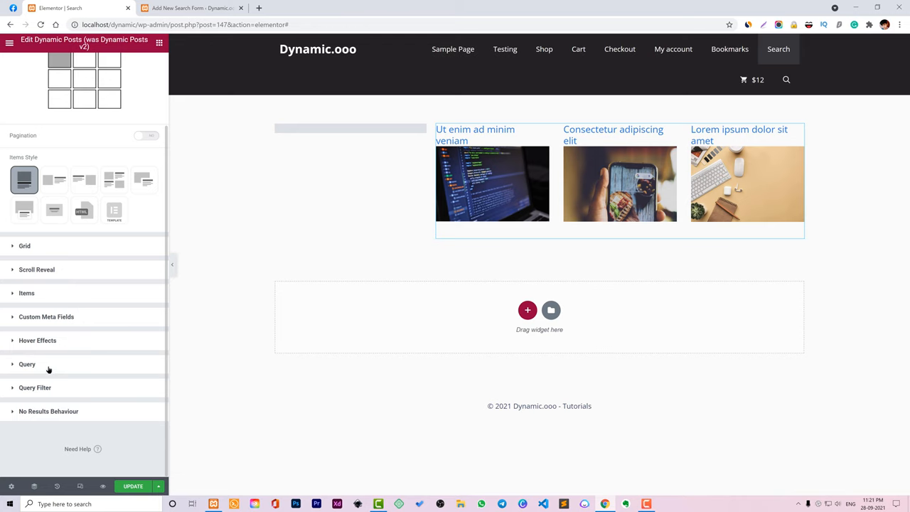
Set the Dynamic Posts grid's query type to Search & Filter Pro.
left_click(27, 363)
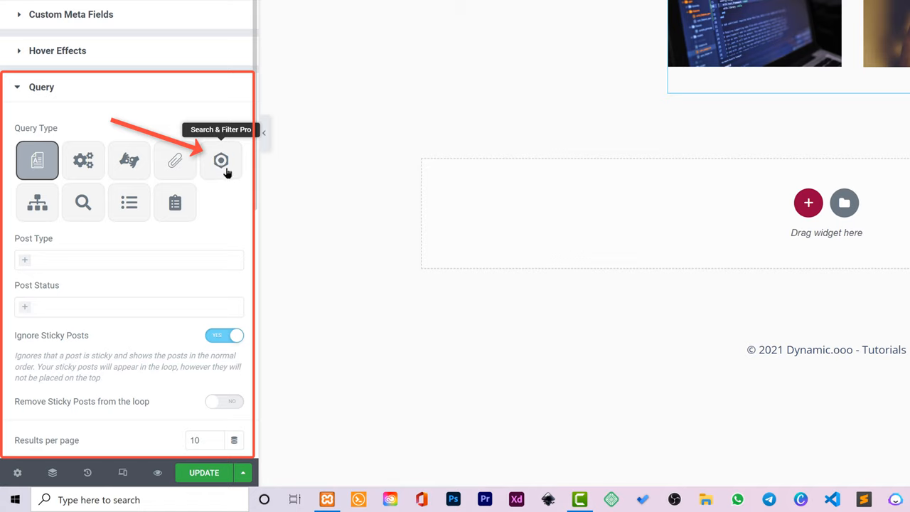
mouse_move(78, 277)
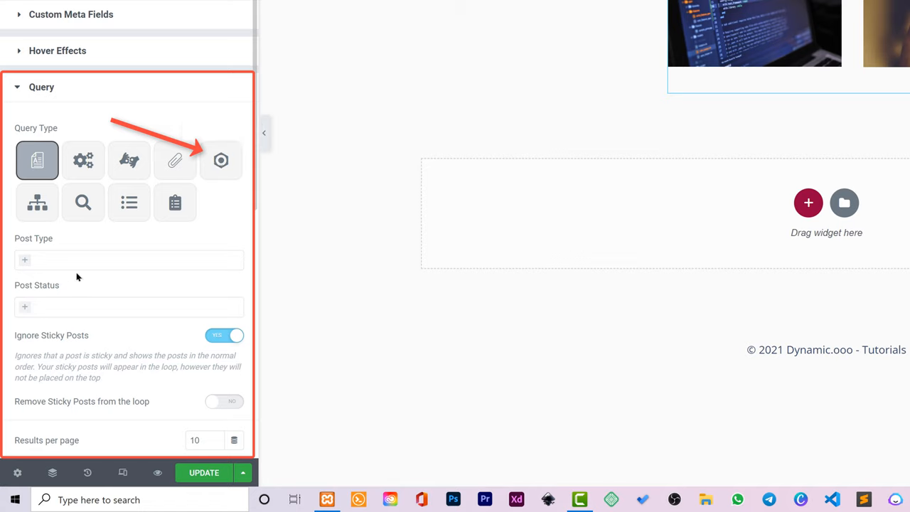
mouse_move(57, 263)
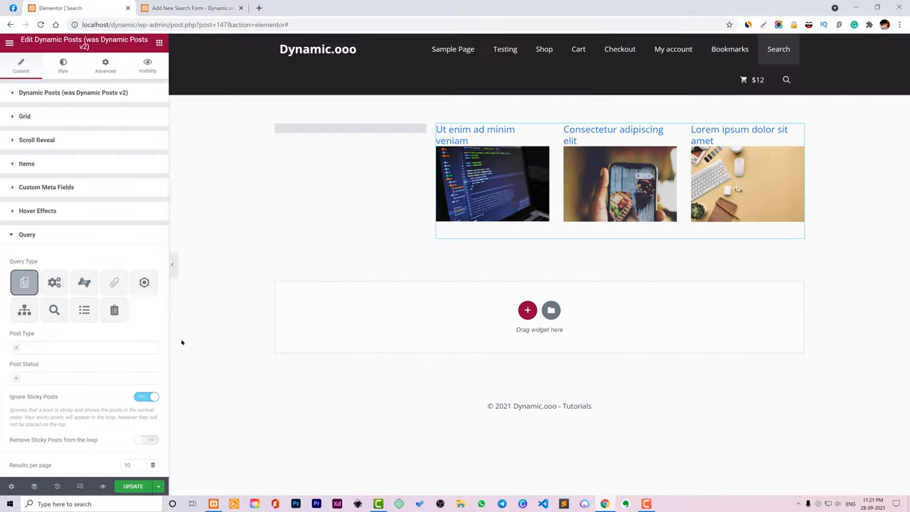
left_click(144, 282)
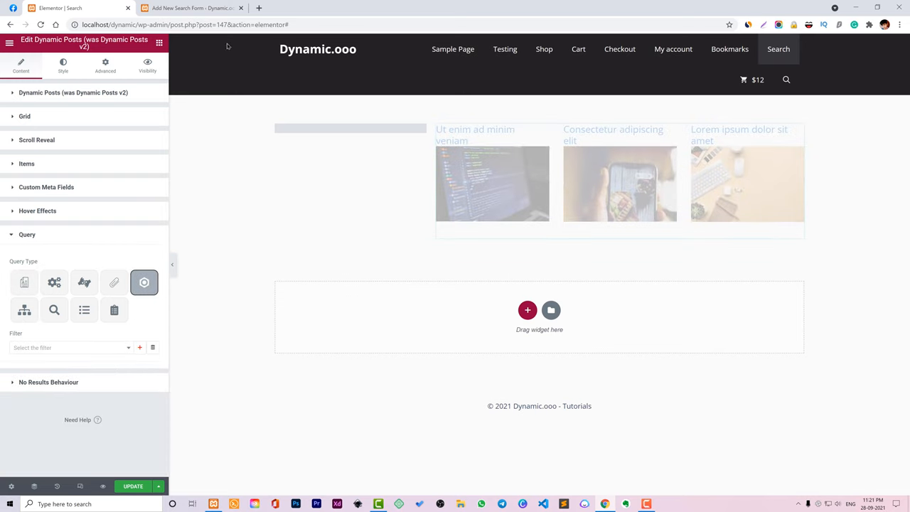
left_click(192, 8)
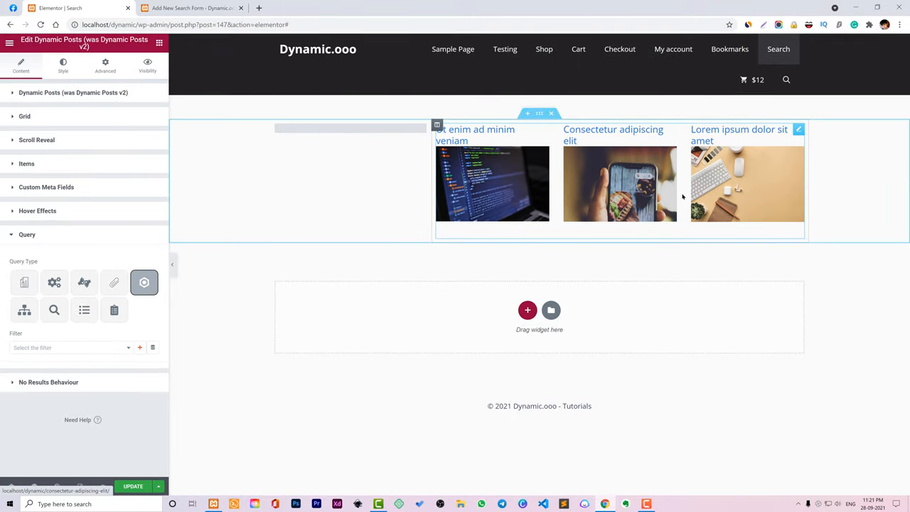
left_click(192, 8)
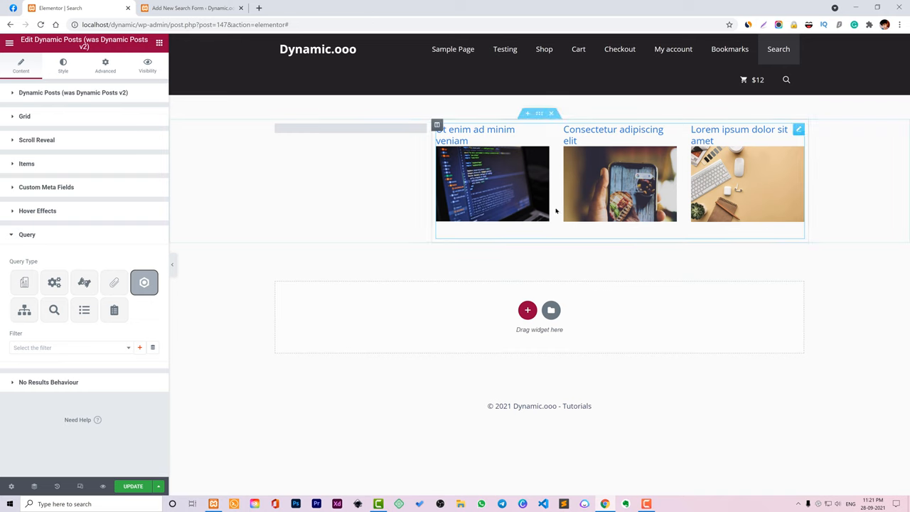
left_click(192, 8)
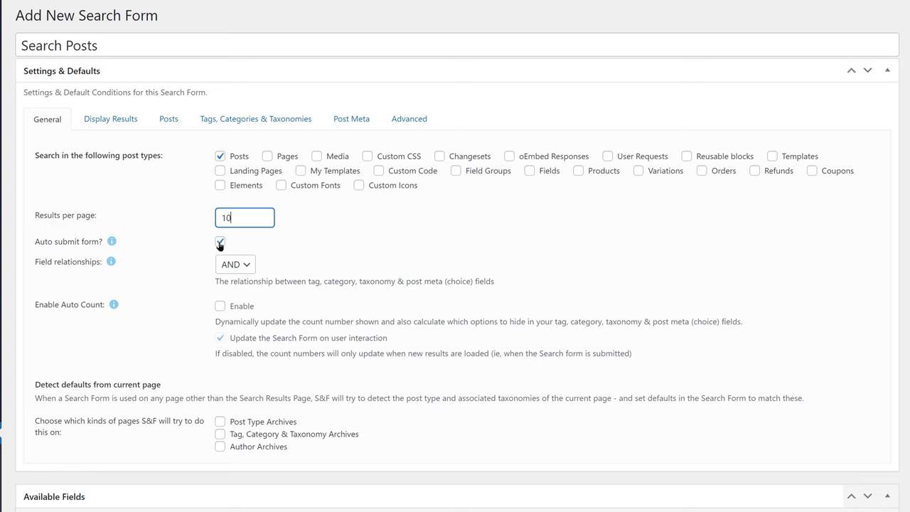
Untick 'Auto submit form?' on the Search Posts form's General tab.
left_click(219, 241)
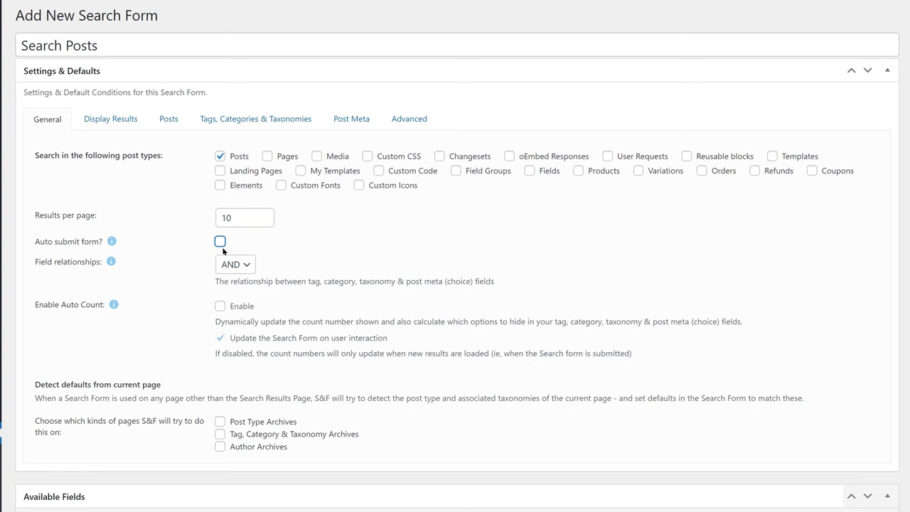
scroll("down", 3)
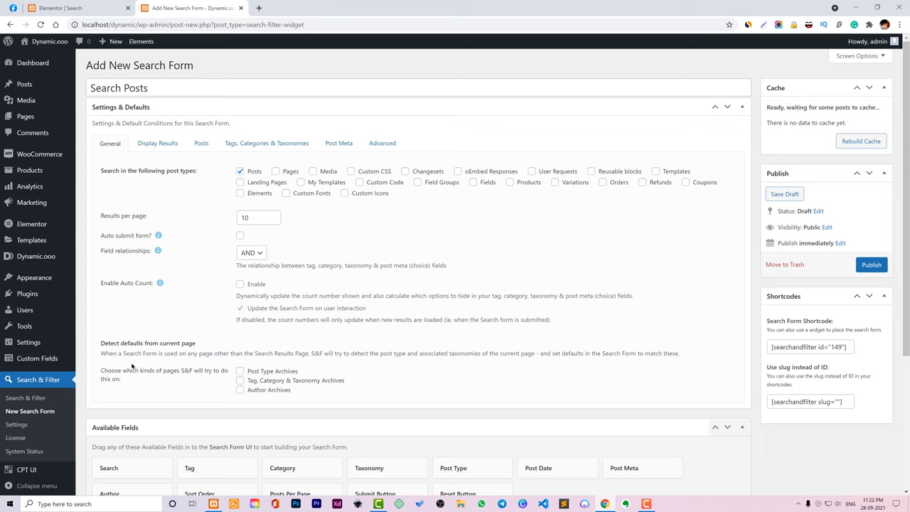
mouse_move(118, 362)
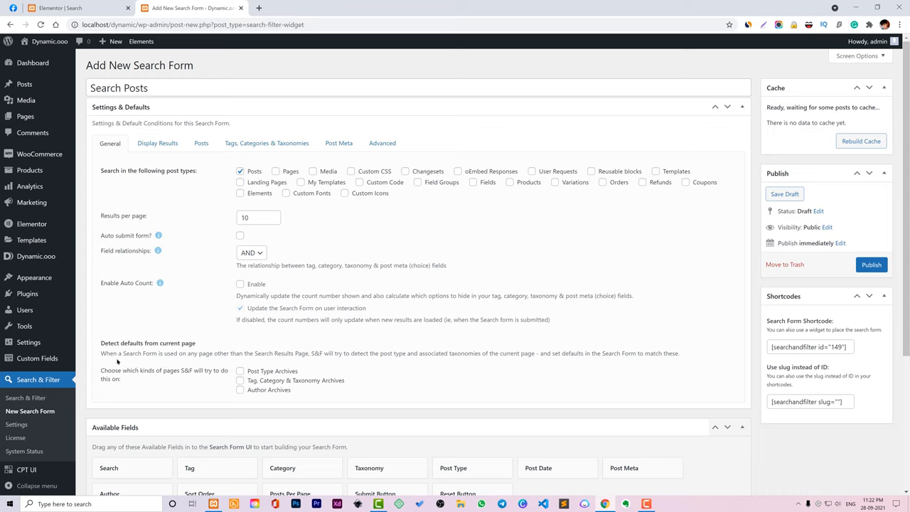
mouse_move(321, 379)
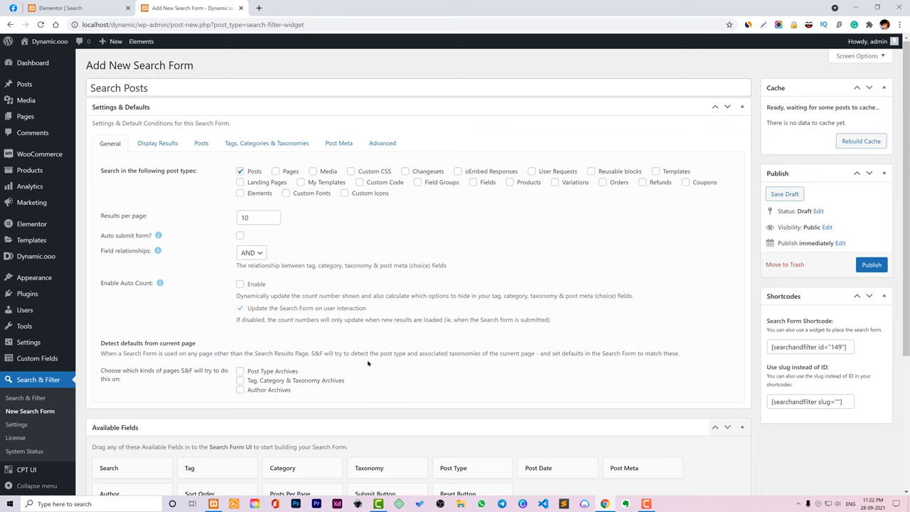
mouse_move(468, 373)
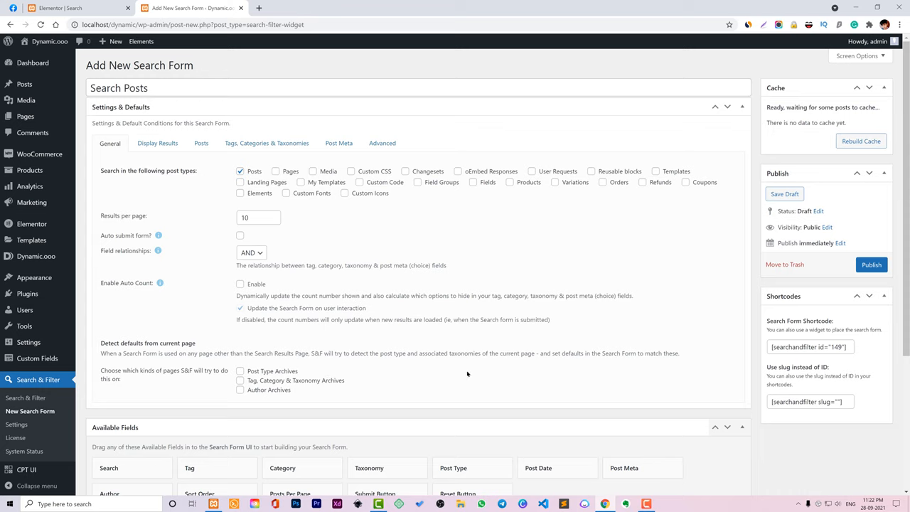
mouse_move(675, 361)
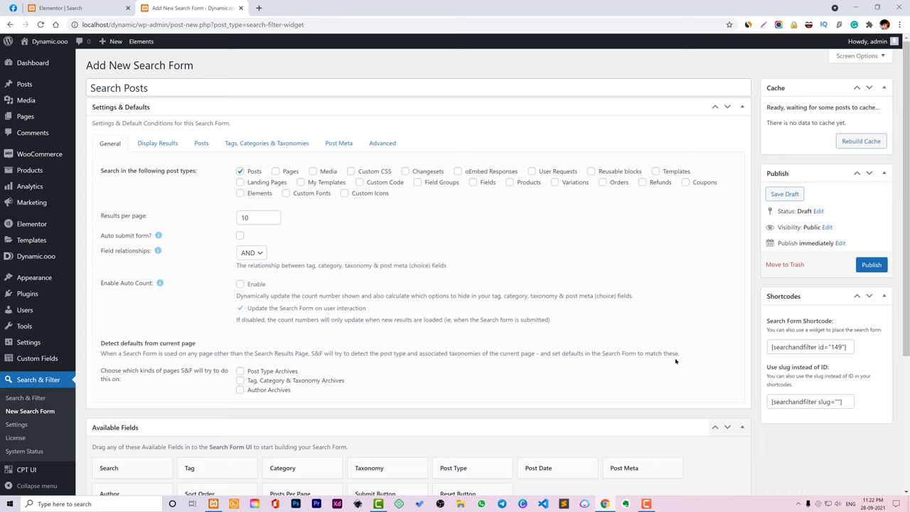
mouse_move(687, 361)
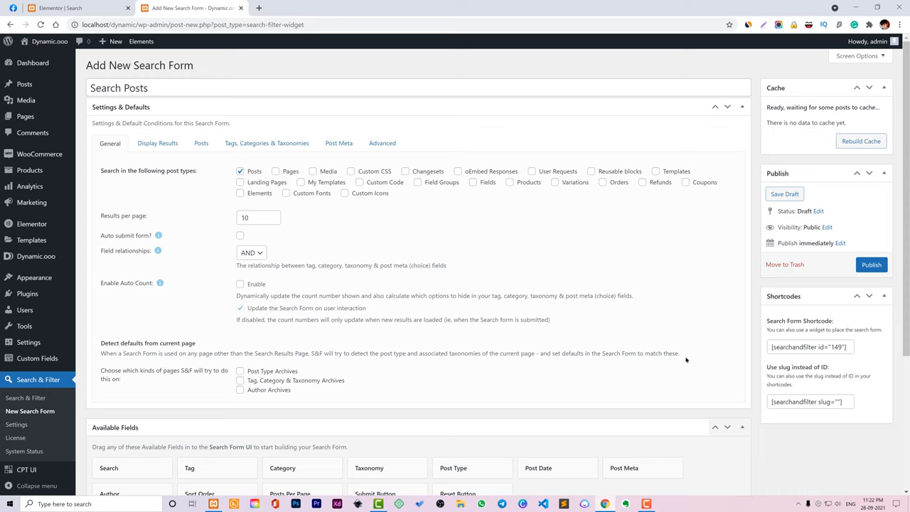
mouse_move(298, 399)
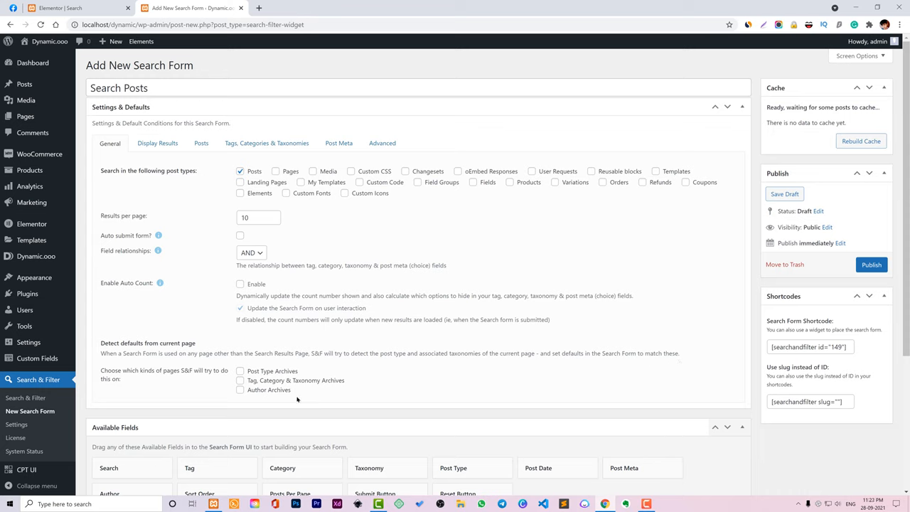
mouse_move(321, 393)
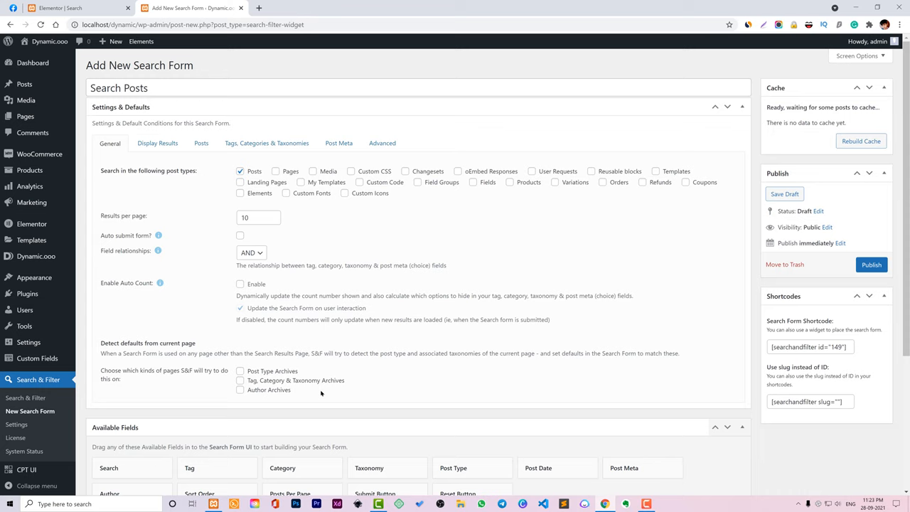
mouse_move(289, 421)
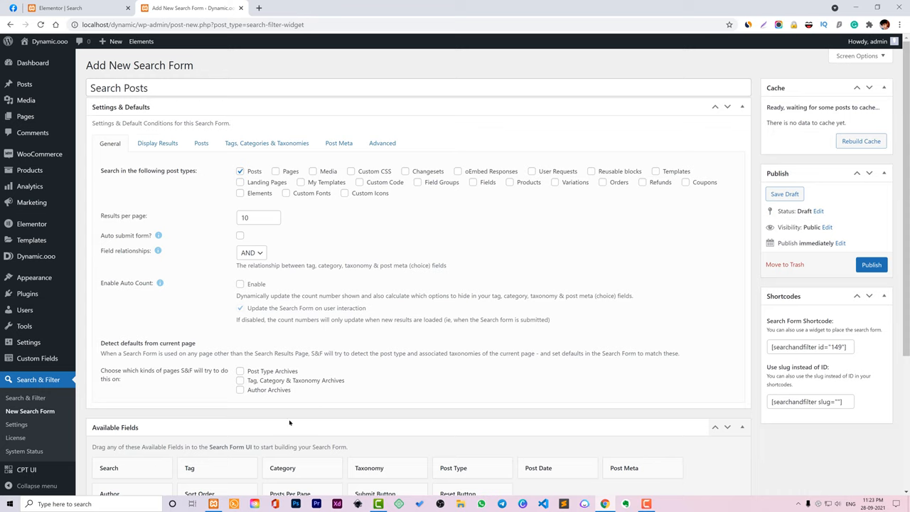
Pick a results display method from the Display Results tab's dropdown.
left_click(157, 143)
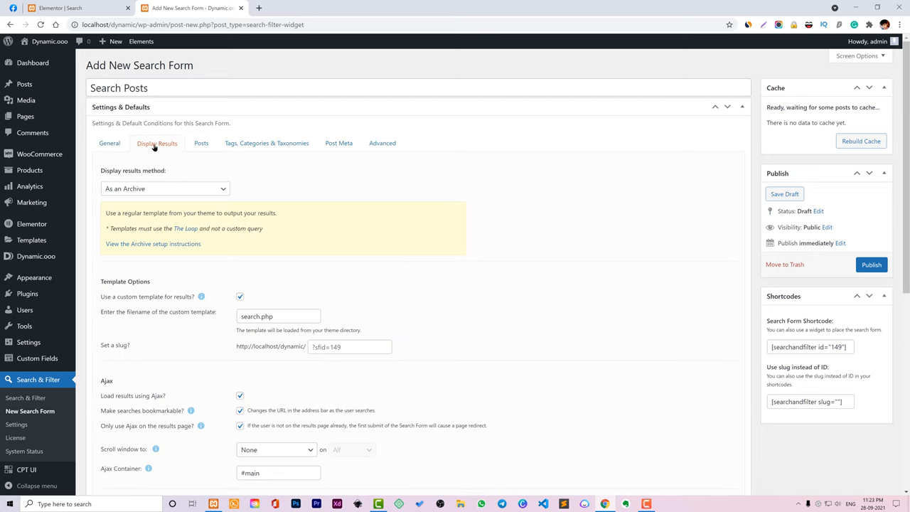
left_click(165, 188)
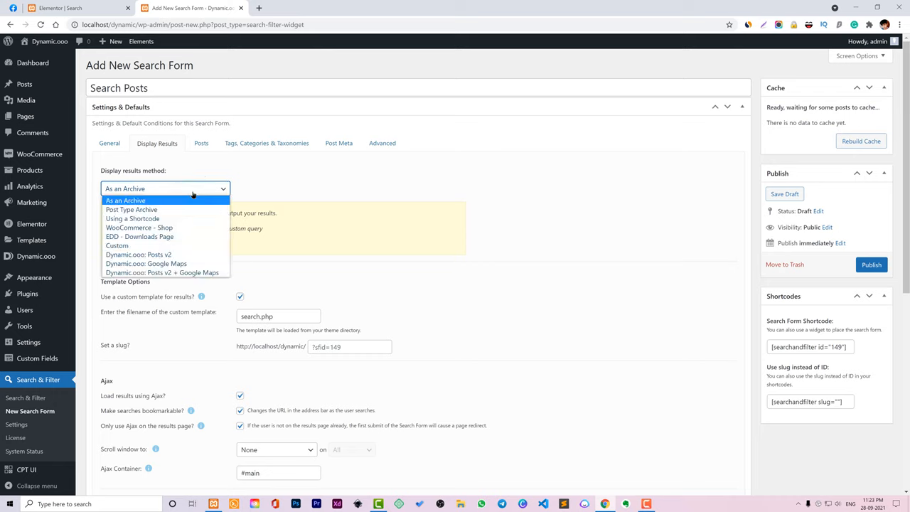
mouse_move(132, 209)
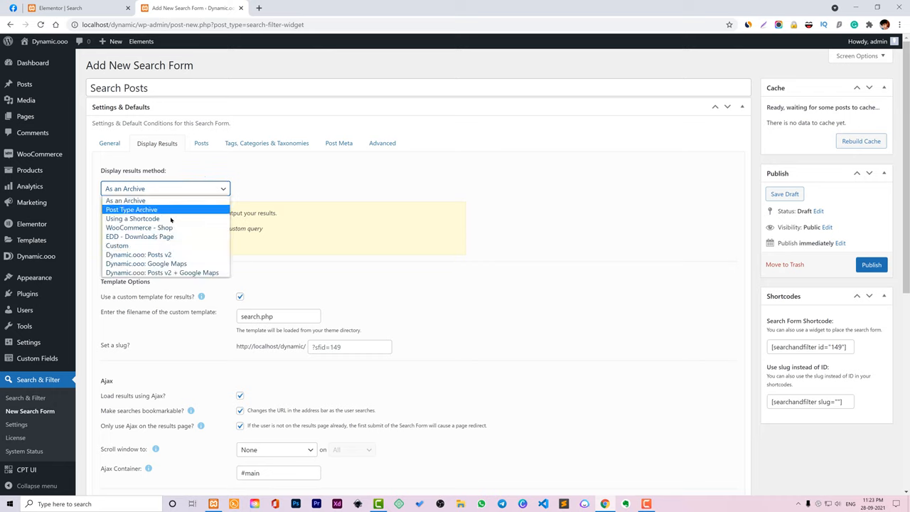
mouse_move(145, 263)
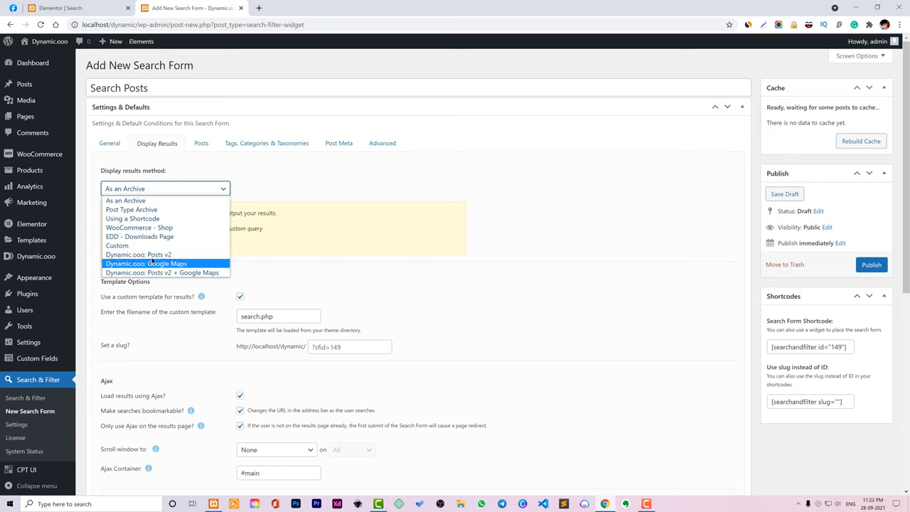
mouse_move(138, 255)
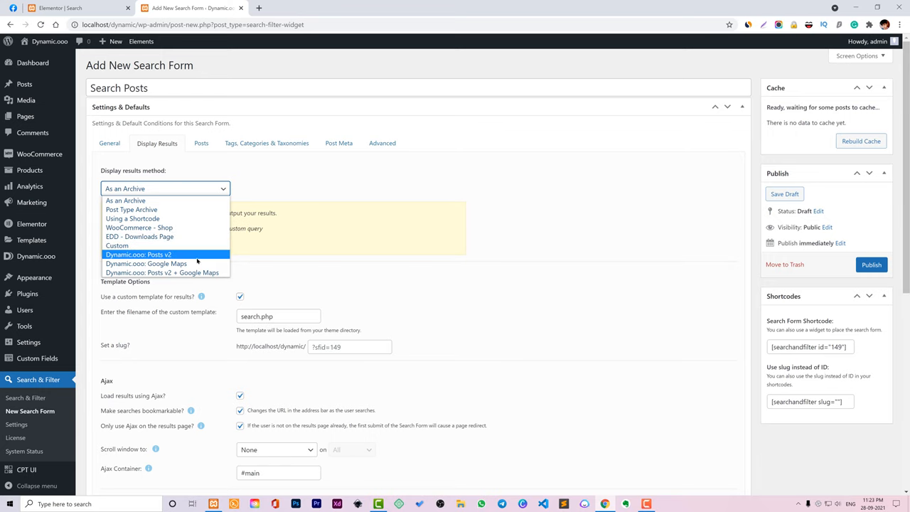
mouse_move(146, 263)
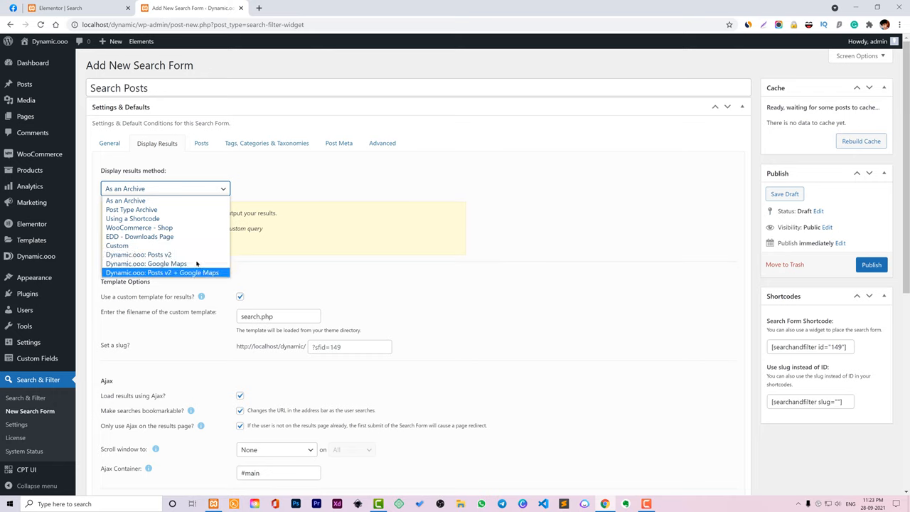
left_click(138, 253)
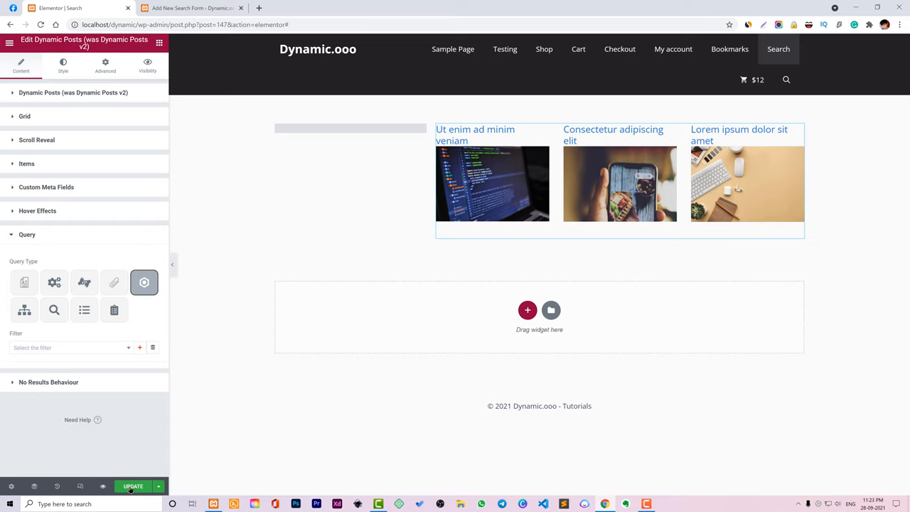
Save the Search page in Elementor and go back to the Search Posts form.
left_click(133, 487)
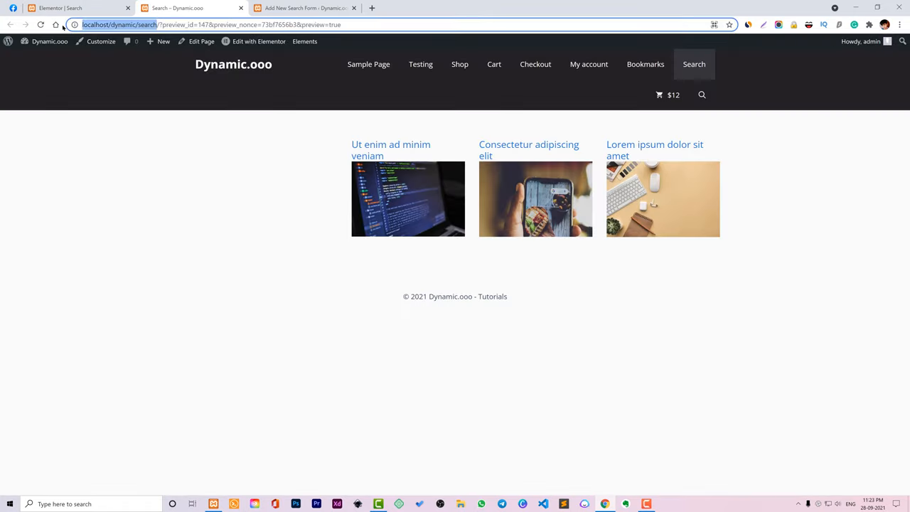
left_click(304, 7)
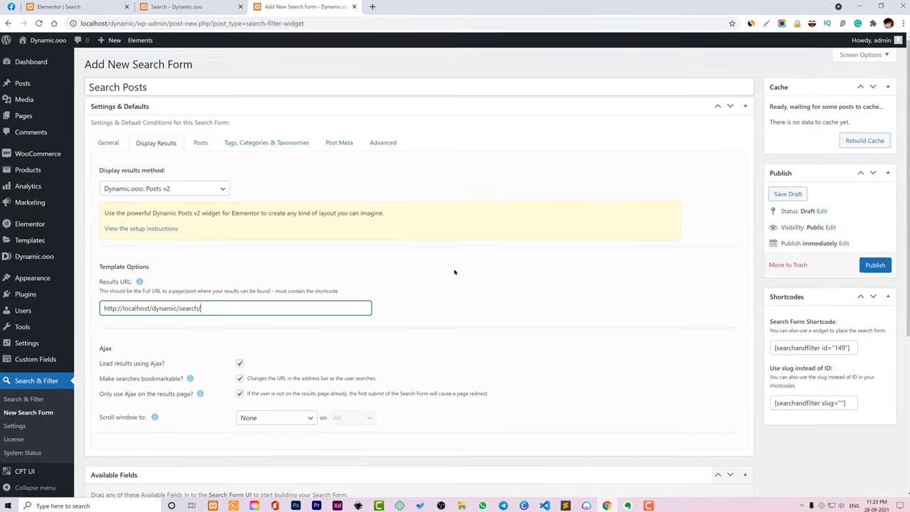
scroll("down", 3)
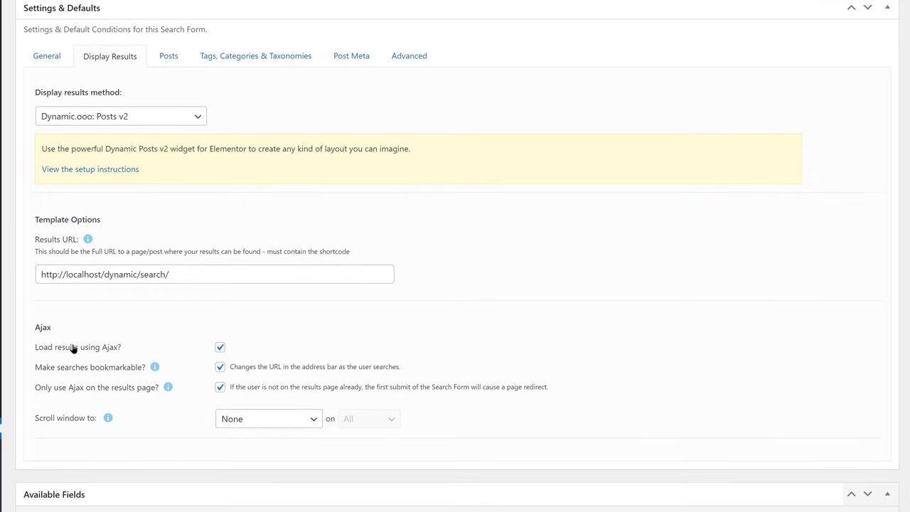
mouse_move(330, 326)
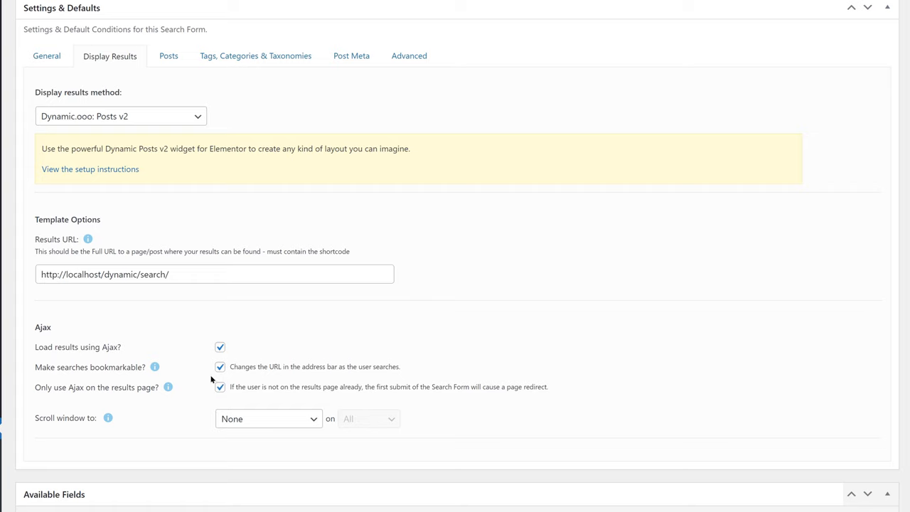
mouse_move(114, 398)
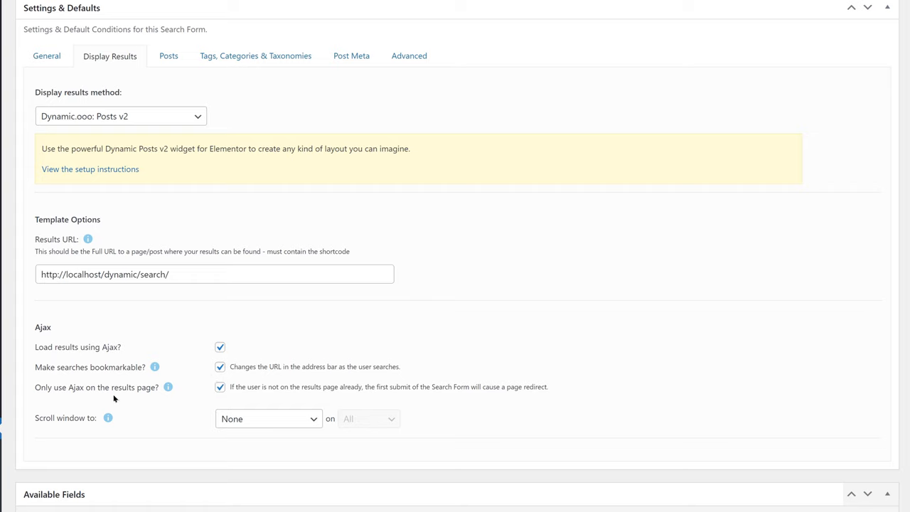
mouse_move(295, 443)
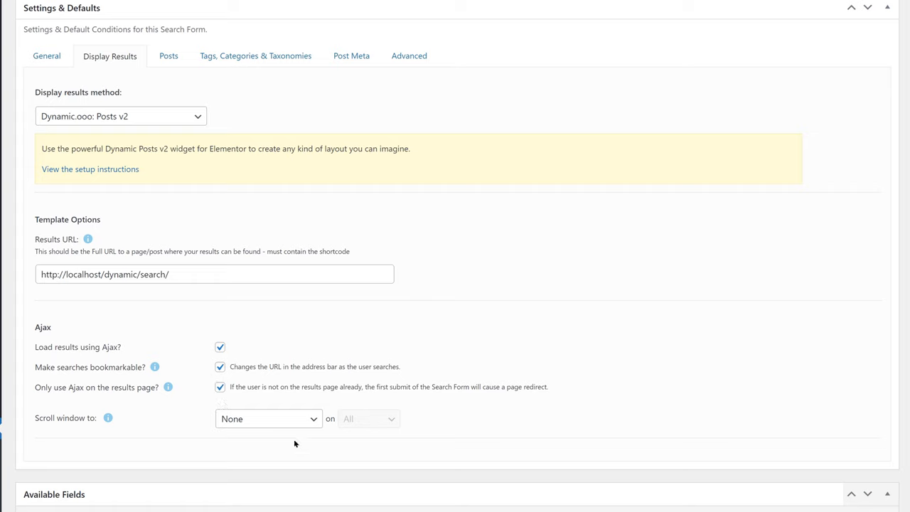
scroll("down", 3)
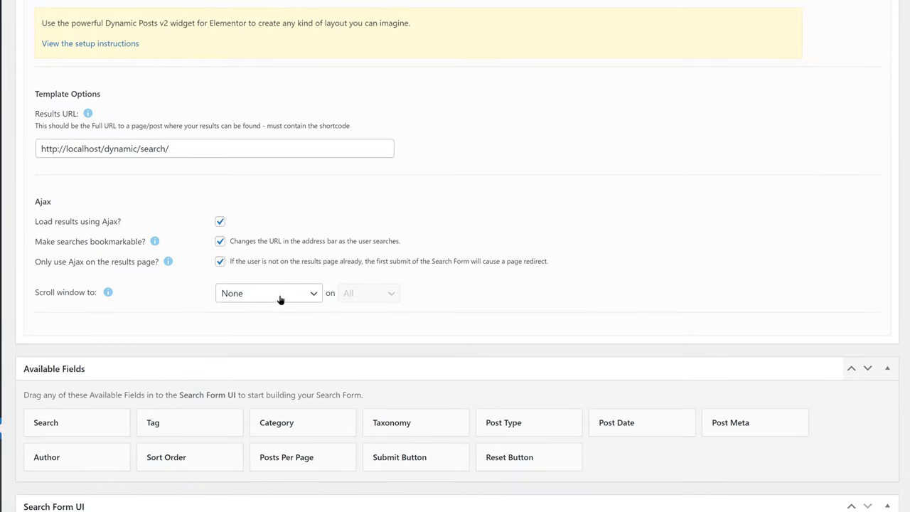
scroll("down", 3)
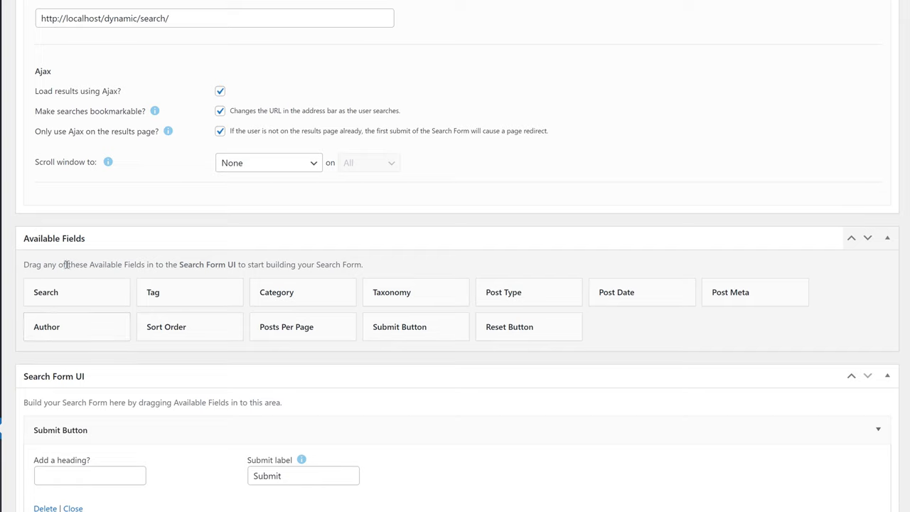
mouse_move(107, 395)
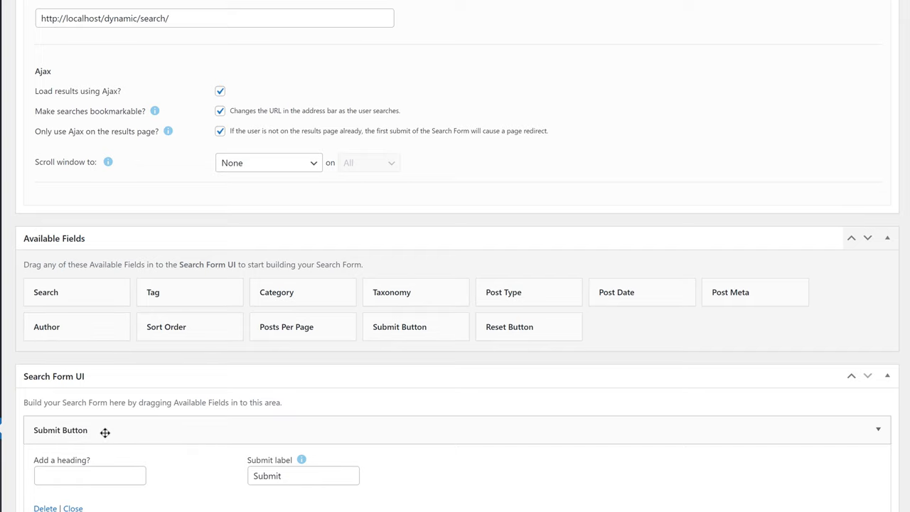
scroll("up", 3)
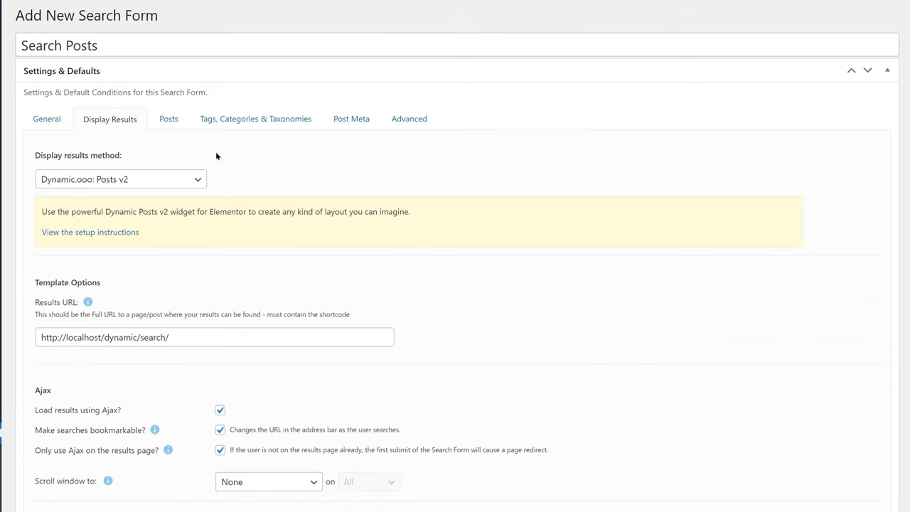
Review the Posts tab's exclude-IDs, sticky posts and default order options without changing them.
left_click(168, 119)
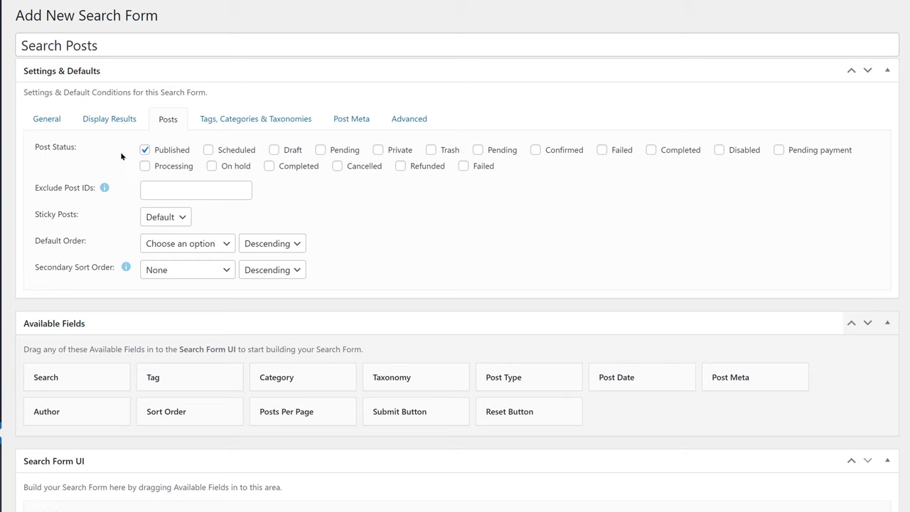
mouse_move(370, 162)
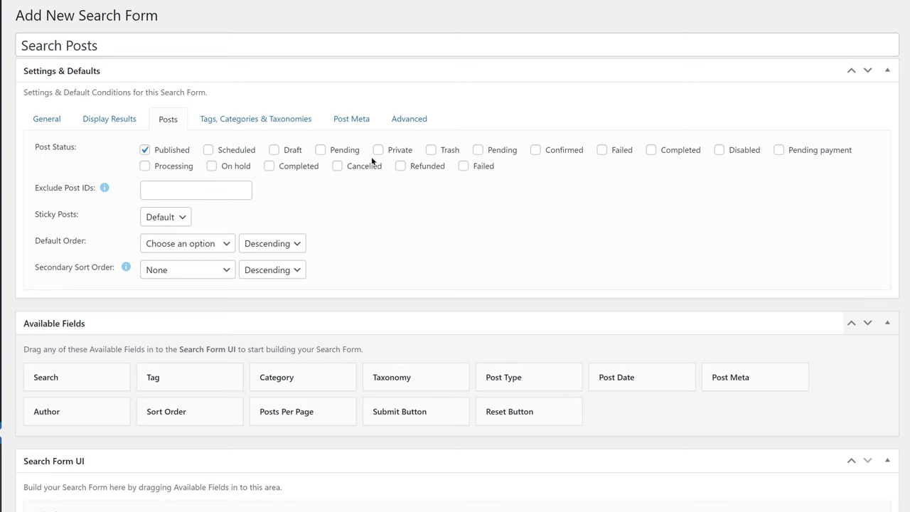
mouse_move(656, 176)
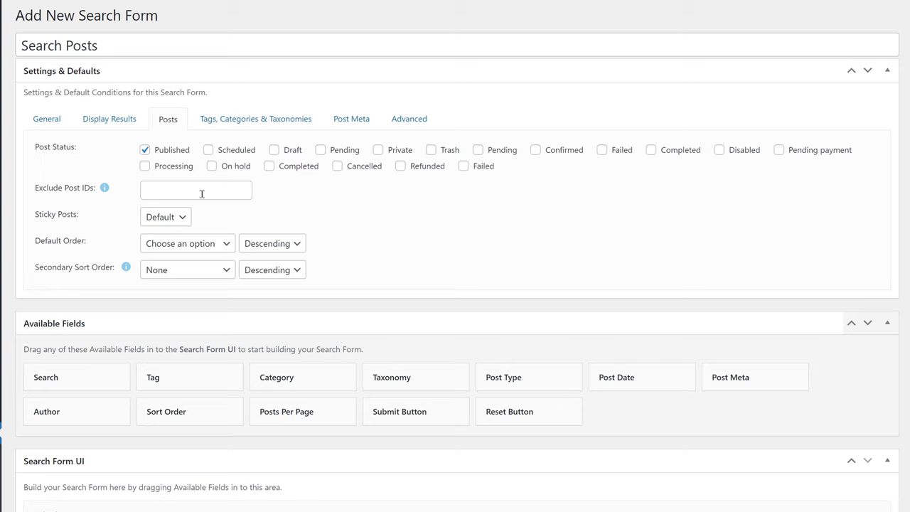
left_click(164, 217)
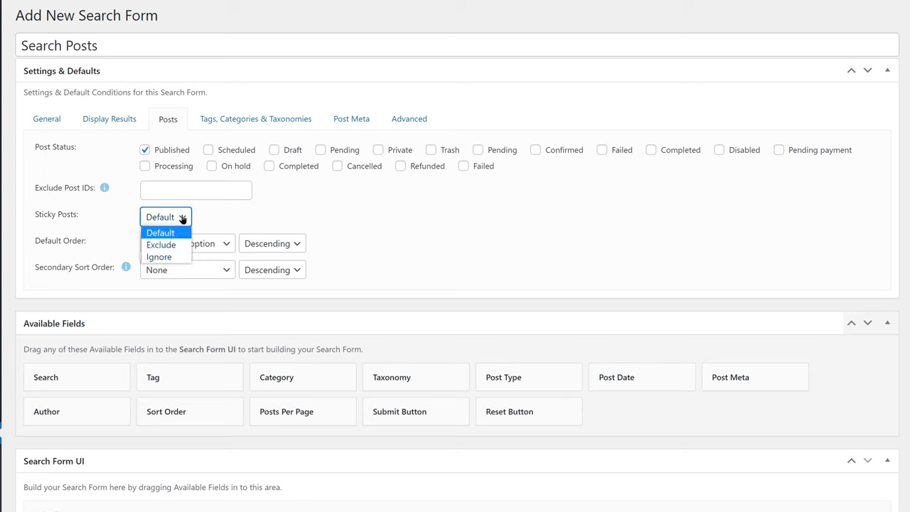
left_click(159, 233)
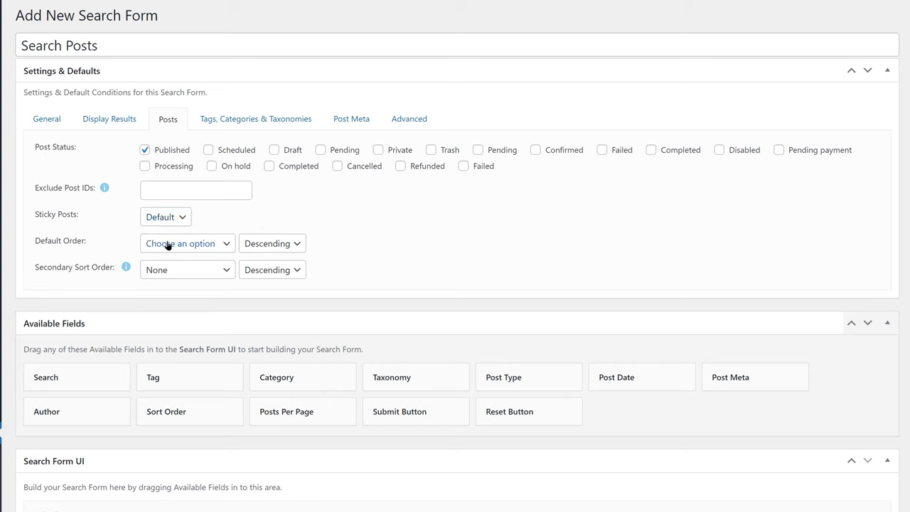
mouse_move(181, 243)
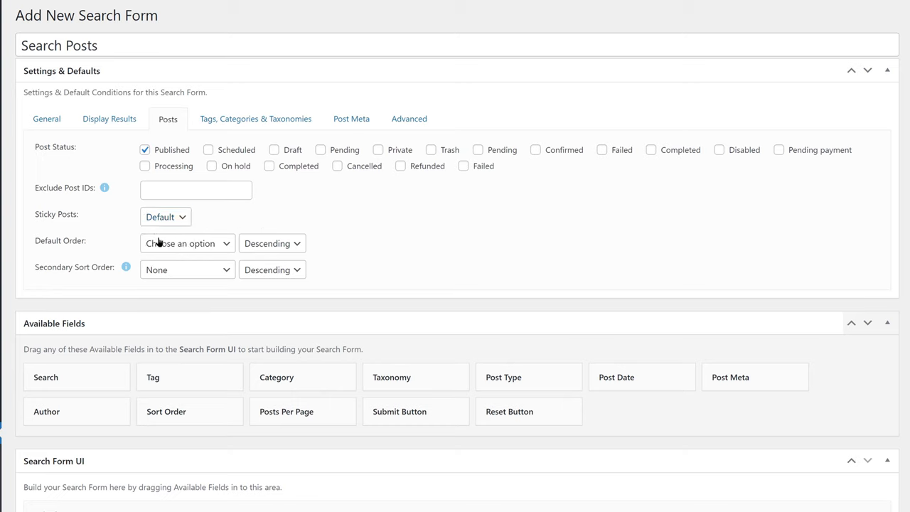
mouse_move(298, 223)
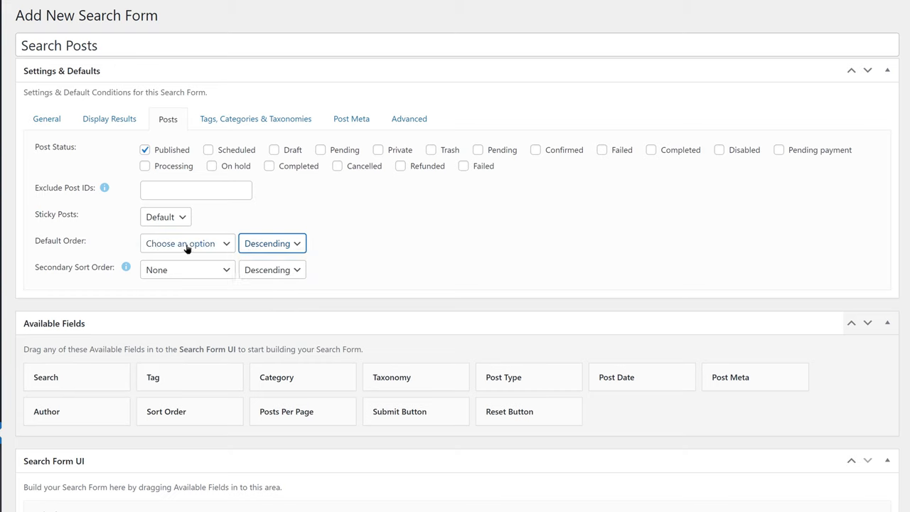
left_click(187, 243)
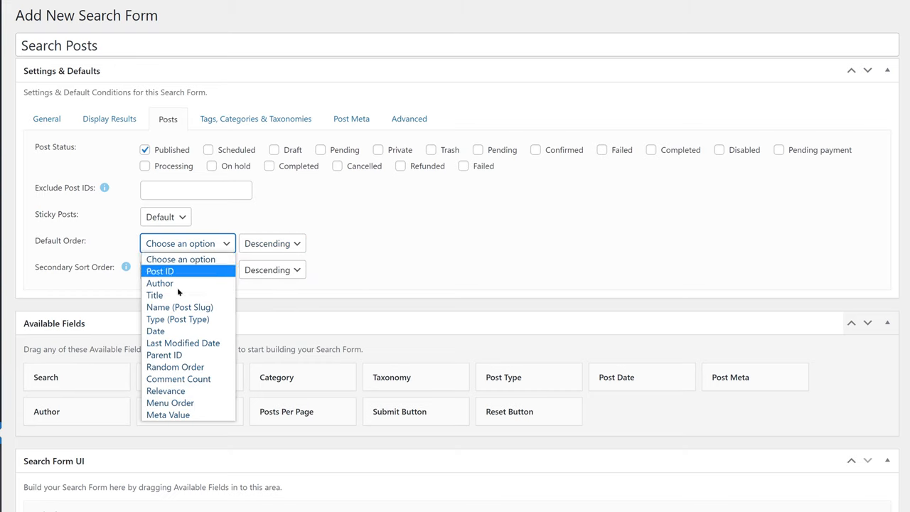
mouse_move(154, 295)
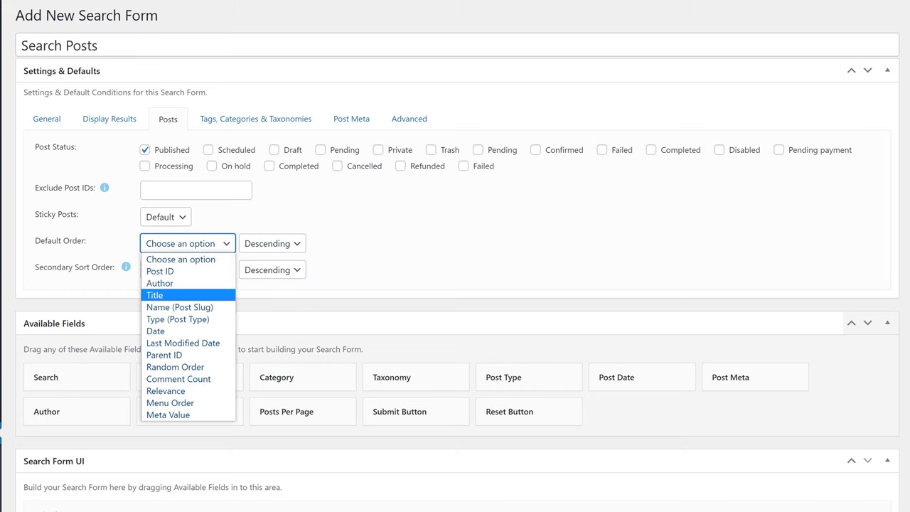
mouse_move(175, 367)
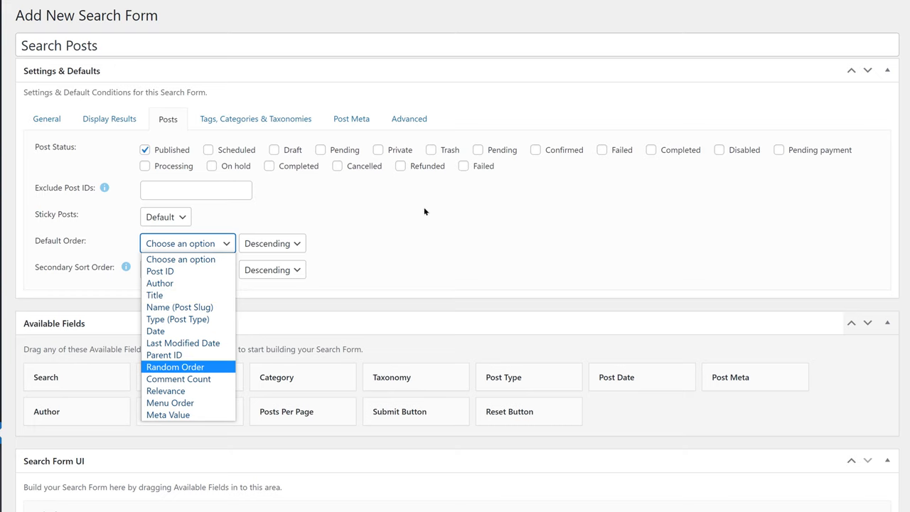
mouse_move(106, 85)
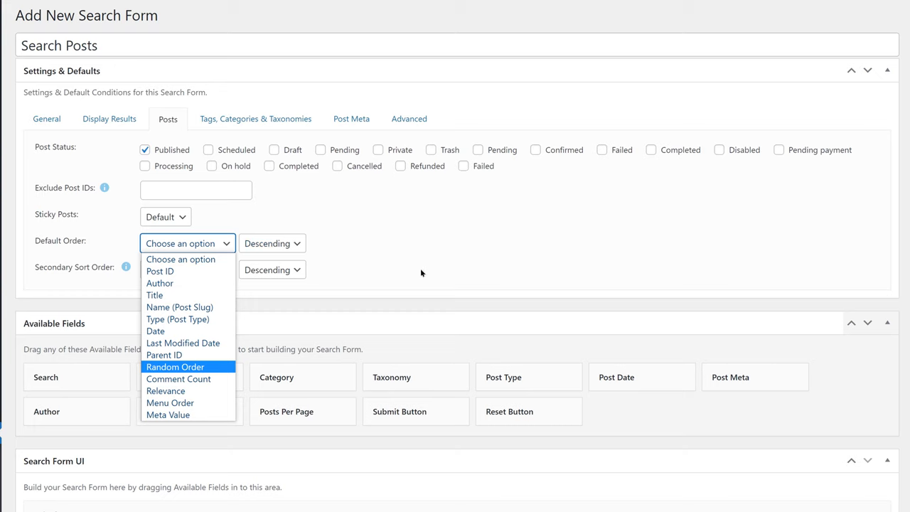
mouse_move(183, 343)
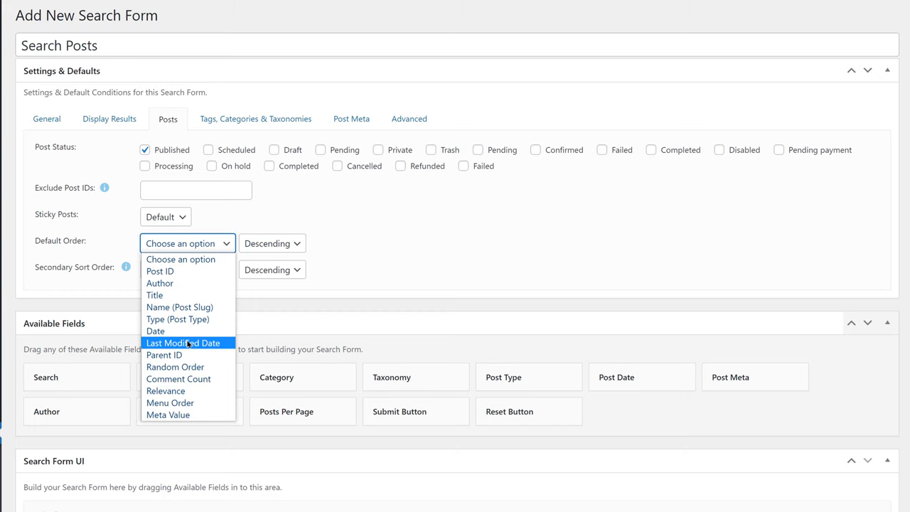
mouse_move(443, 255)
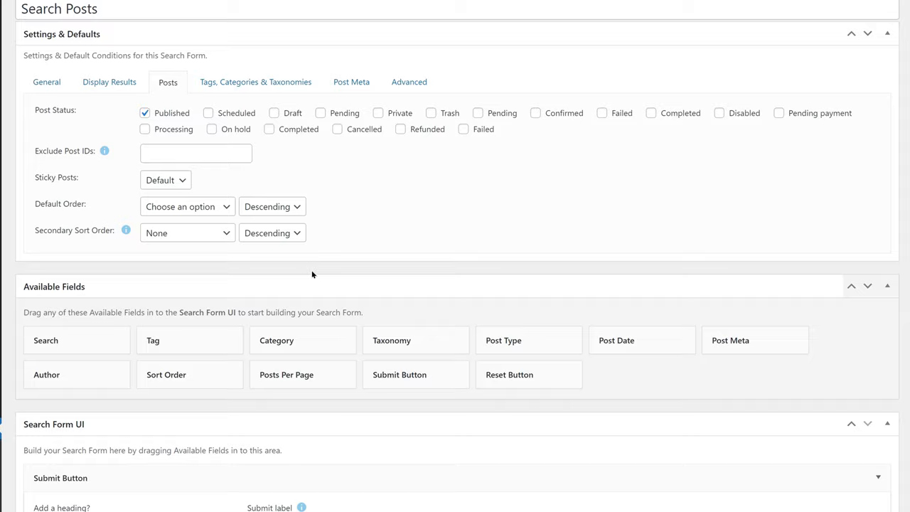
Add a new post meta condition on the form's Post Meta tab.
left_click(255, 81)
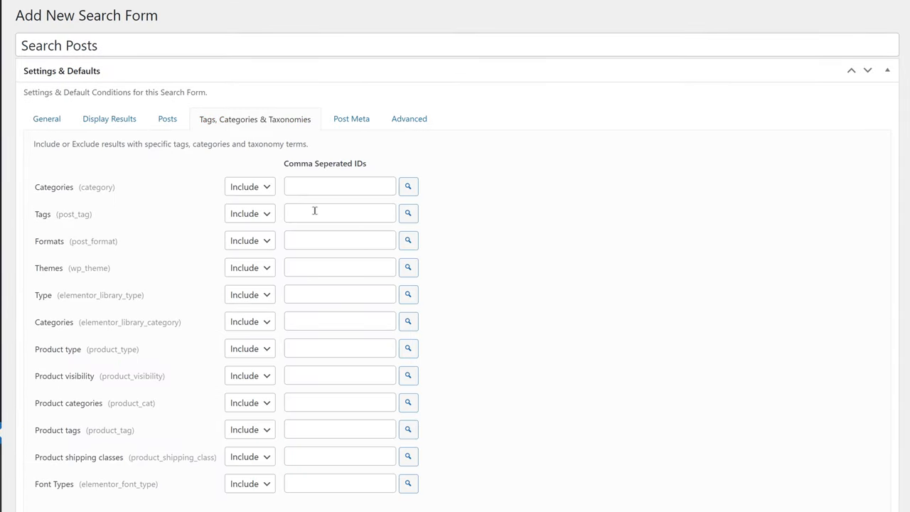
mouse_move(280, 251)
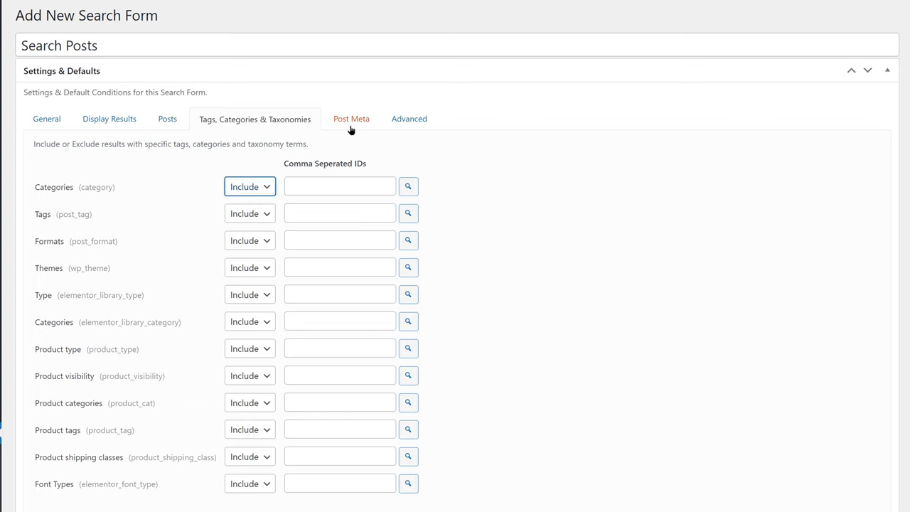
left_click(351, 118)
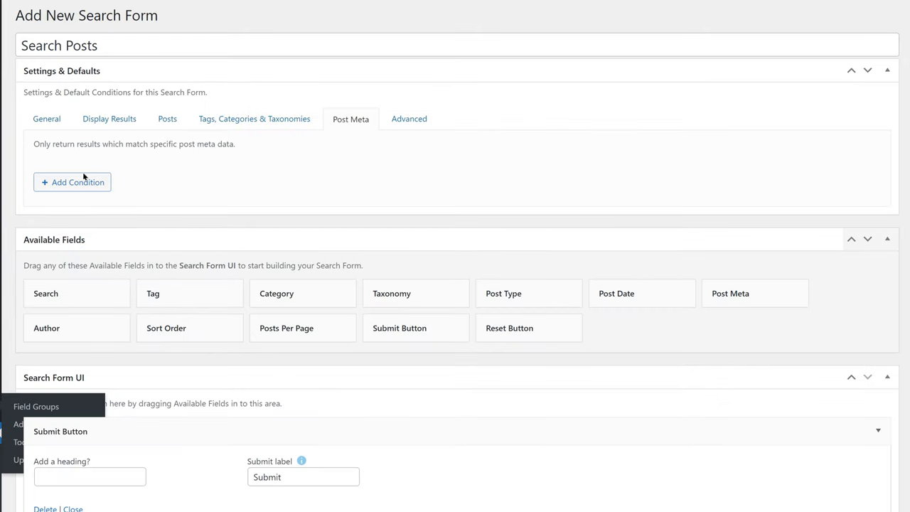
left_click(72, 182)
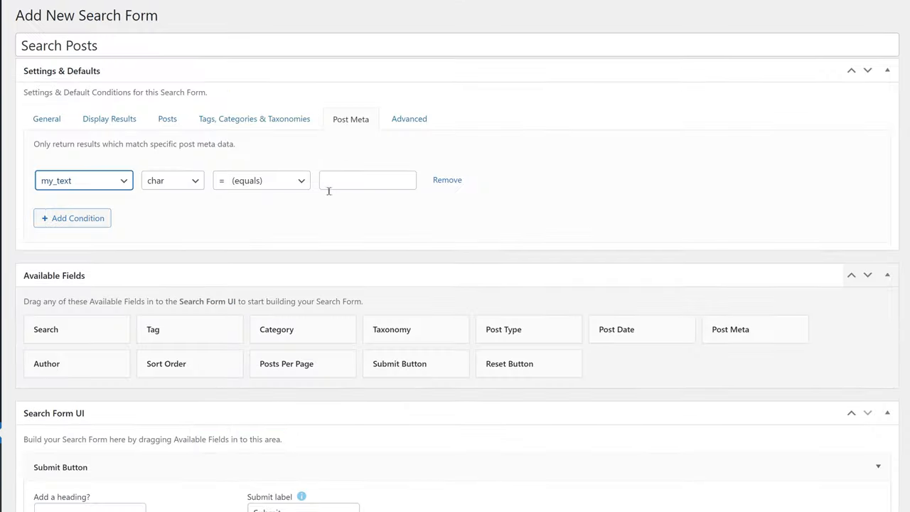
Make the my_text condition compare numerically, less than 18.
left_click(261, 179)
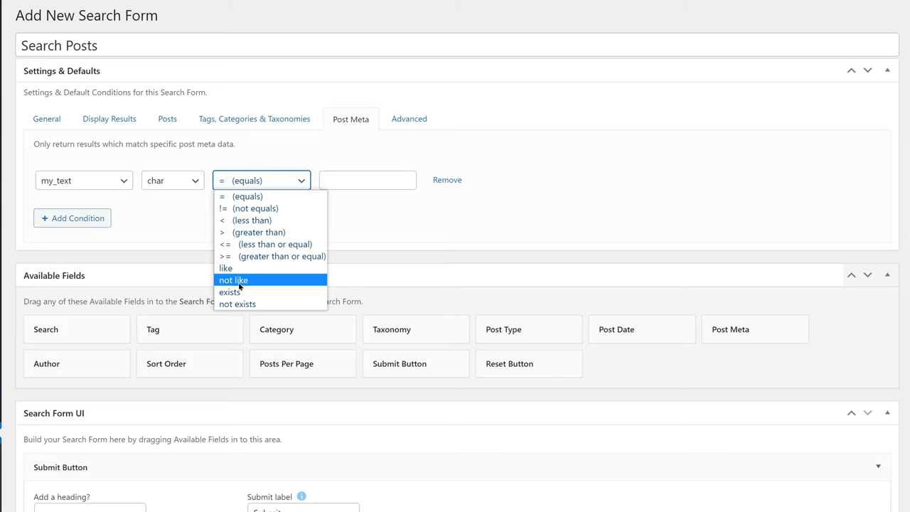
left_click(230, 291)
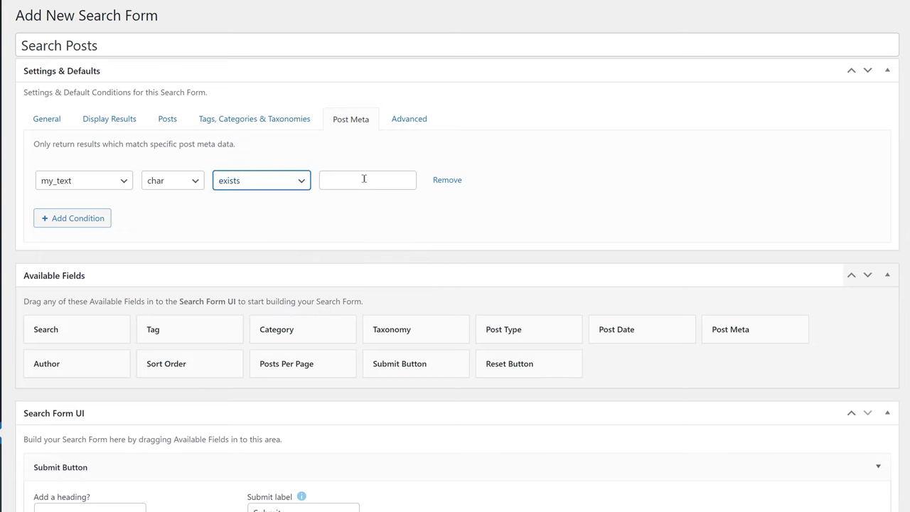
left_click(368, 180)
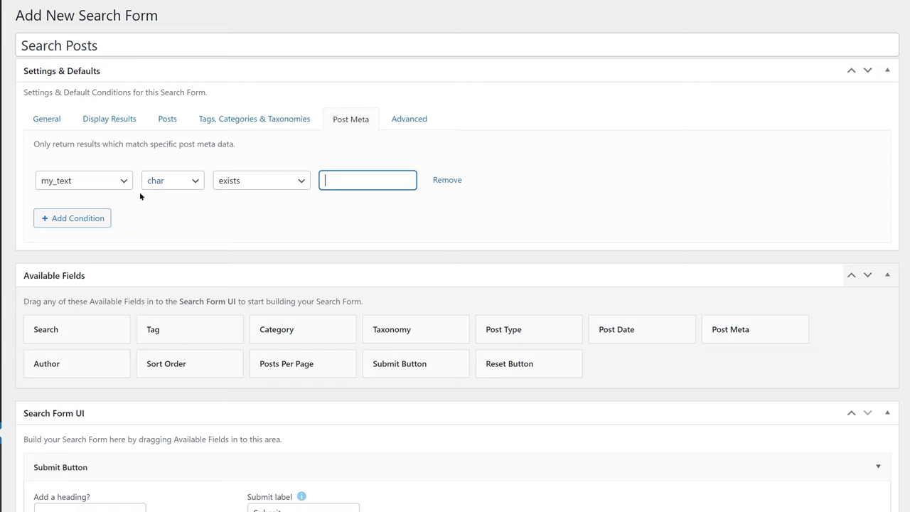
left_click(261, 180)
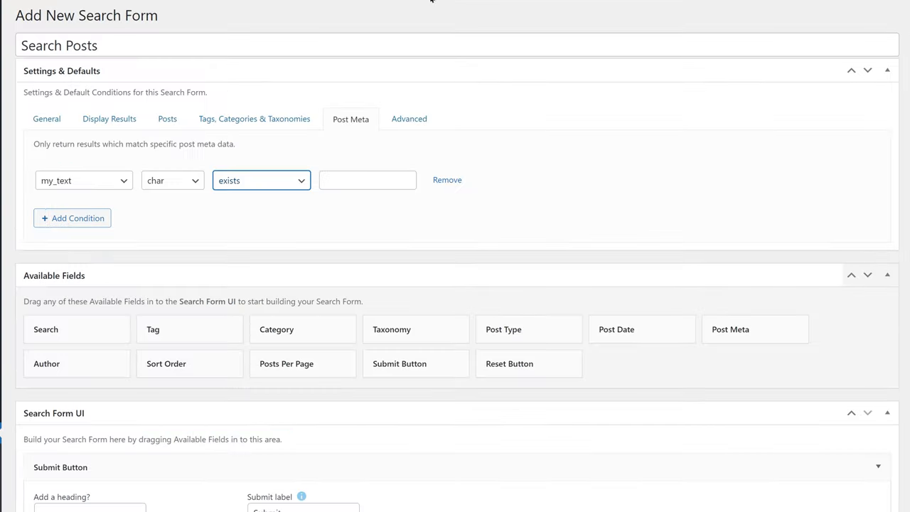
mouse_move(229, 205)
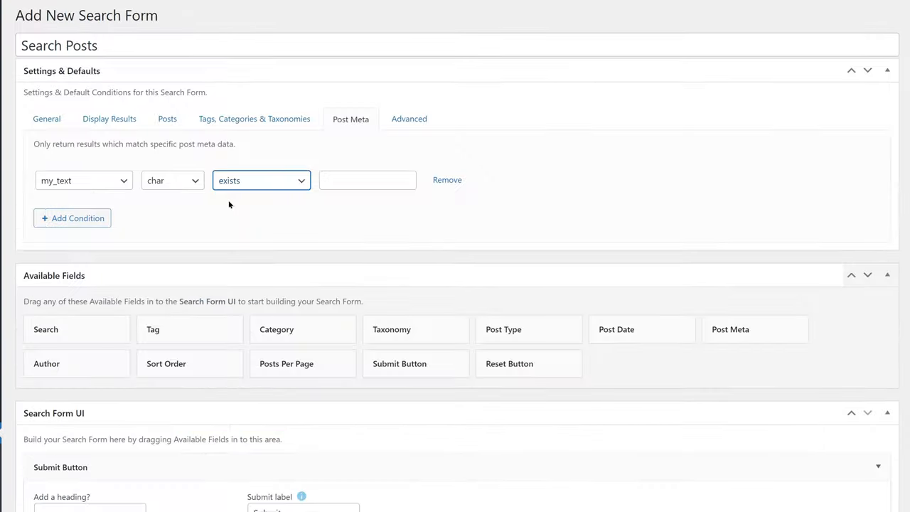
left_click(261, 180)
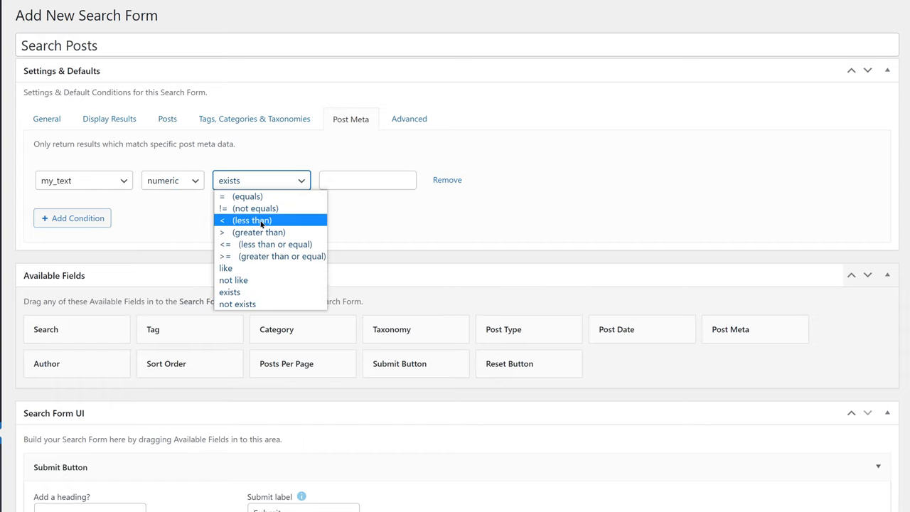
left_click(252, 220)
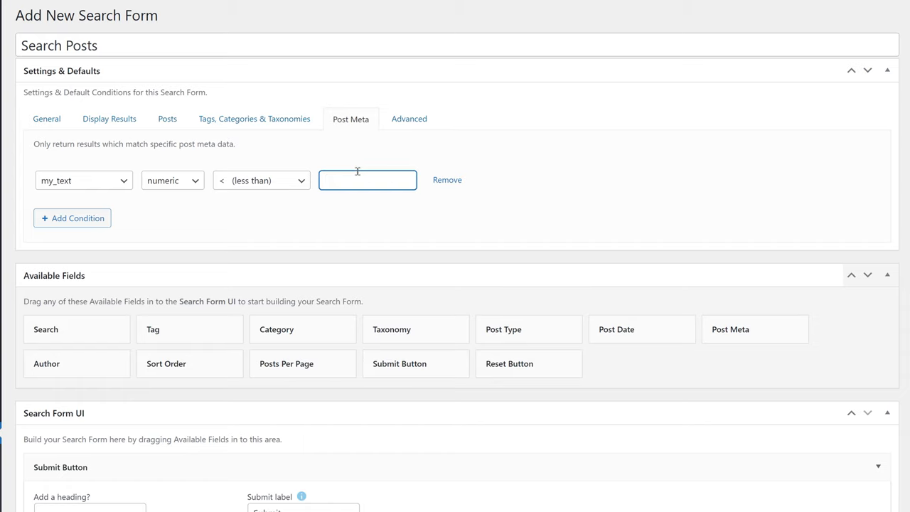
type("18")
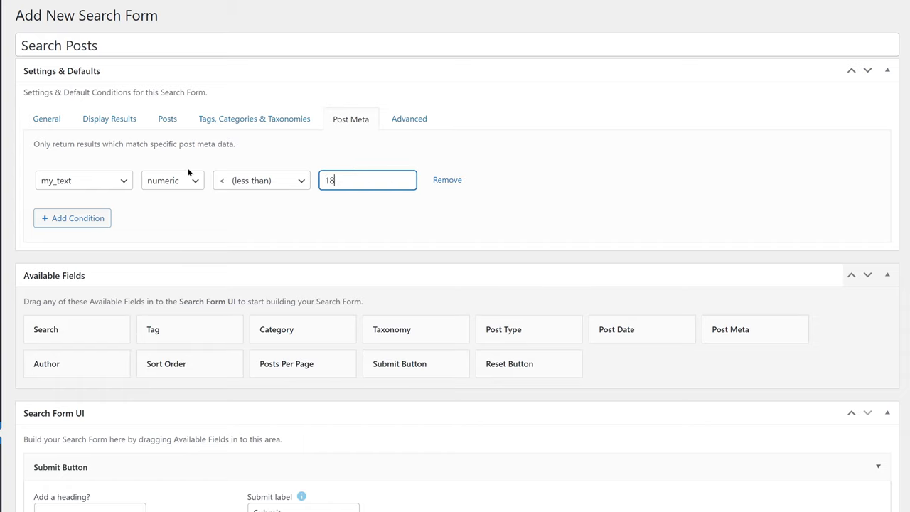
mouse_move(447, 180)
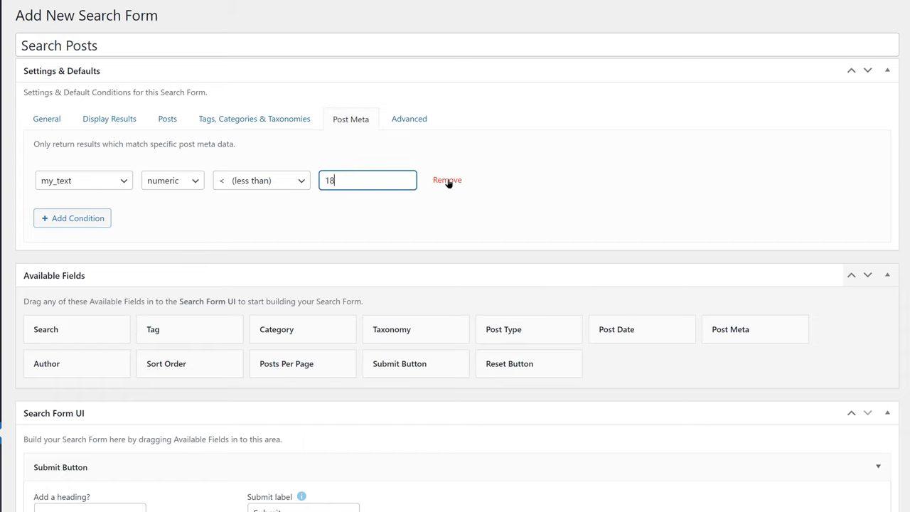
Show the Advanced tab with the Relevanssi and is_search/is_archive options.
left_click(409, 119)
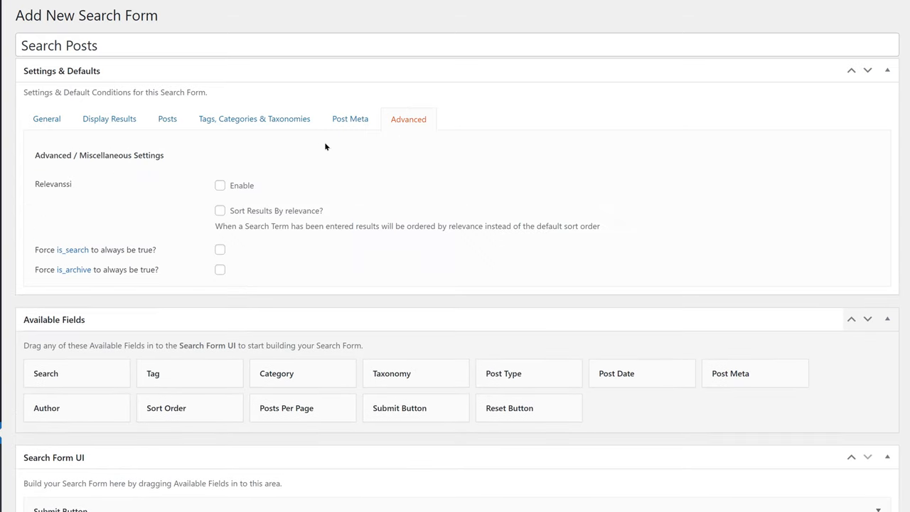
mouse_move(208, 197)
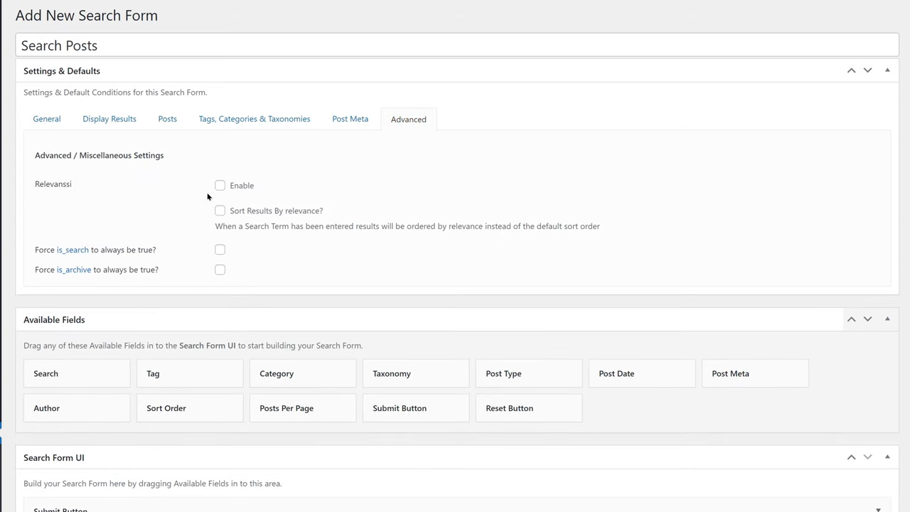
mouse_move(290, 175)
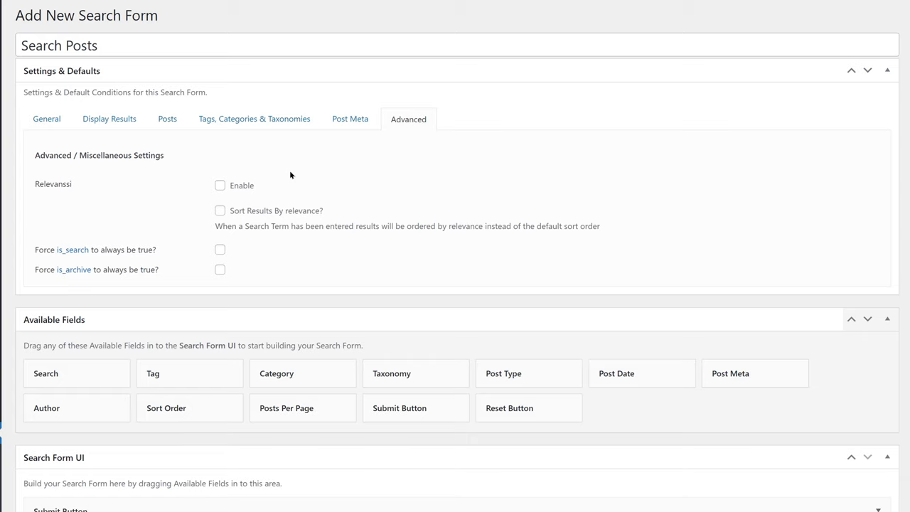
mouse_move(651, 258)
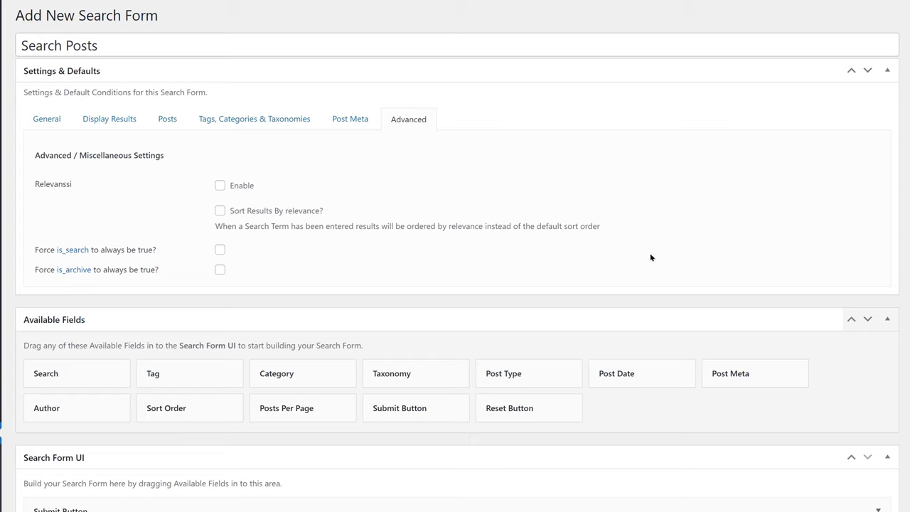
mouse_move(667, 224)
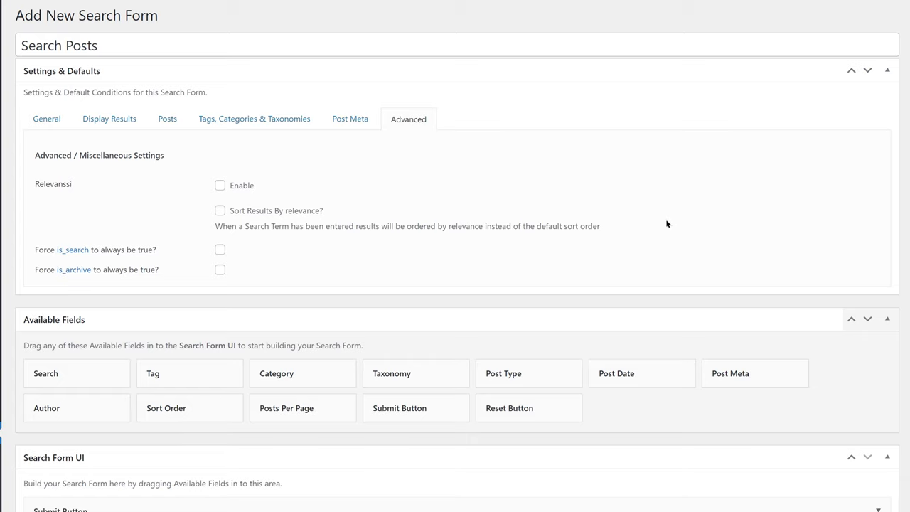
mouse_move(30, 266)
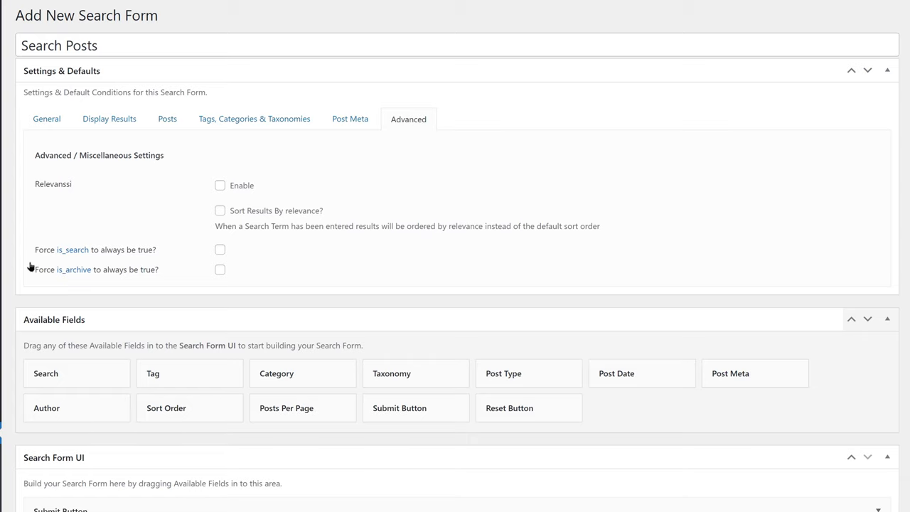
mouse_move(326, 308)
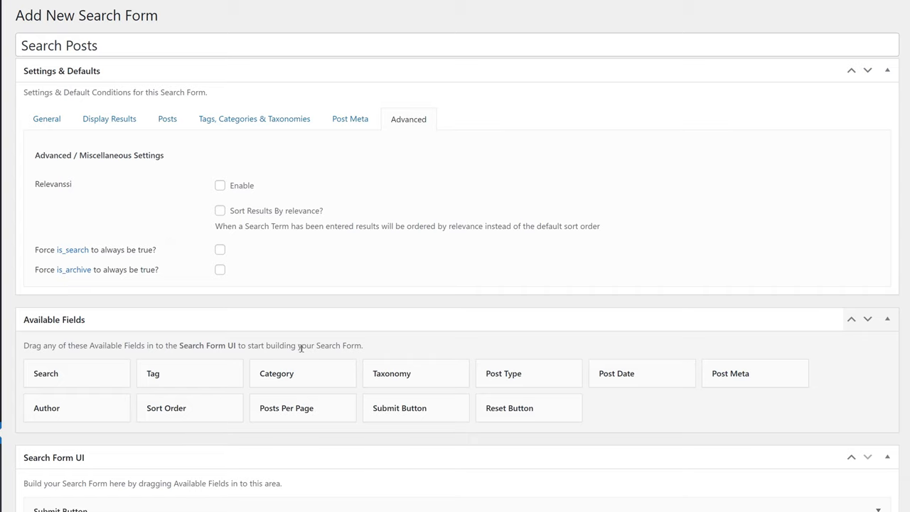
mouse_move(220, 252)
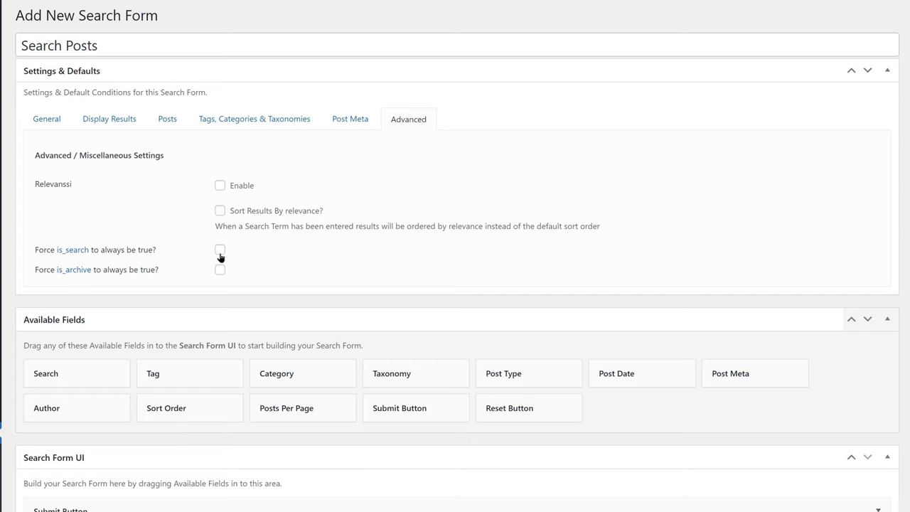
mouse_move(91, 275)
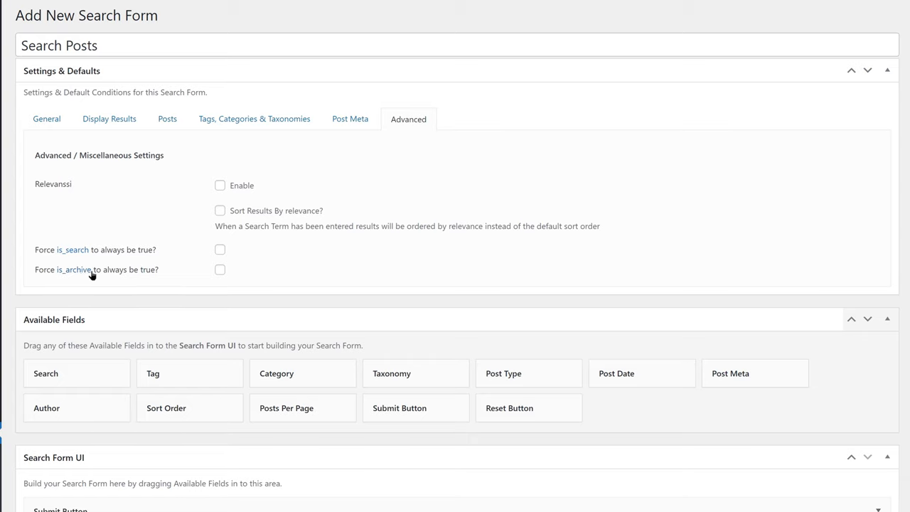
mouse_move(169, 276)
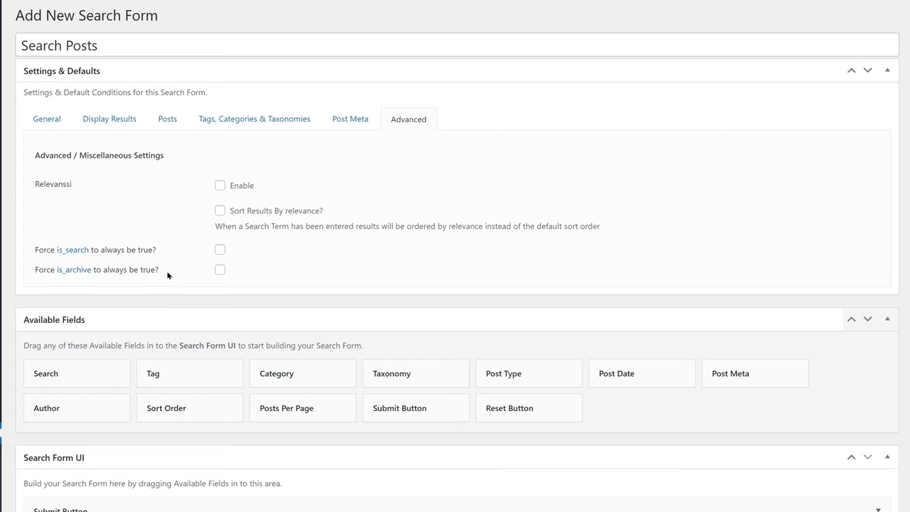
mouse_move(215, 274)
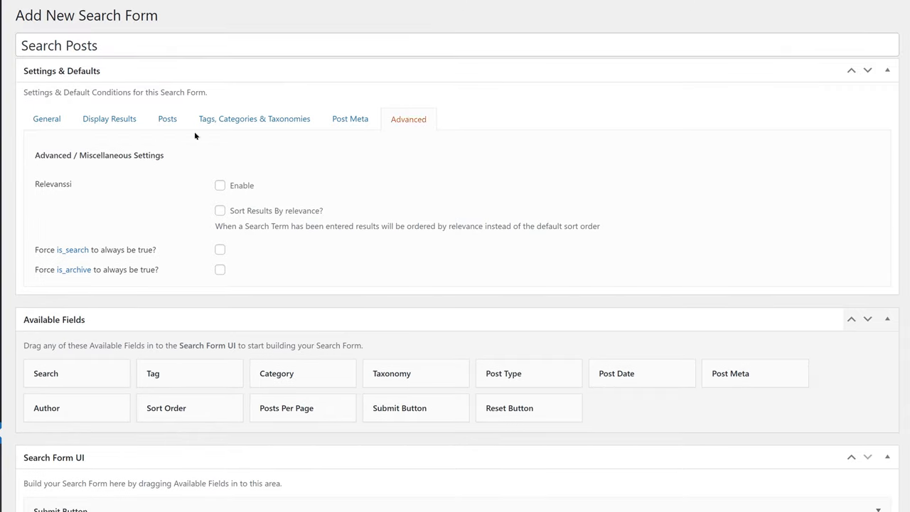
Review the General tab's auto-count and default-detection options by scrolling through them.
left_click(47, 119)
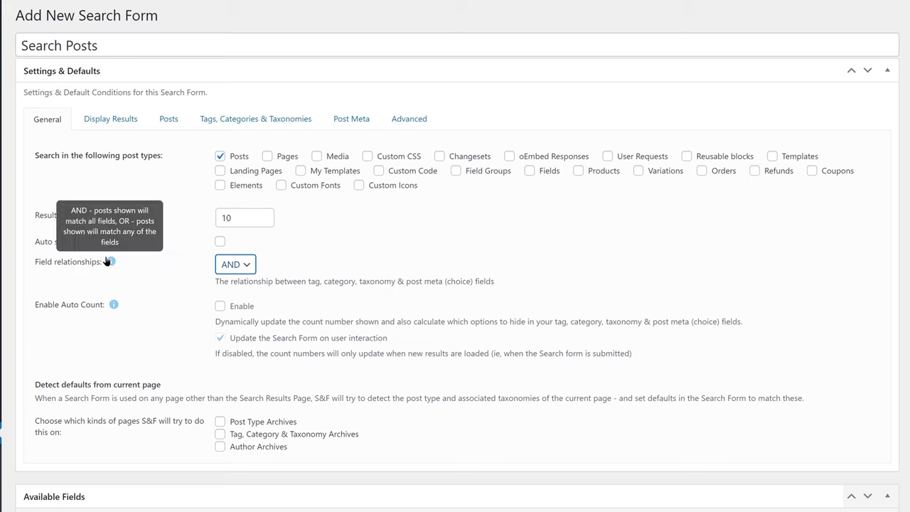
mouse_move(148, 266)
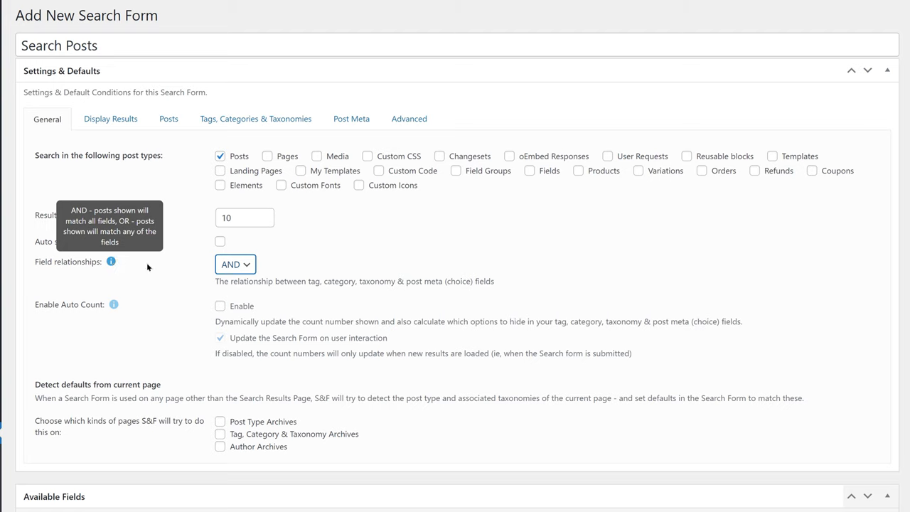
scroll("down", 3)
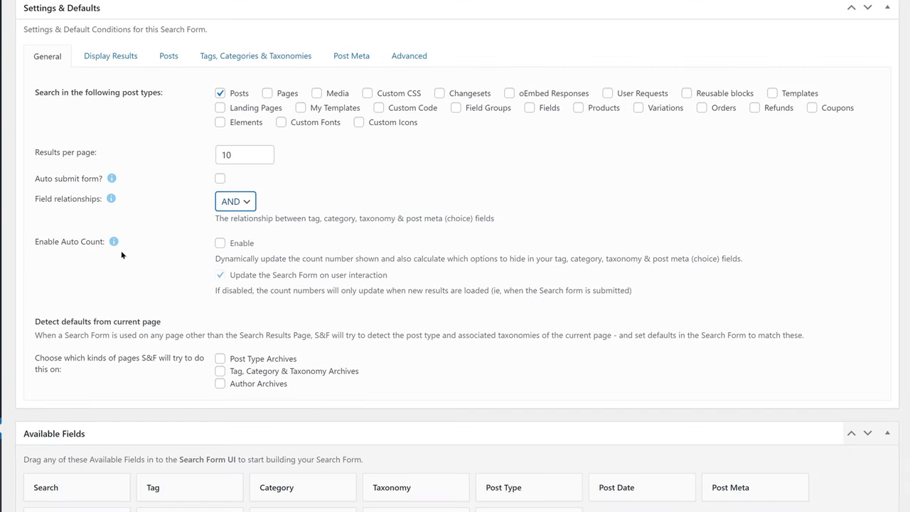
mouse_move(301, 278)
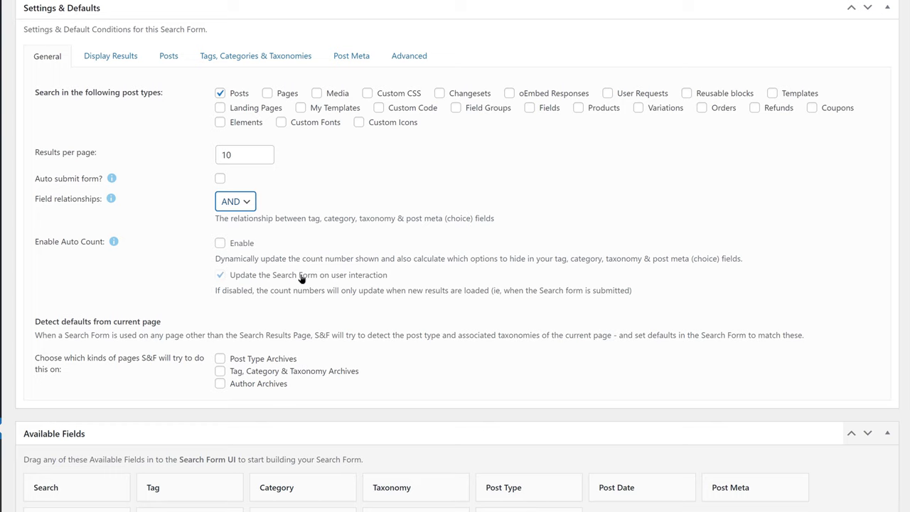
mouse_move(377, 260)
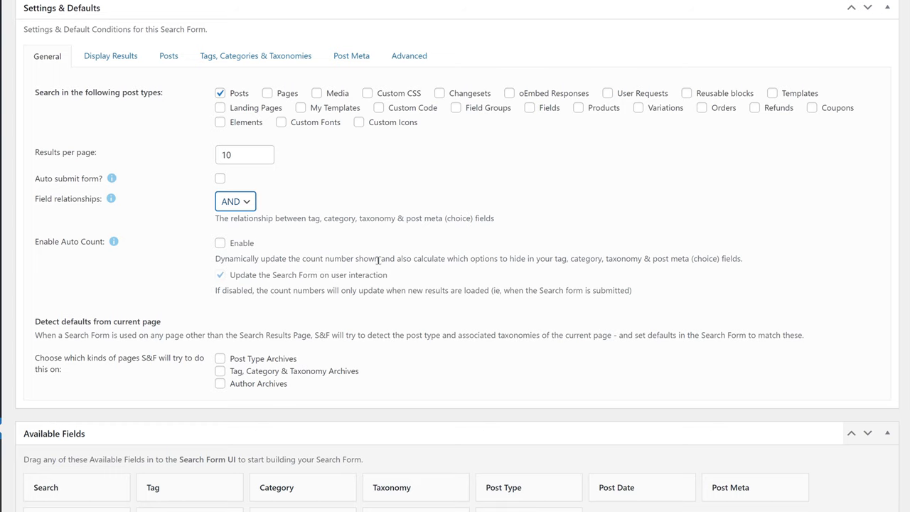
scroll("down", 3)
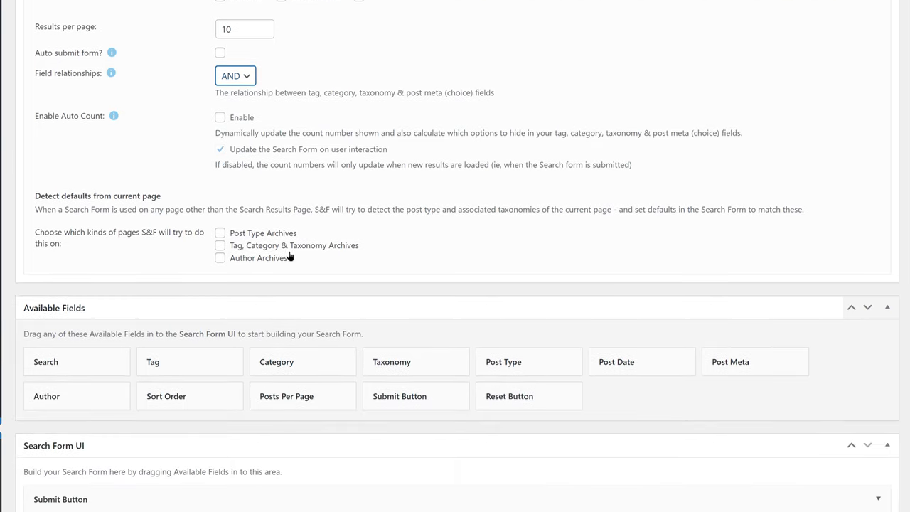
mouse_move(348, 239)
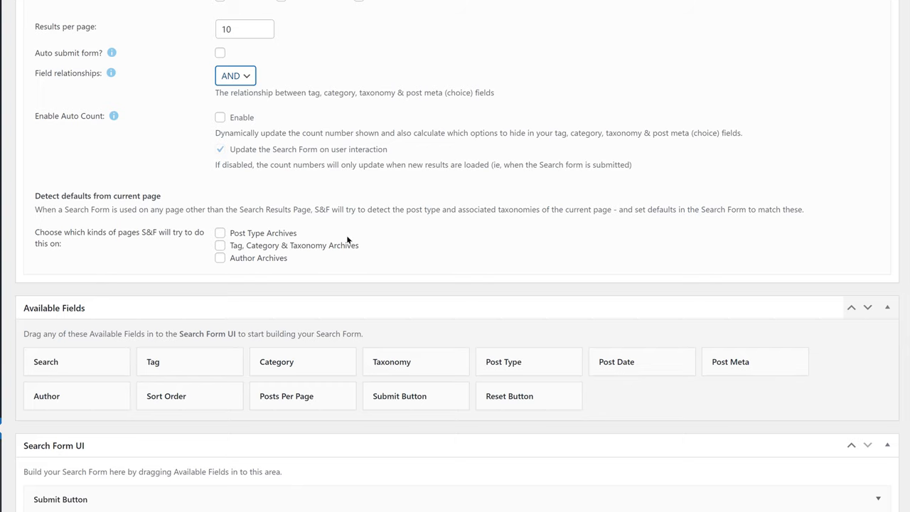
mouse_move(332, 246)
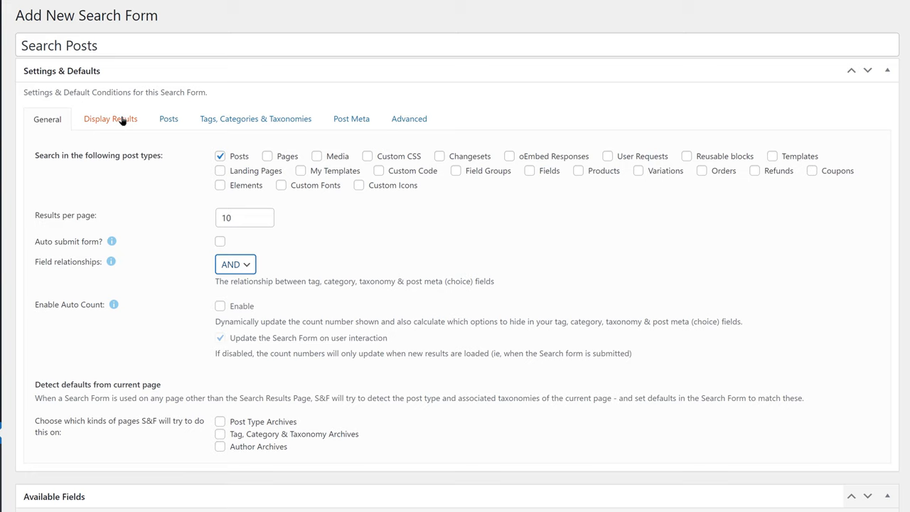
Send results to the search page using Dynamic.ooo: Posts v2, then view Posts settings.
left_click(110, 118)
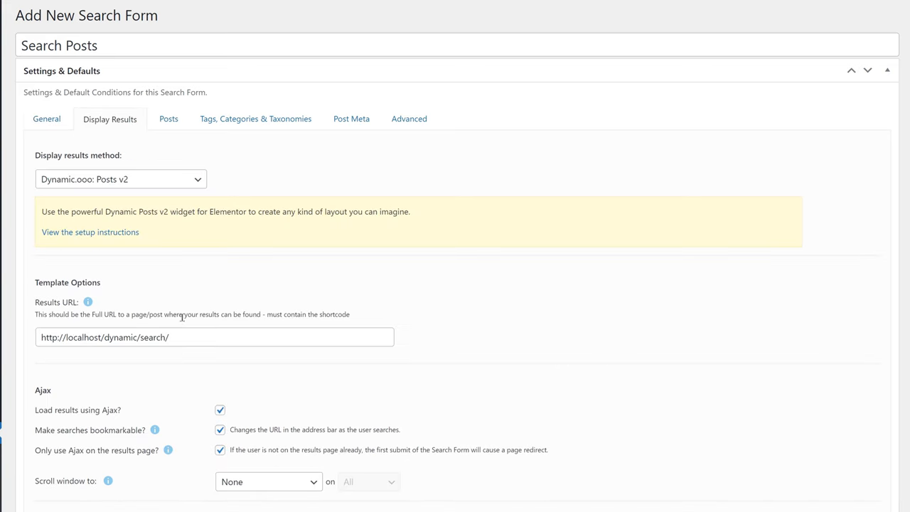
left_click(174, 3)
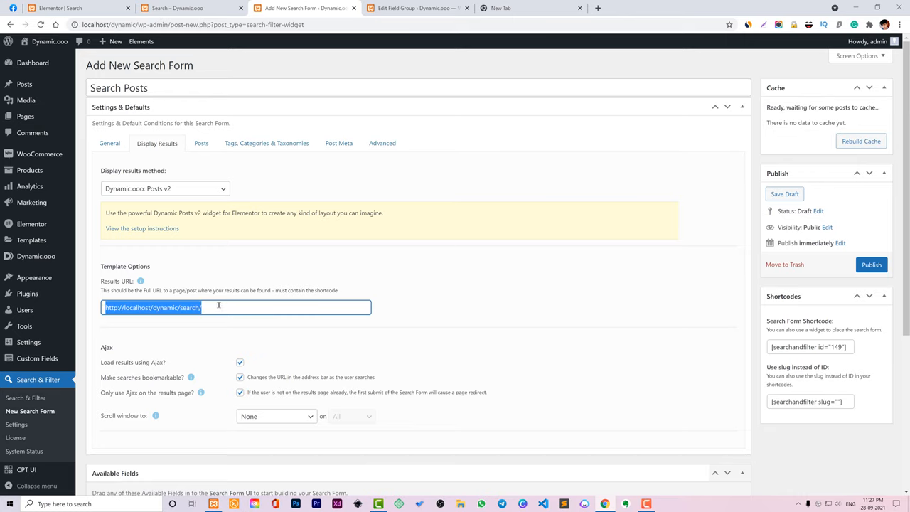
scroll("down", 3)
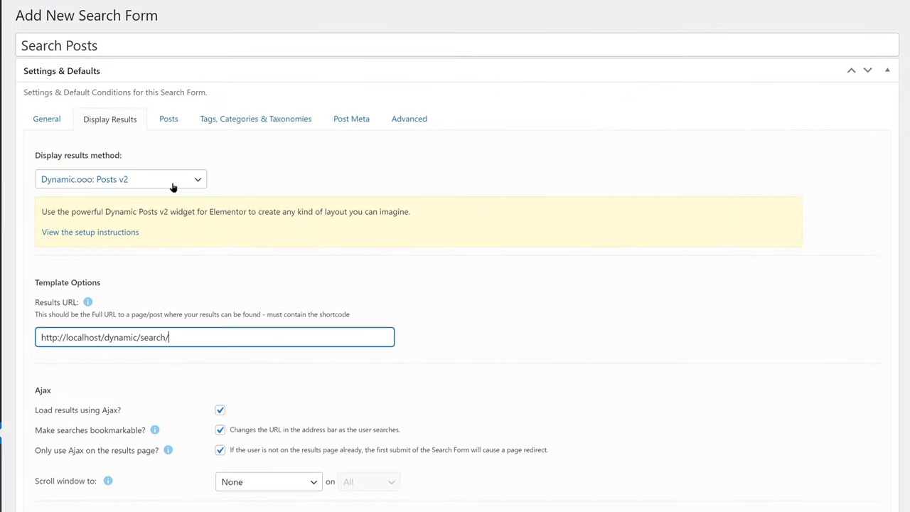
left_click(120, 179)
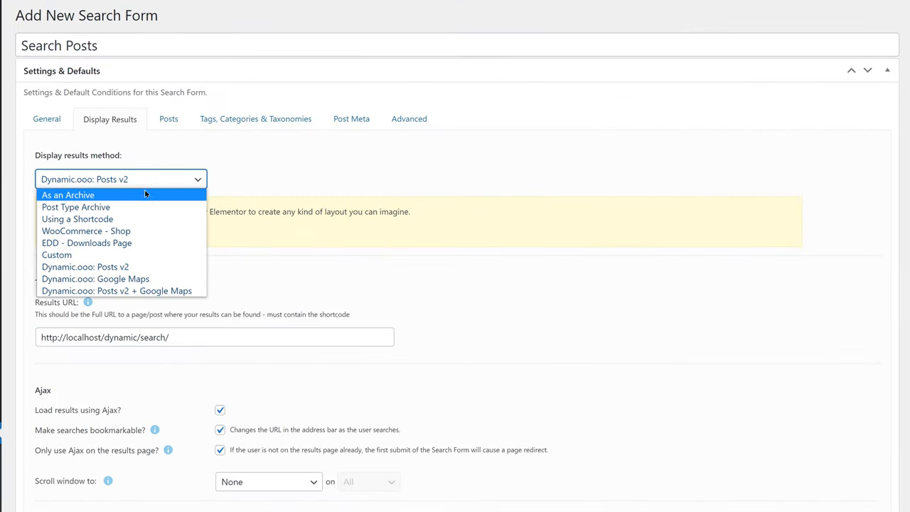
left_click(167, 118)
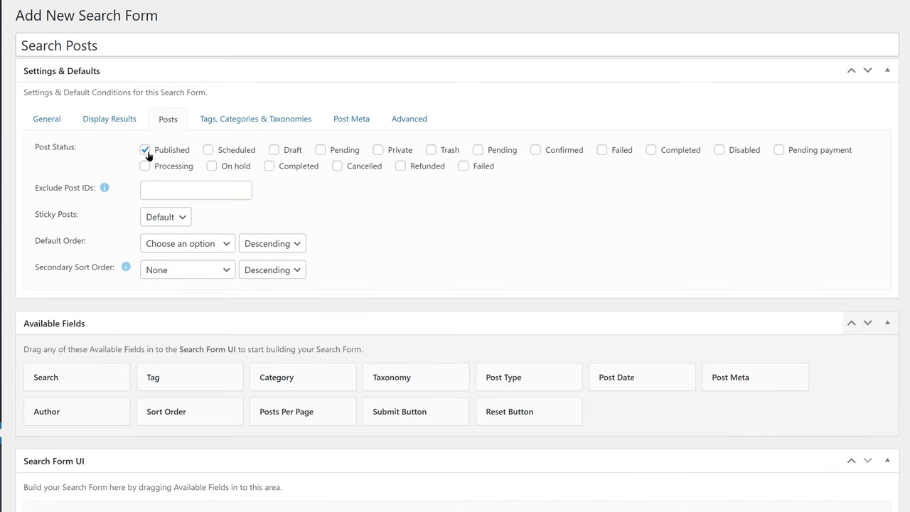
mouse_move(255, 118)
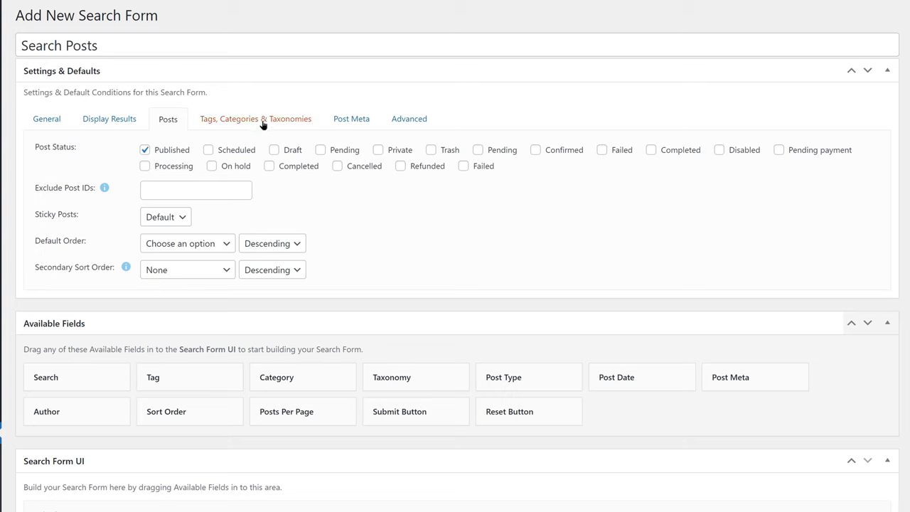
Review the Post Meta conditions, then scroll through the Advanced miscellaneous settings.
left_click(350, 119)
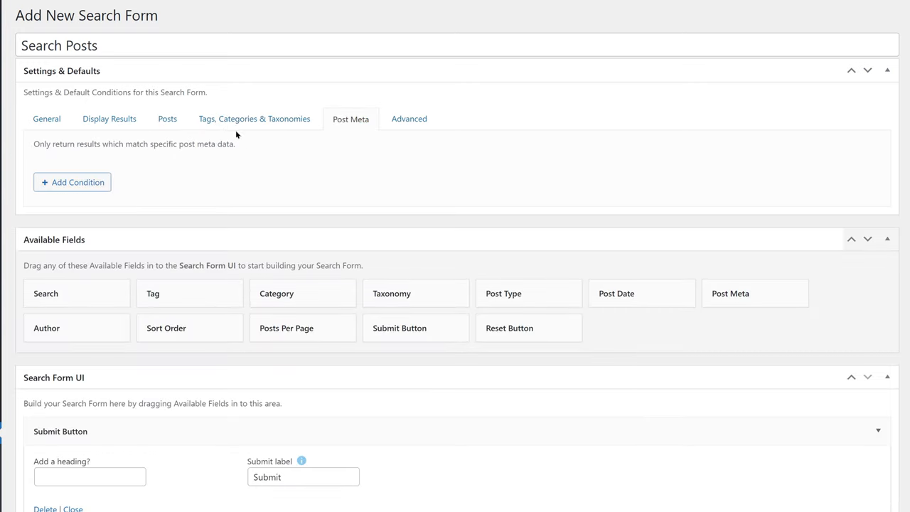
left_click(409, 119)
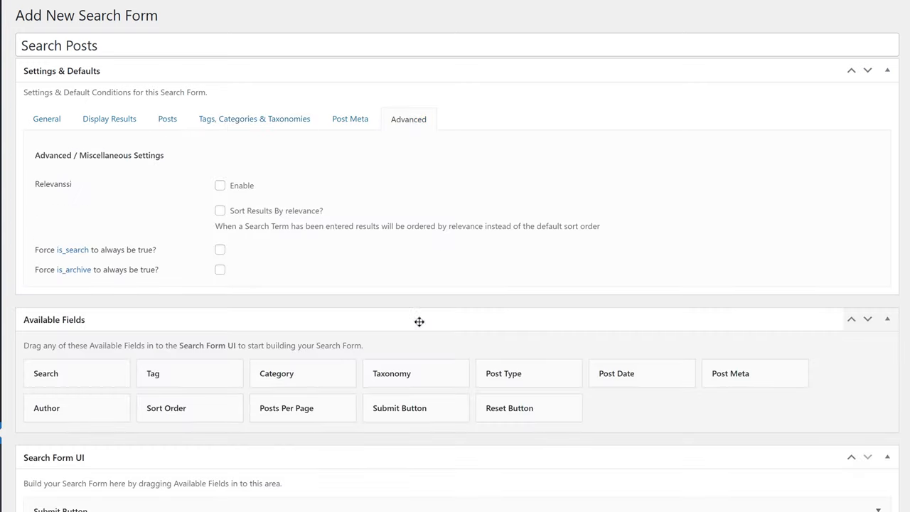
scroll("down", 3)
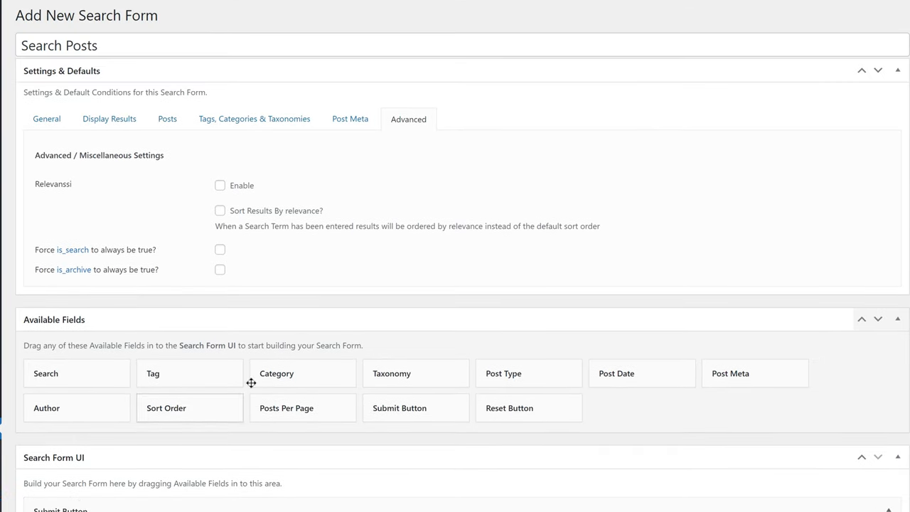
mouse_move(769, 373)
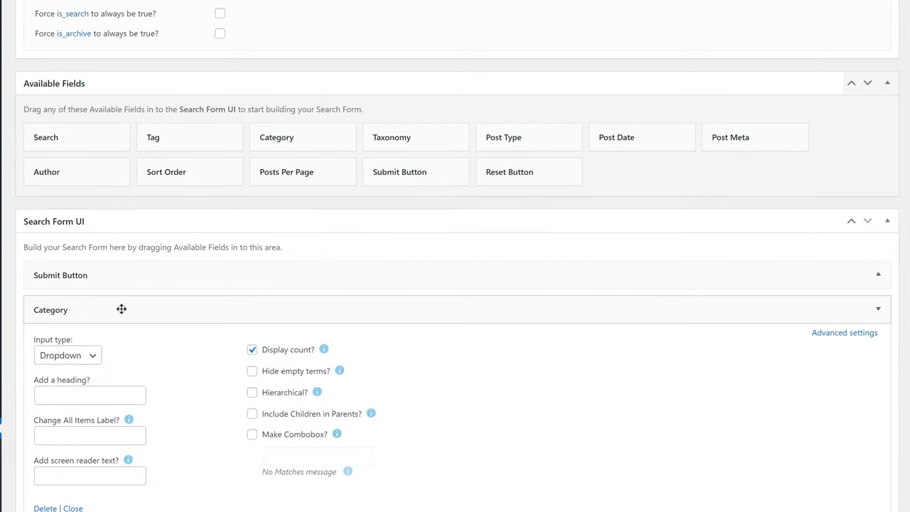
Set the Category field's input type to Radio buttons.
left_click(67, 355)
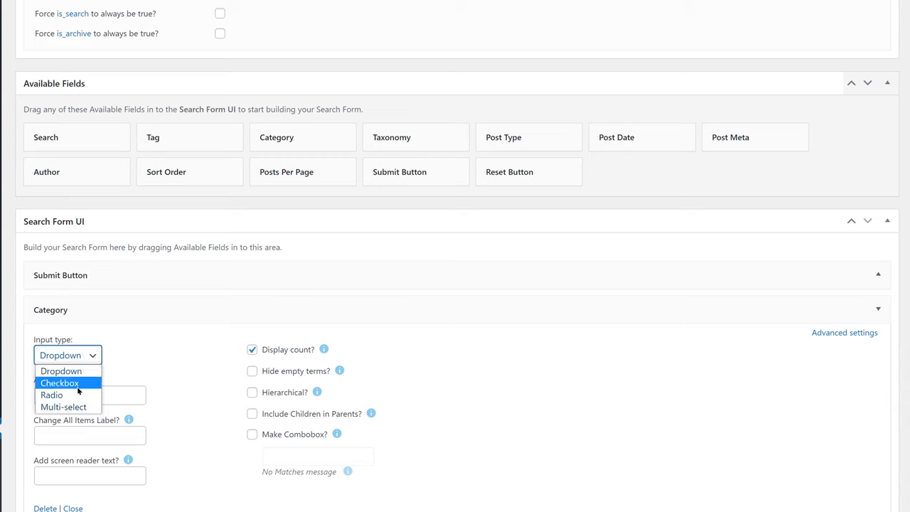
mouse_move(54, 395)
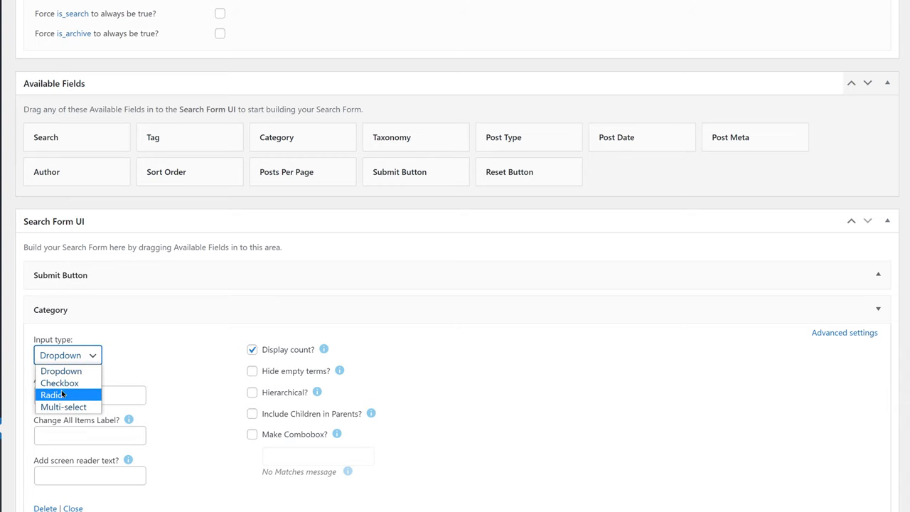
mouse_move(87, 394)
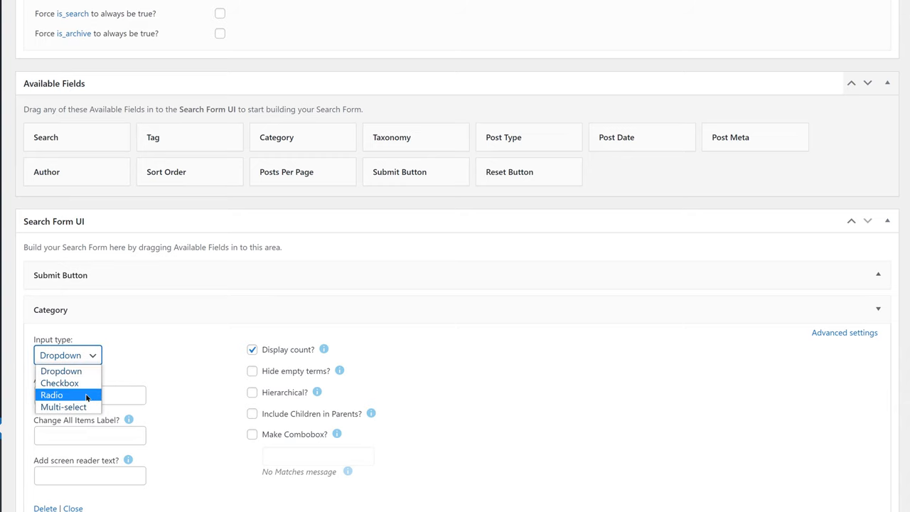
left_click(51, 395)
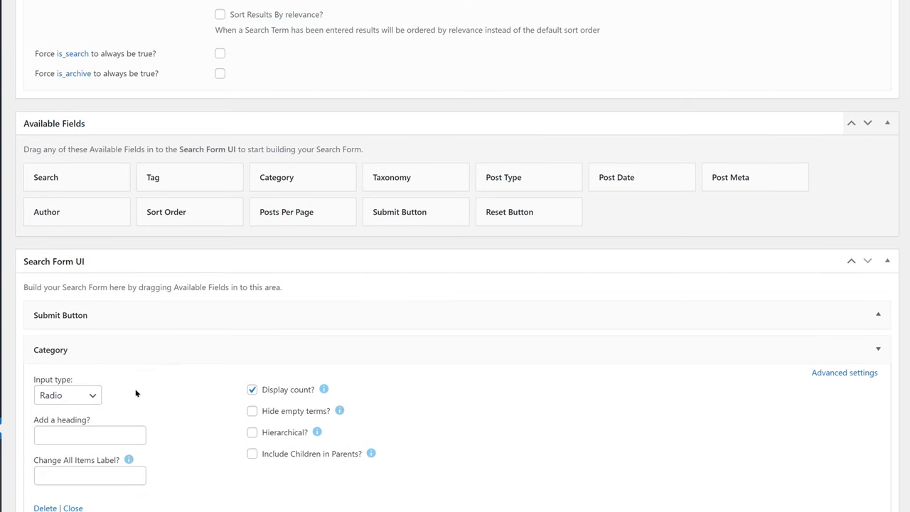
left_click(68, 395)
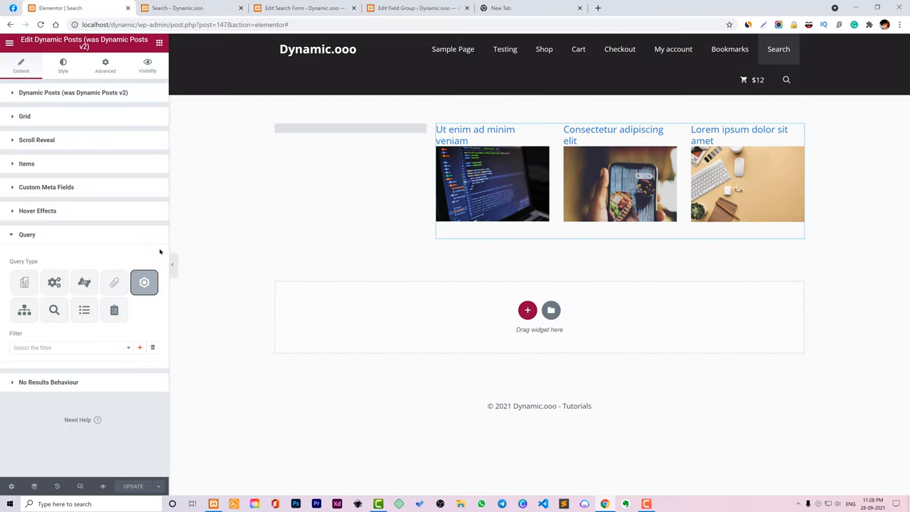
Choose Search Posts as the posts grid Filter and in the Search & Filter Pro widget.
left_click(67, 348)
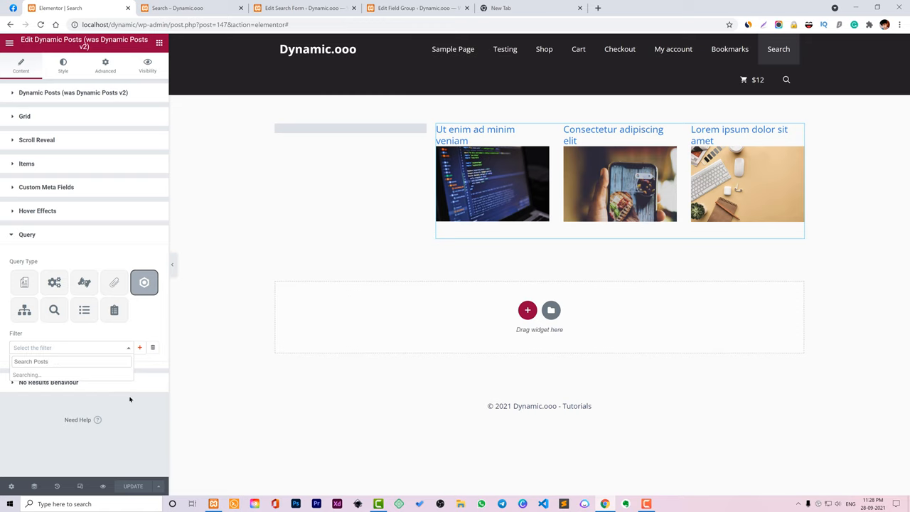
left_click(30, 361)
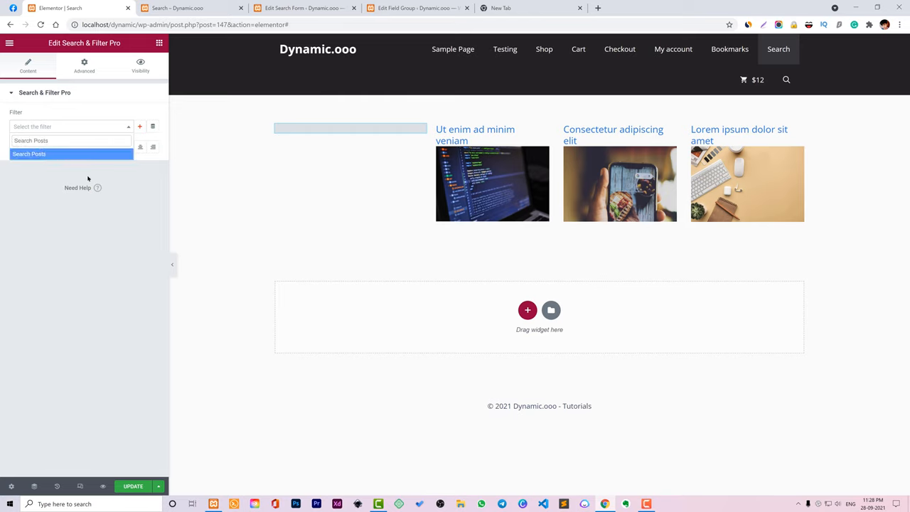
left_click(29, 154)
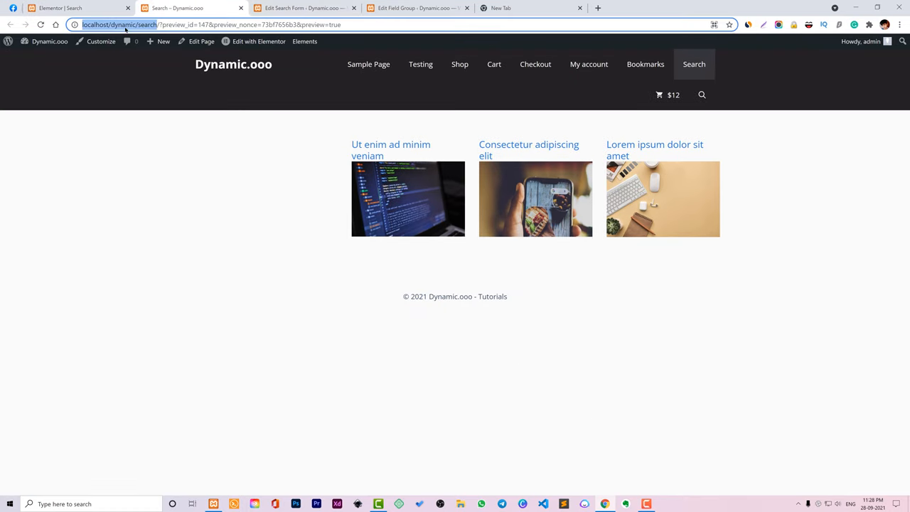
Update the Search Posts form and return to the Elementor page editor.
left_click(416, 8)
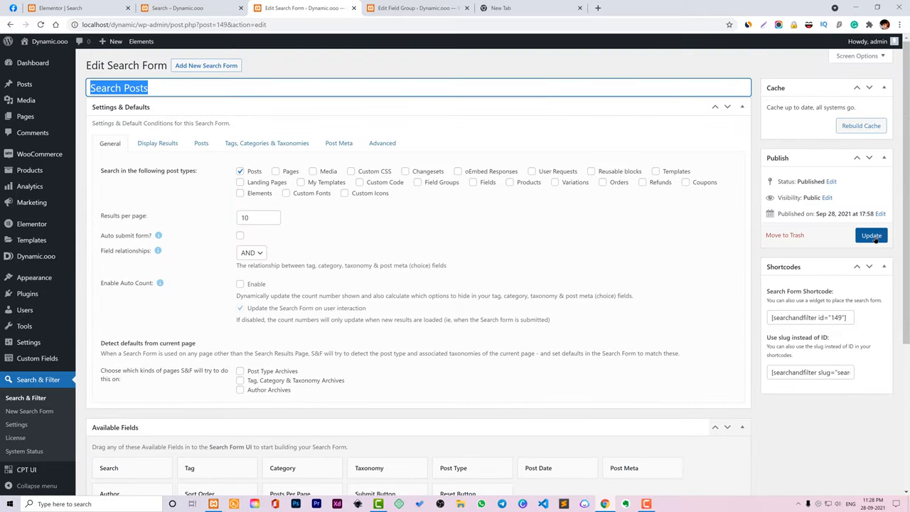
left_click(871, 235)
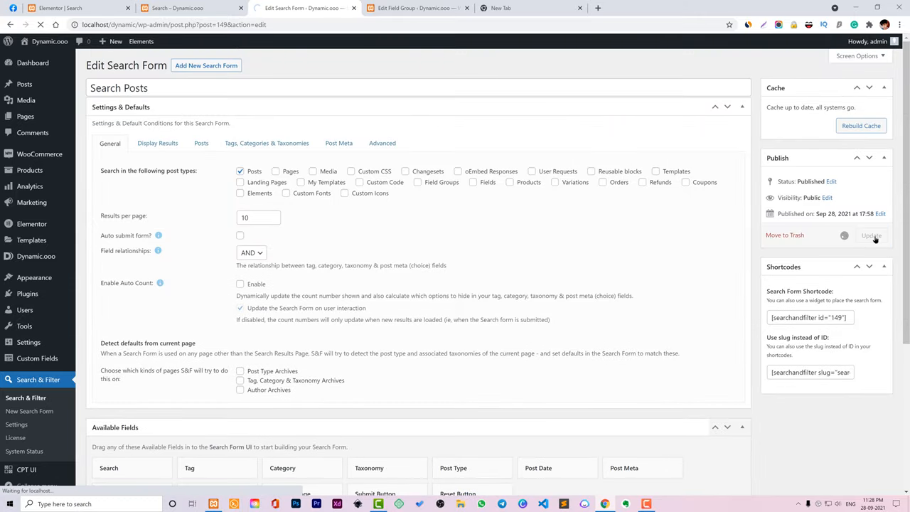
left_click(871, 234)
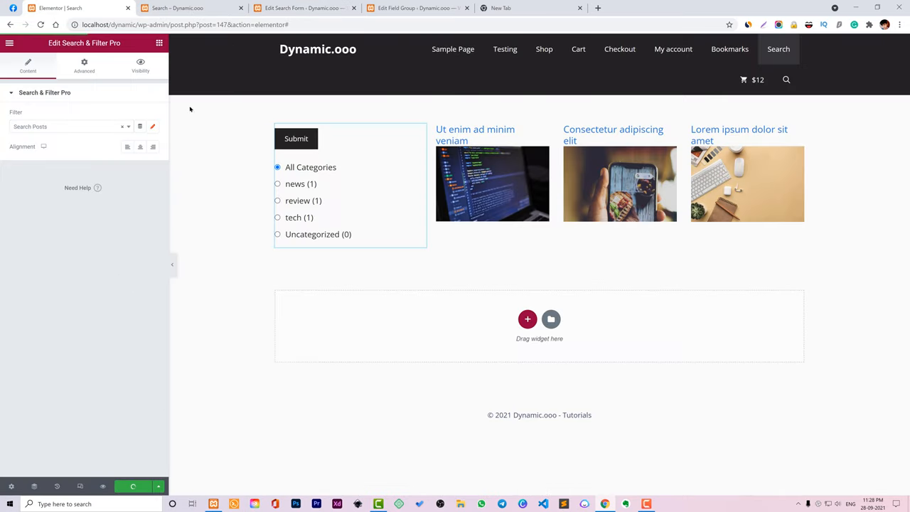
In the preview, filter by the news category and confirm only one post appears.
left_click(178, 7)
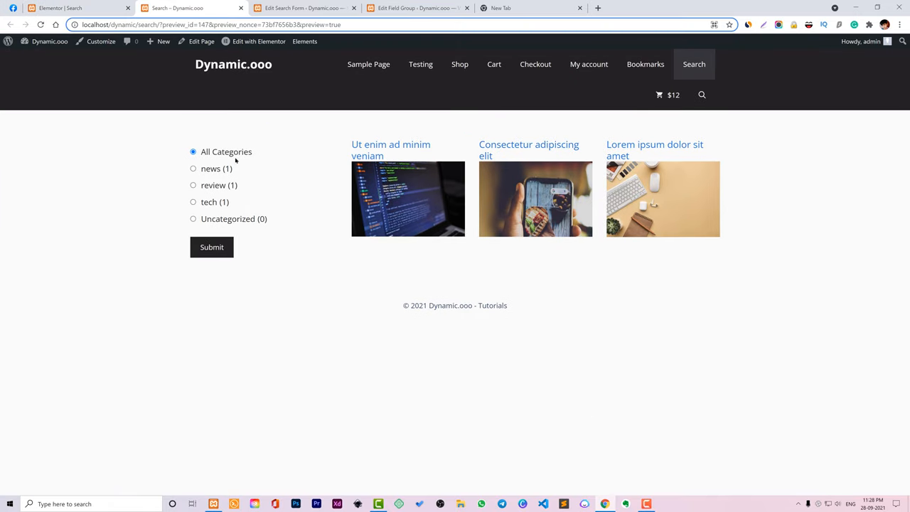
mouse_move(403, 145)
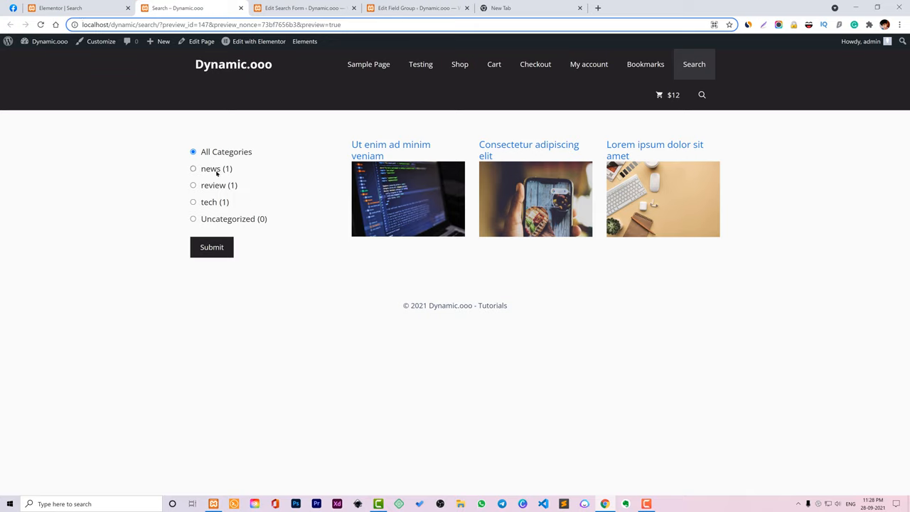
left_click(193, 168)
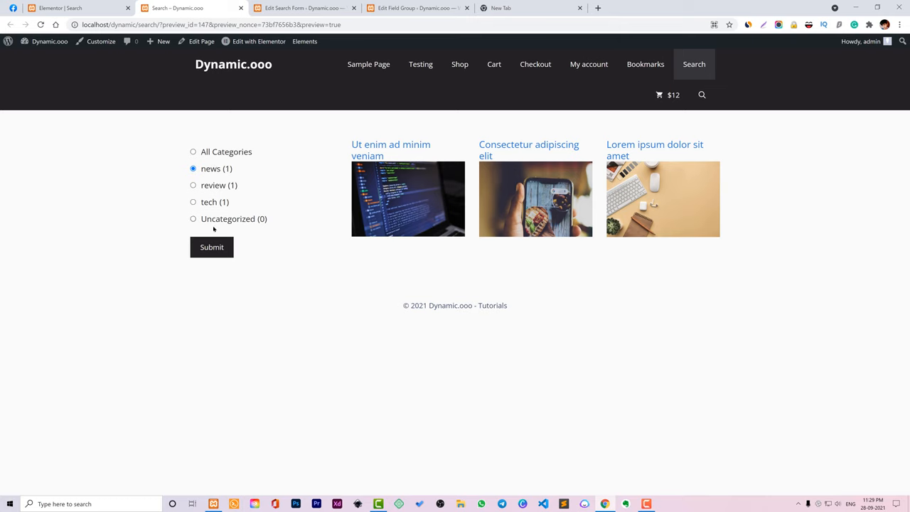
left_click(211, 247)
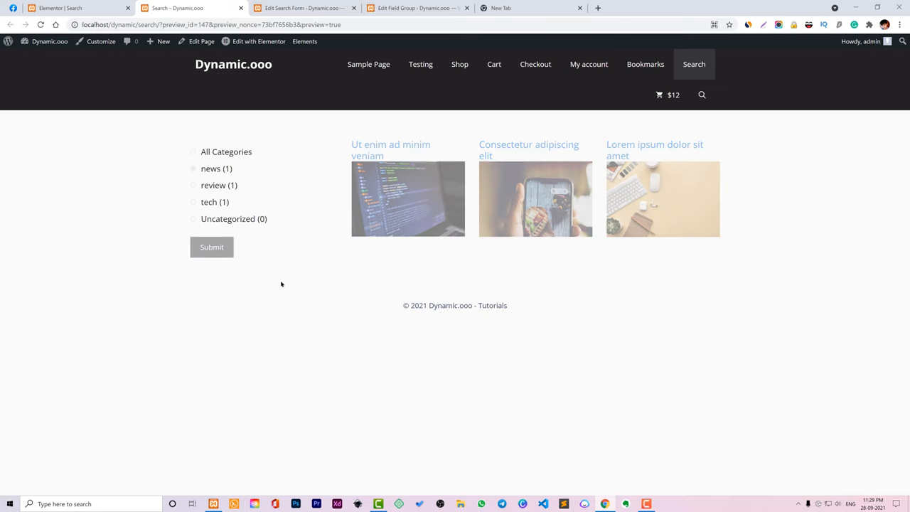
left_click(193, 168)
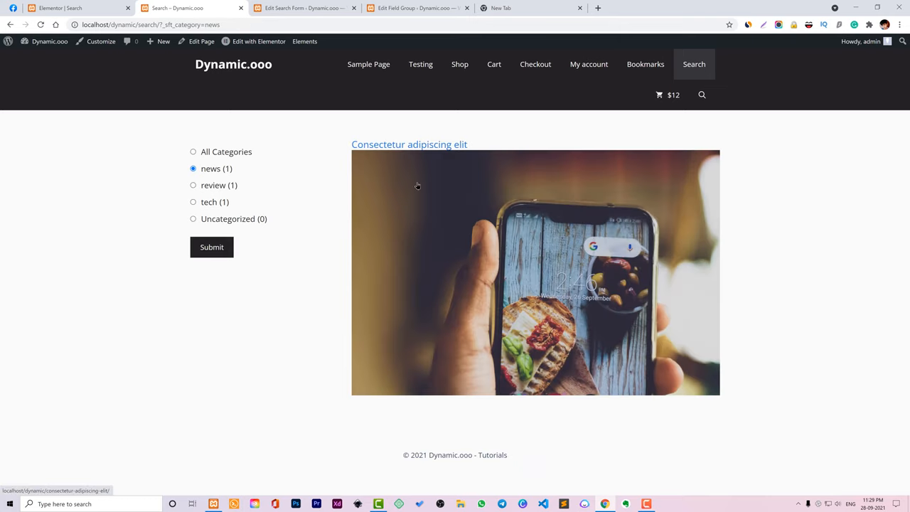
mouse_move(398, 170)
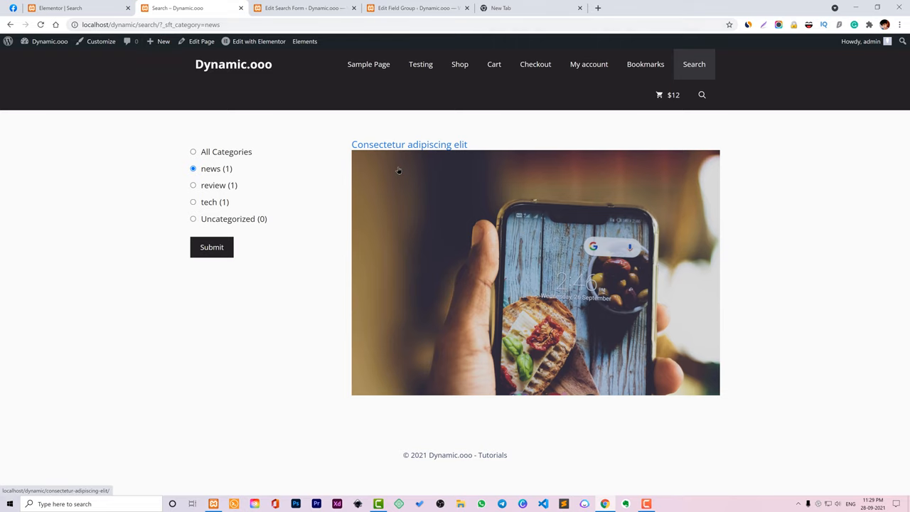
mouse_move(678, 187)
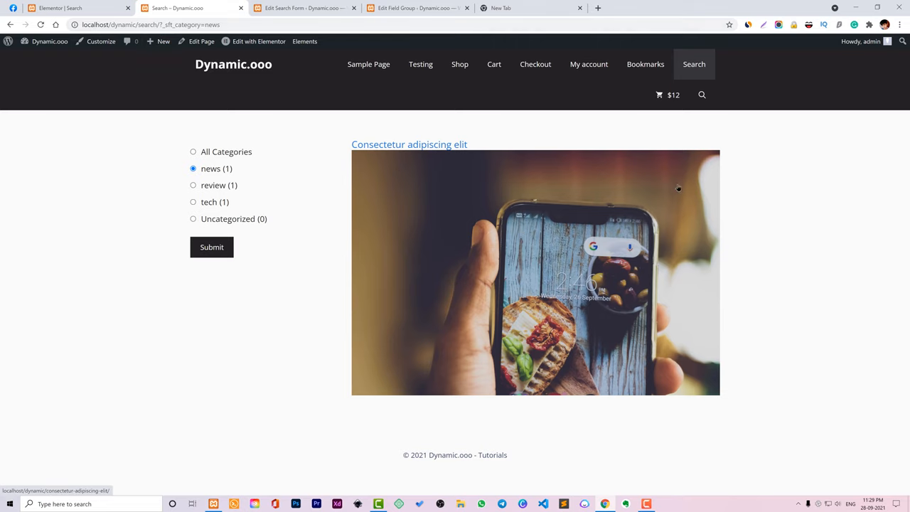
left_click(302, 8)
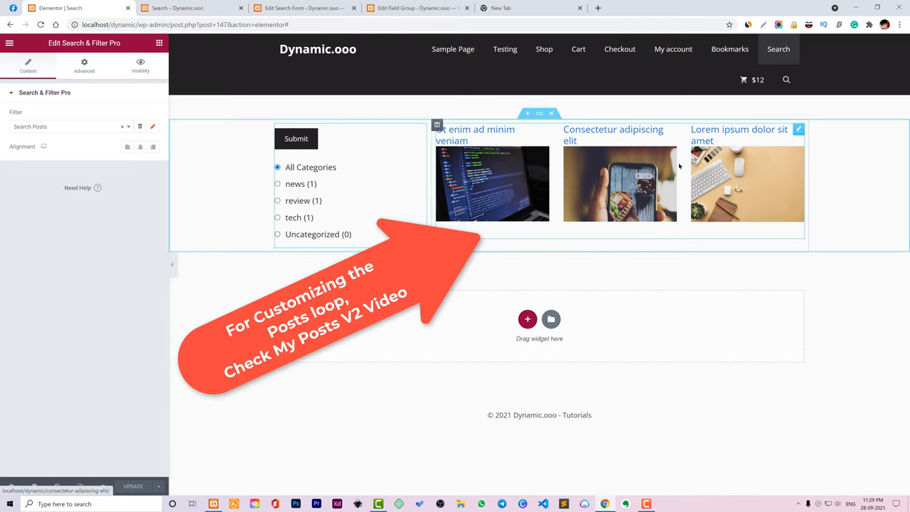
Turn off Flex grow on the grid, reload the live Search preview, and reopen form settings.
left_click(620, 184)
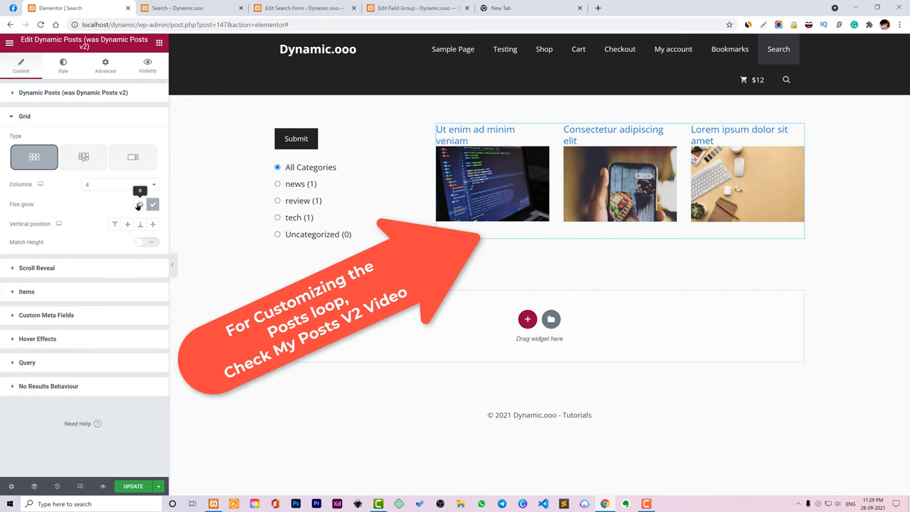
left_click(153, 204)
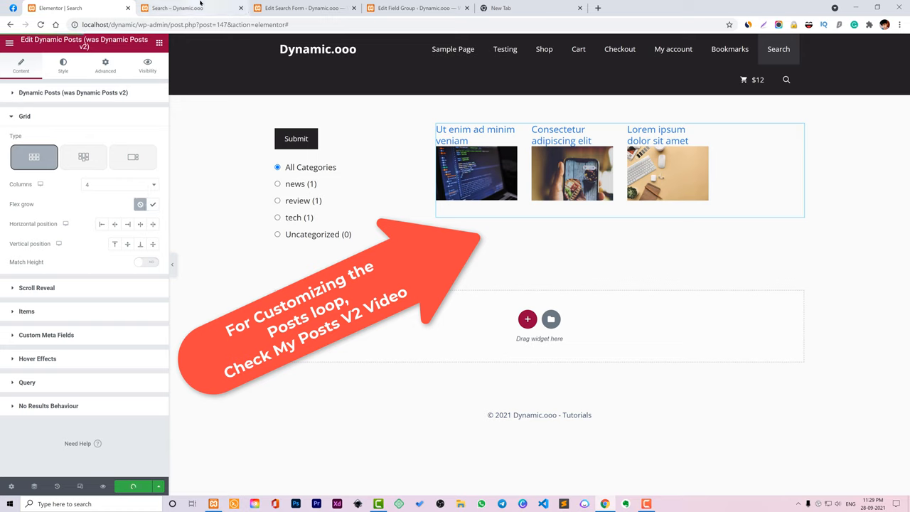
left_click(178, 8)
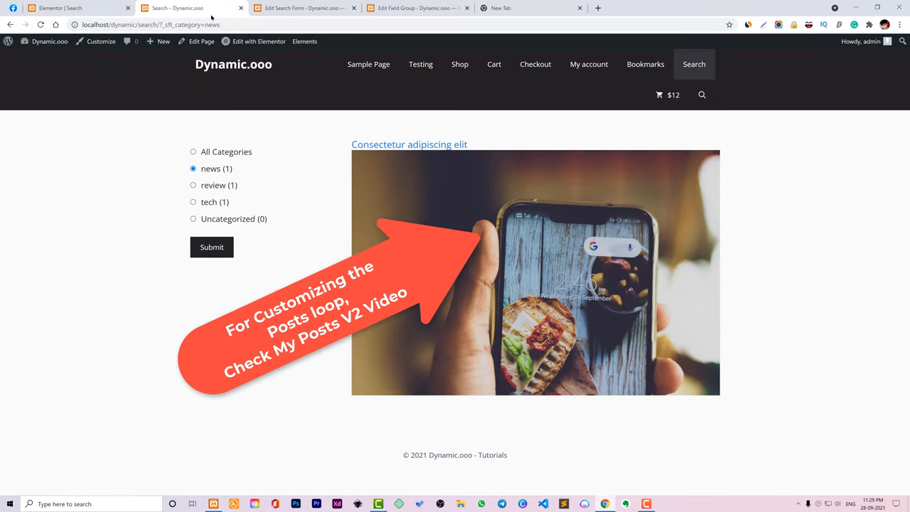
right_click(177, 8)
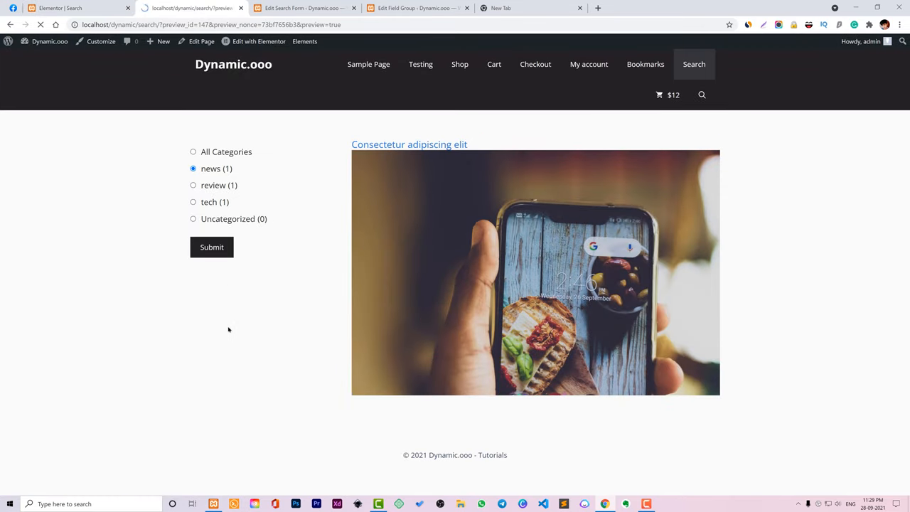
left_click(193, 151)
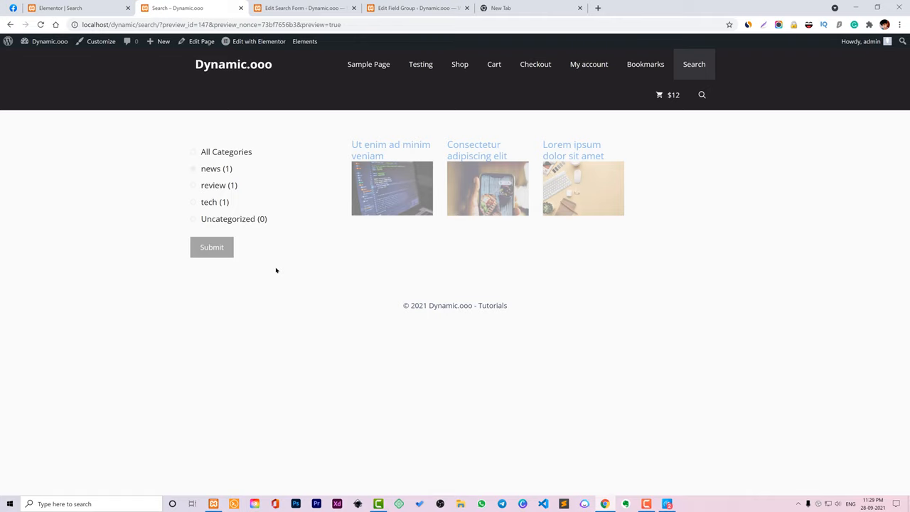
mouse_move(464, 168)
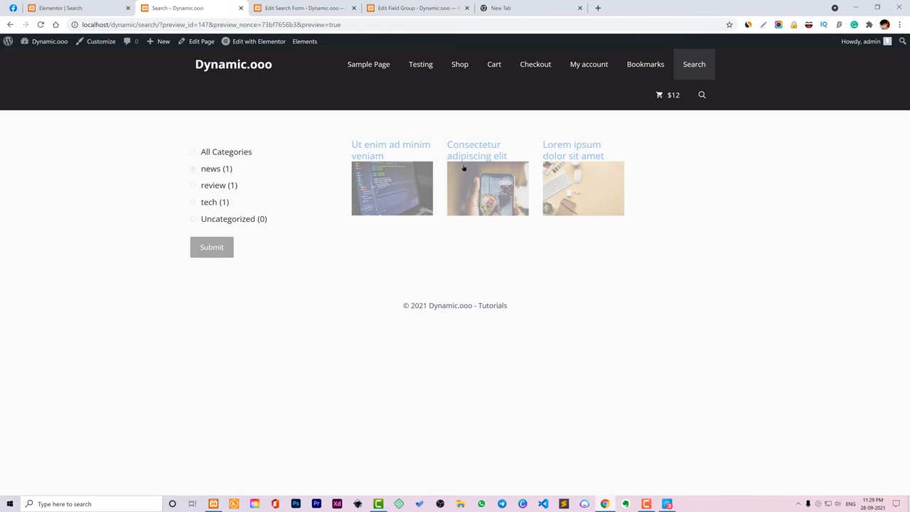
left_click(193, 168)
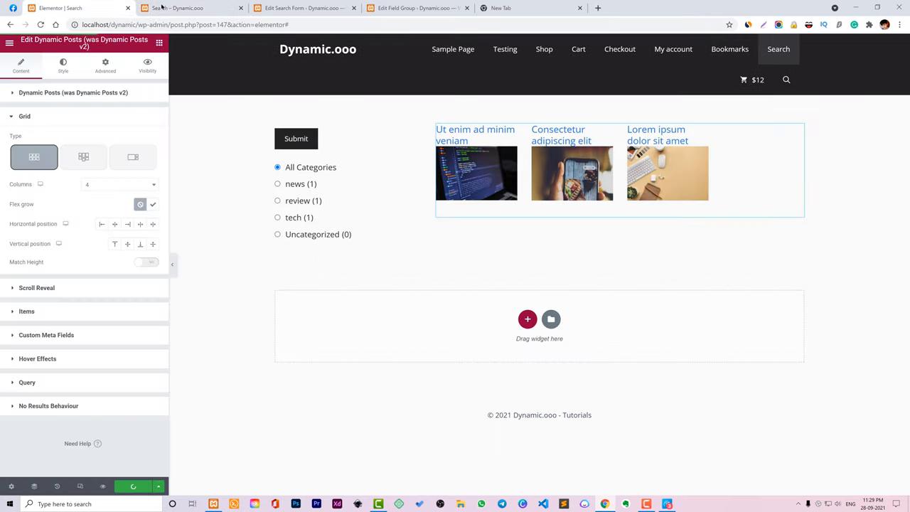
left_click(418, 8)
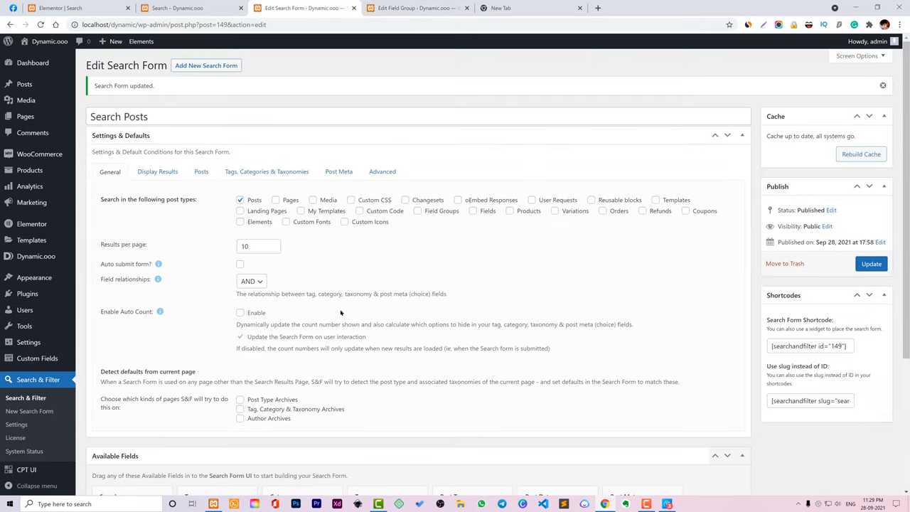
Review the Category and Submit Button fields in the Search Posts form, then go to the Dashboard.
scroll("down", 3)
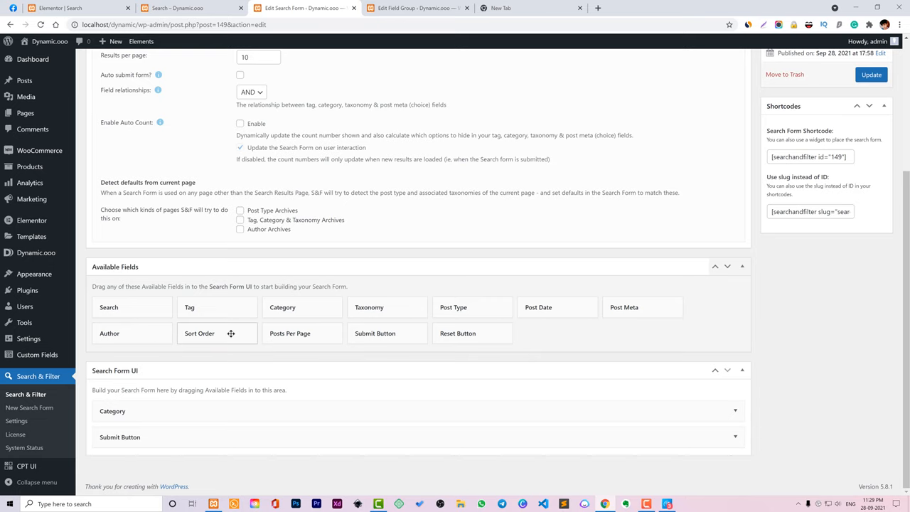
mouse_move(382, 338)
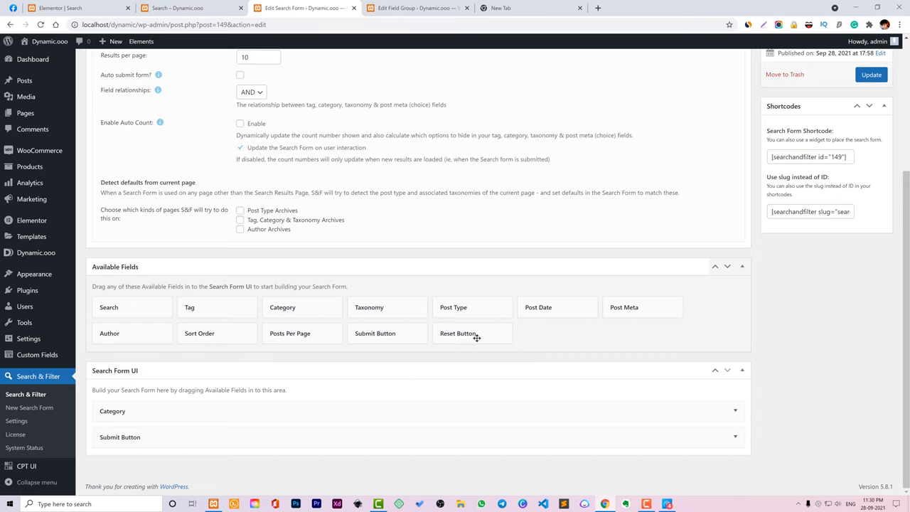
mouse_move(364, 464)
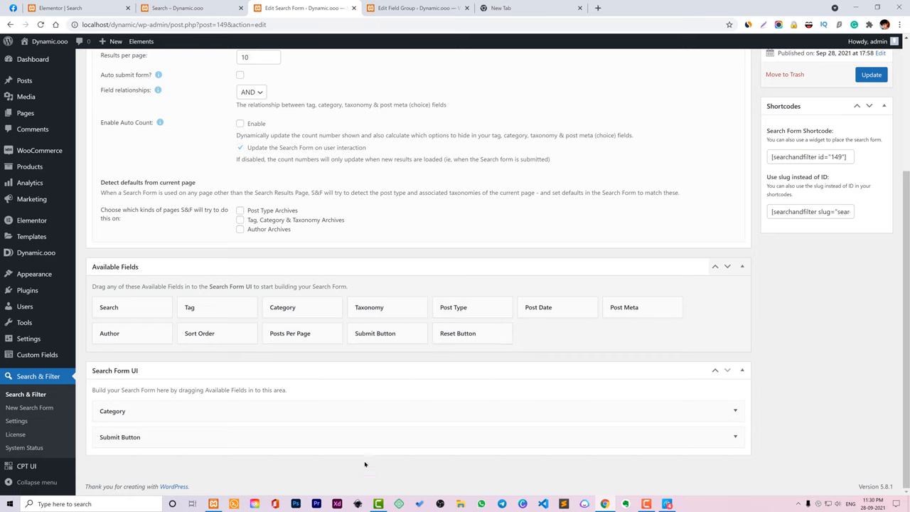
mouse_move(344, 133)
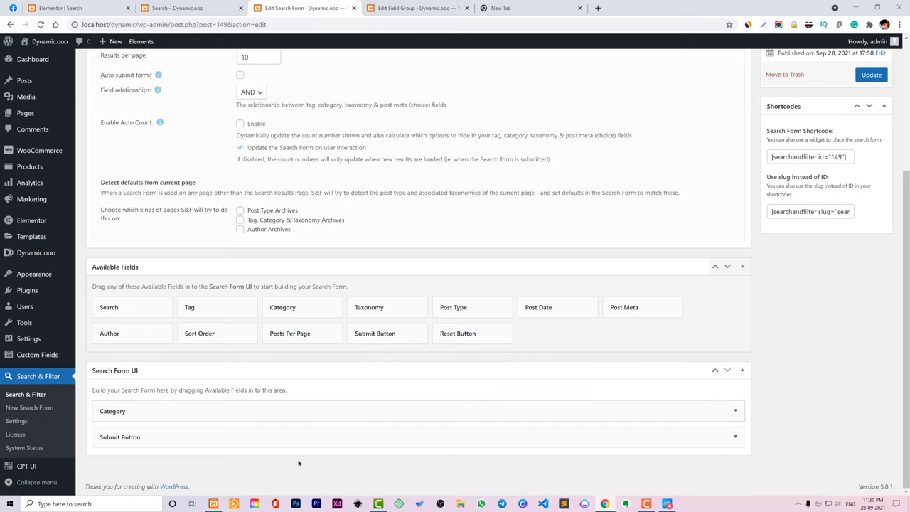
mouse_move(215, 410)
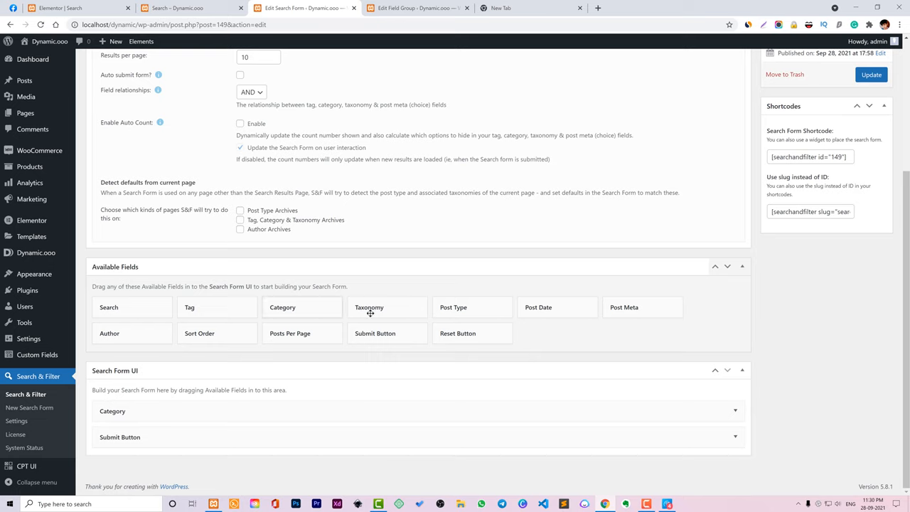
left_click_drag(369, 307, 346, 429)
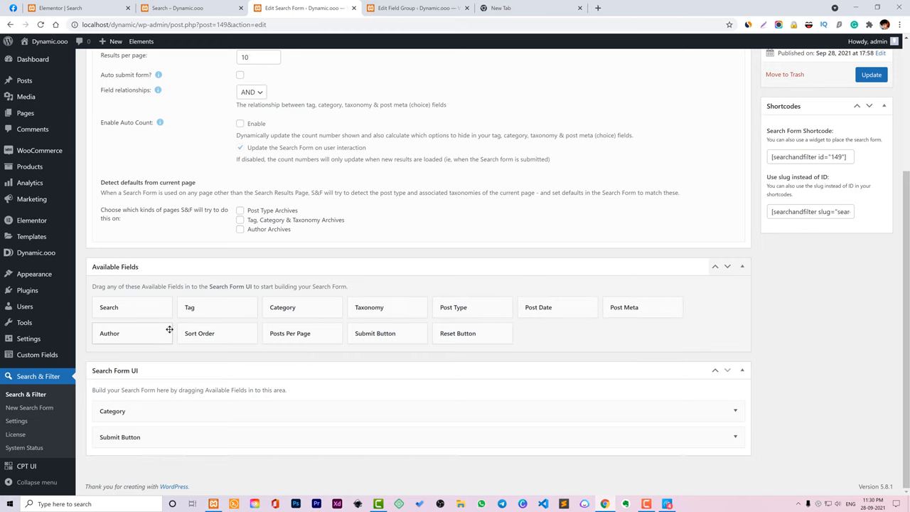
mouse_move(29, 166)
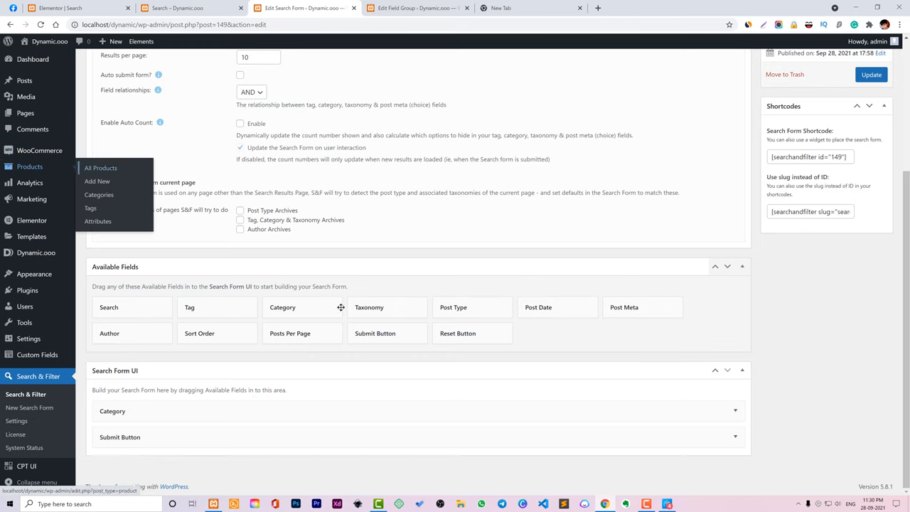
mouse_move(711, 248)
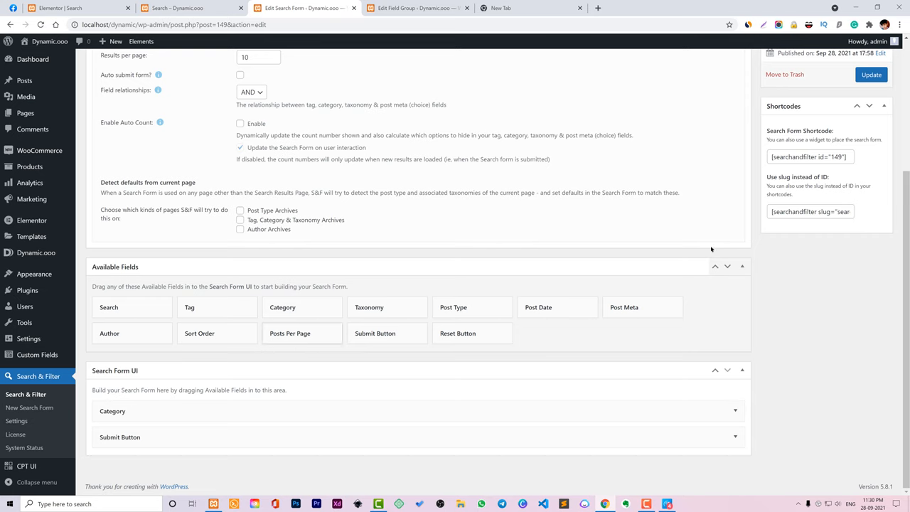
left_click(871, 74)
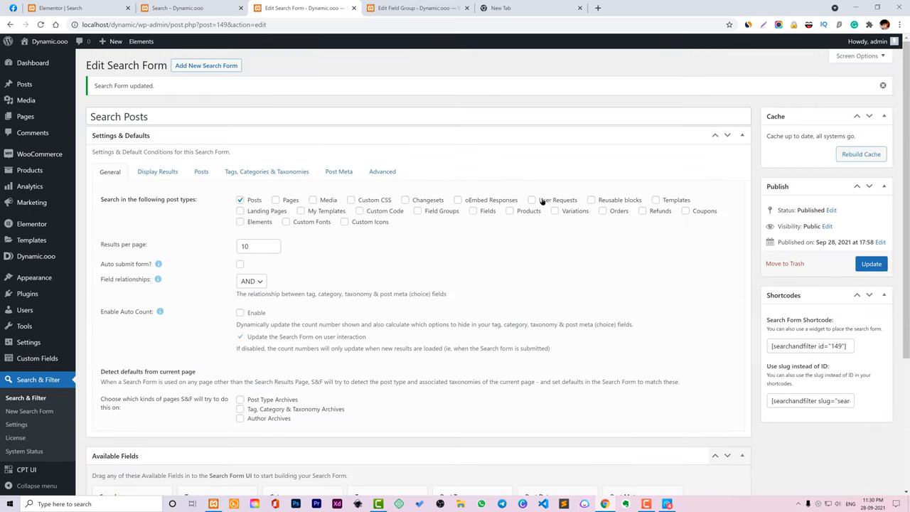
scroll("down", 3)
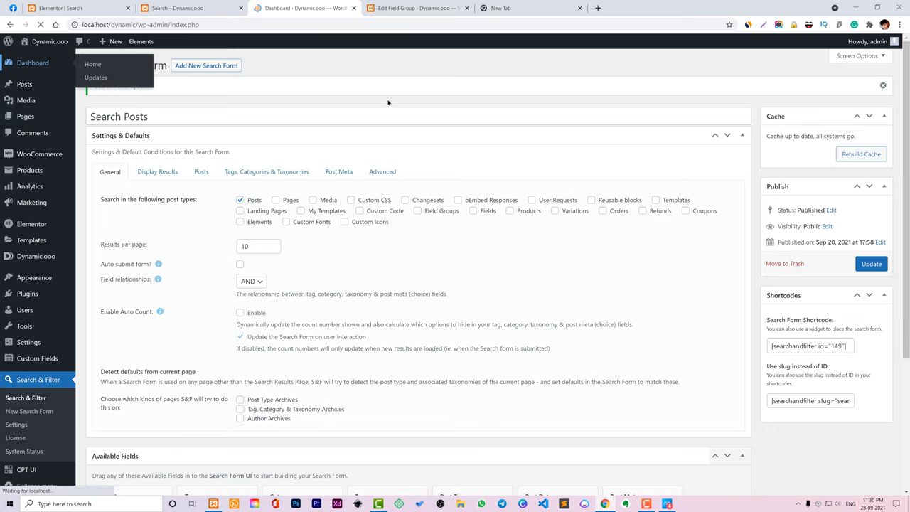
left_click(93, 64)
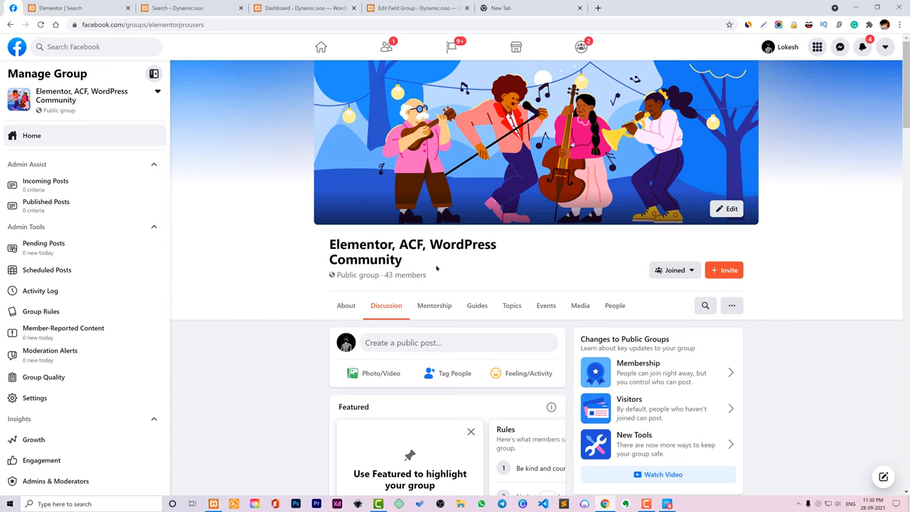
mouse_move(512, 249)
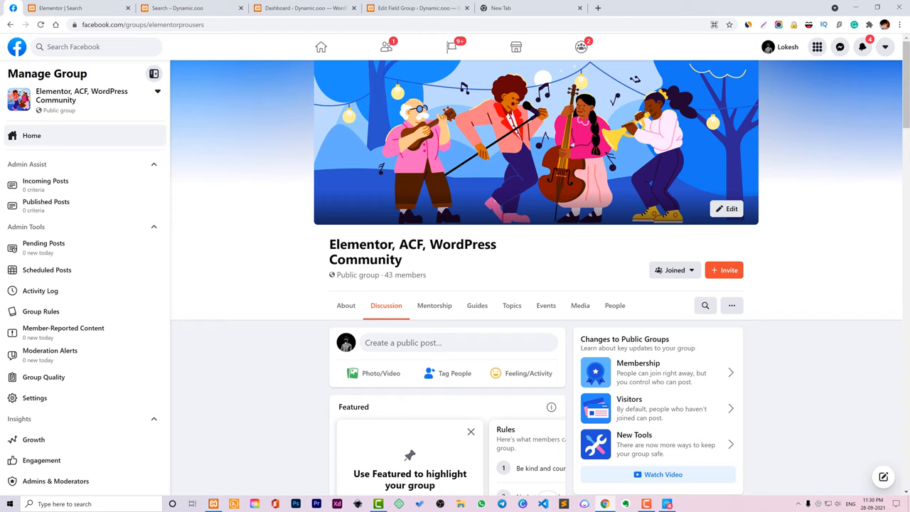
Browse the Elementor, ACF, WordPress Community group, then return to the Search – Dynamic.ooo tab.
scroll("down", 3)
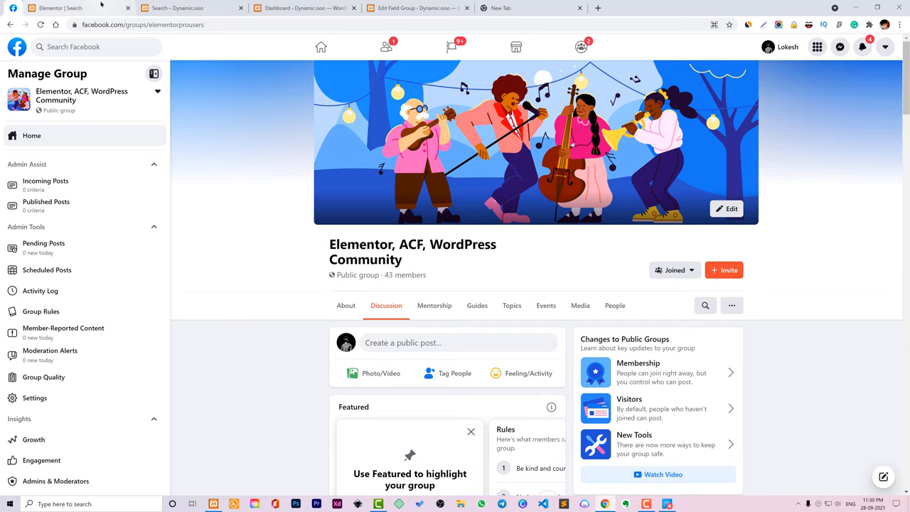
left_click(177, 8)
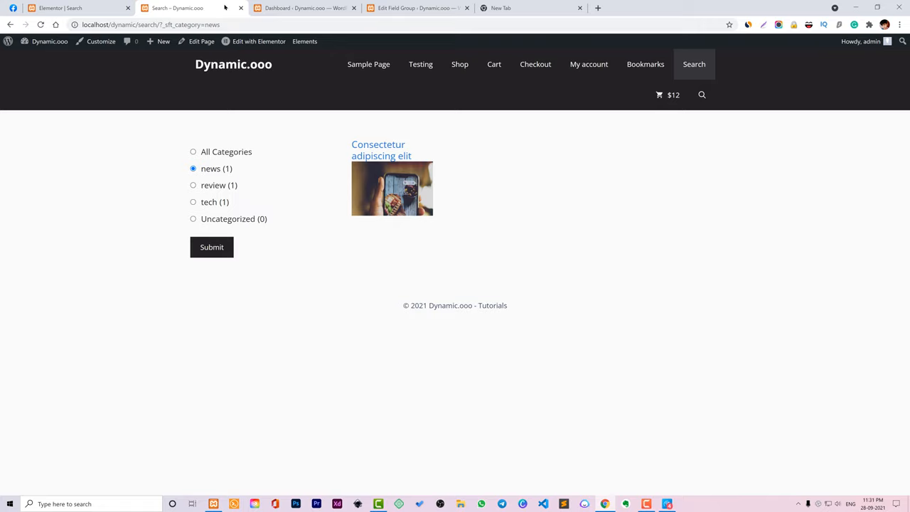
mouse_move(251, 128)
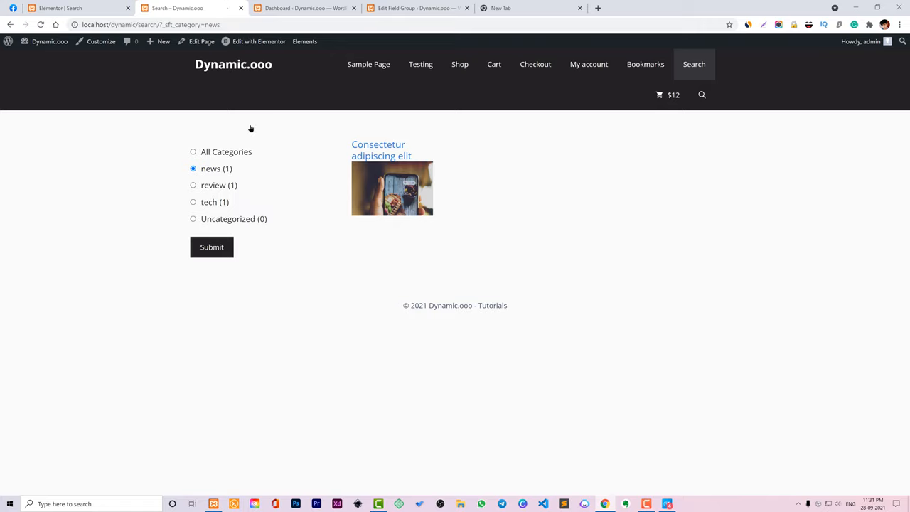